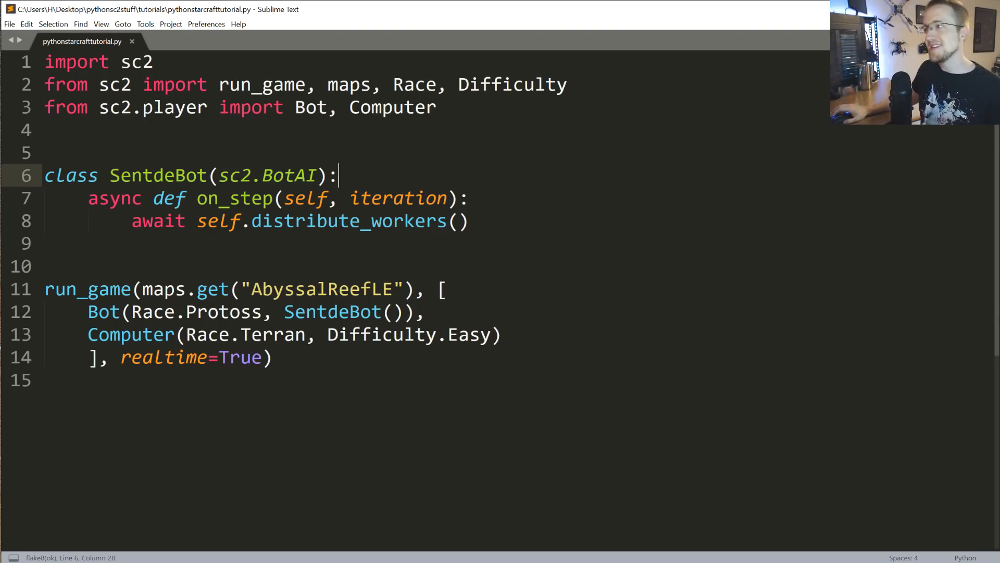
Search the site for 'inherit' tutorials and open the Asyncio Basics tutorial
left_click(468, 222)
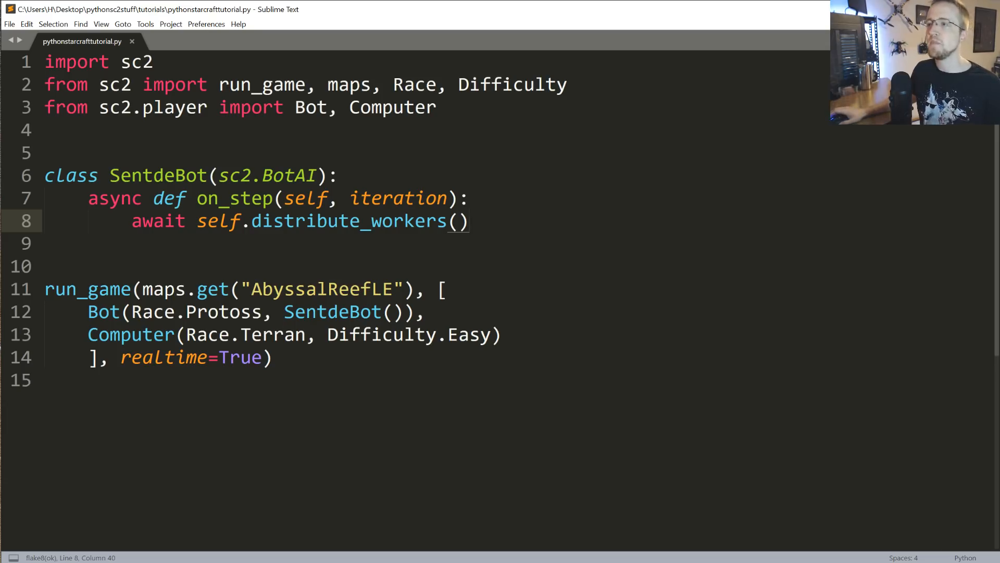
double_click(266, 175)
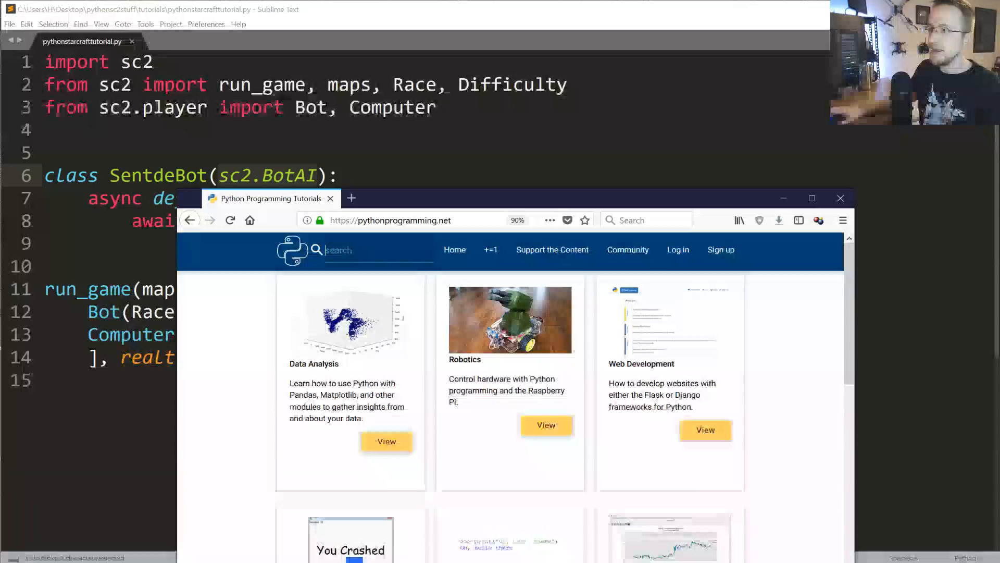
type("inherit")
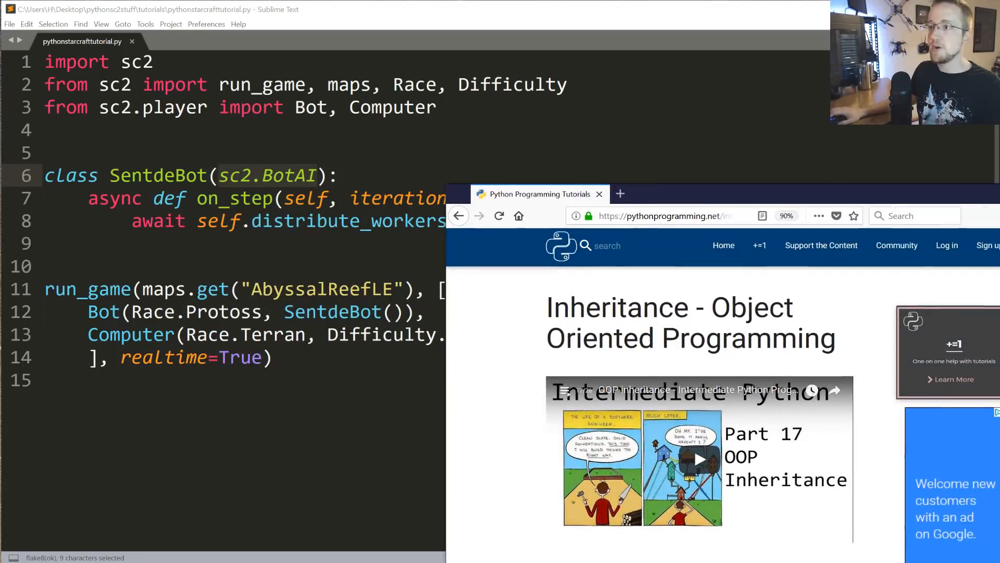
left_click(612, 244)
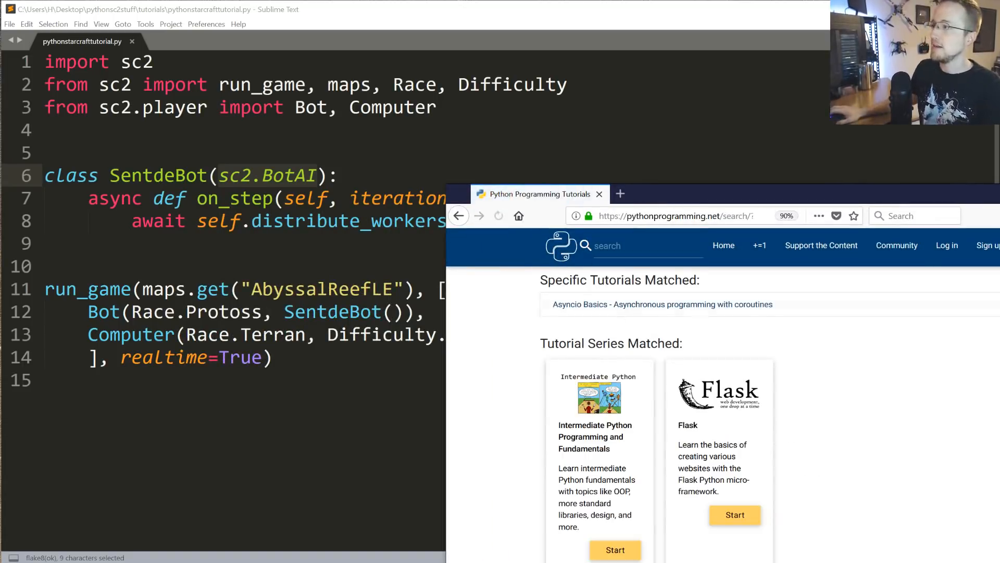
left_click(661, 304)
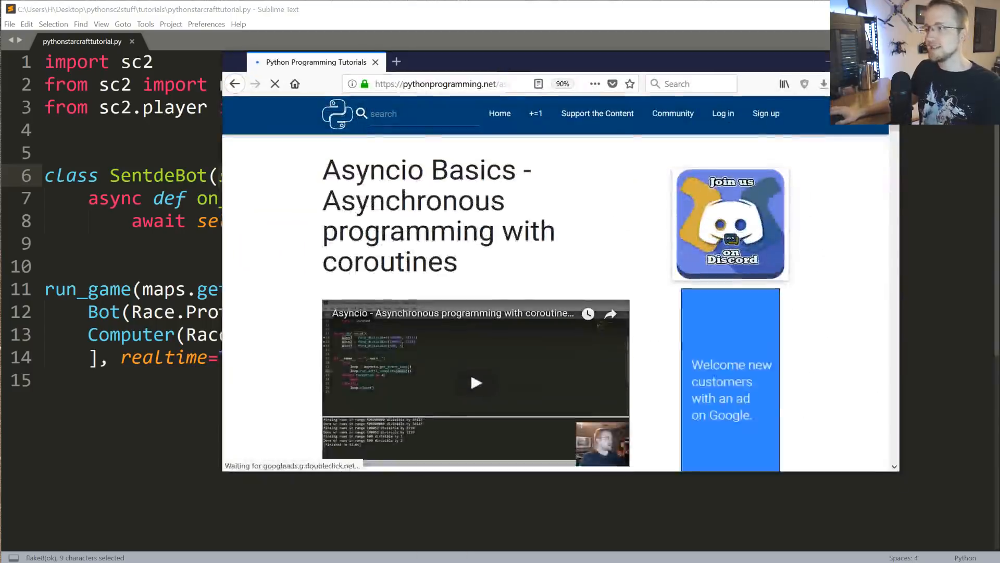
scroll("down", 3)
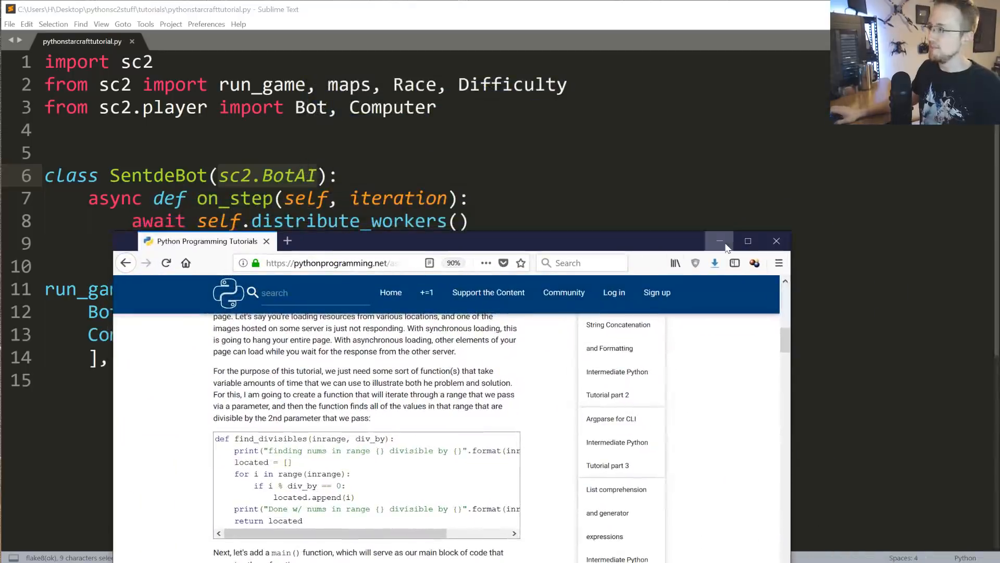
Return to the code and highlight the distribute_workers call
left_click(722, 242)
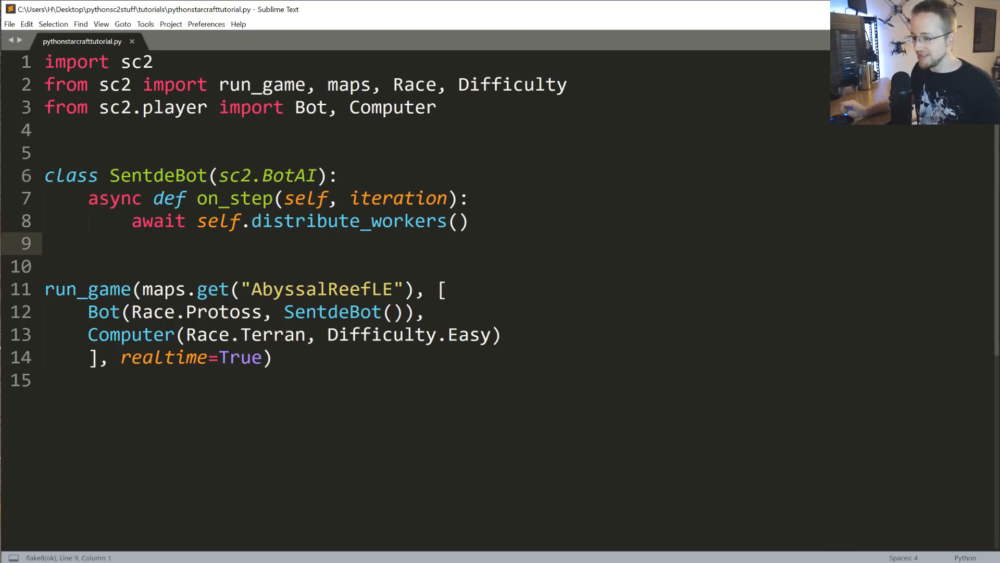
left_click(381, 221)
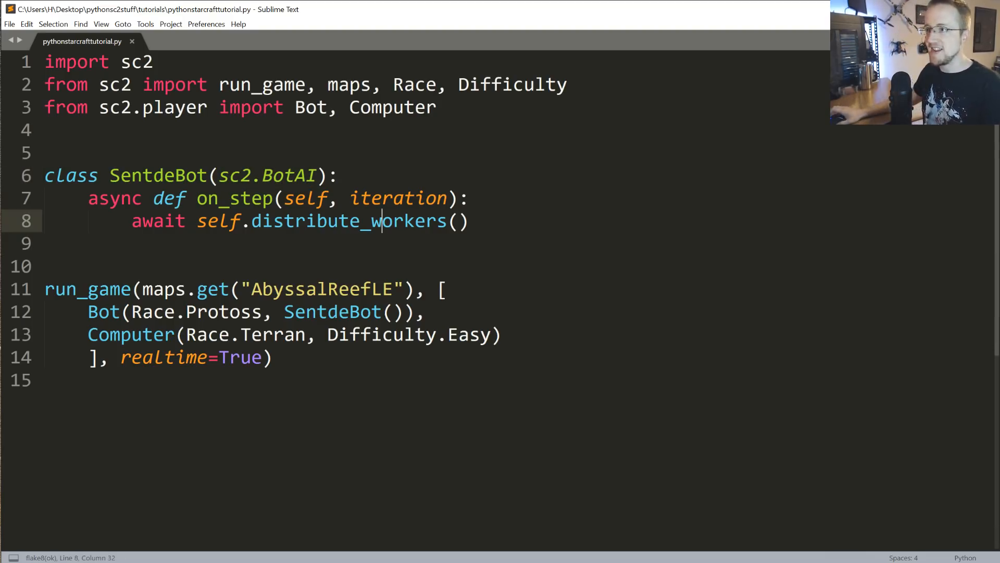
left_click(341, 175)
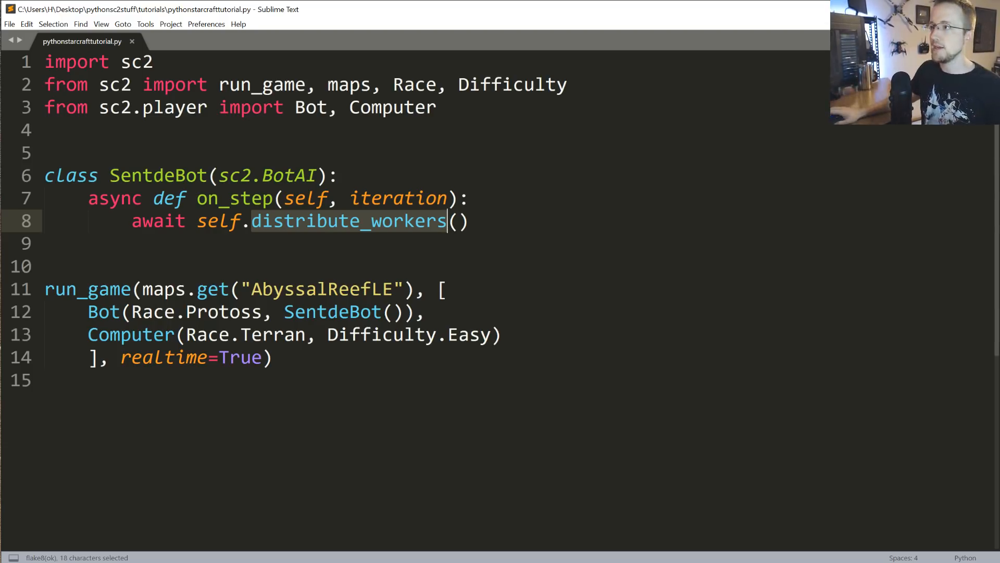
left_click(294, 221)
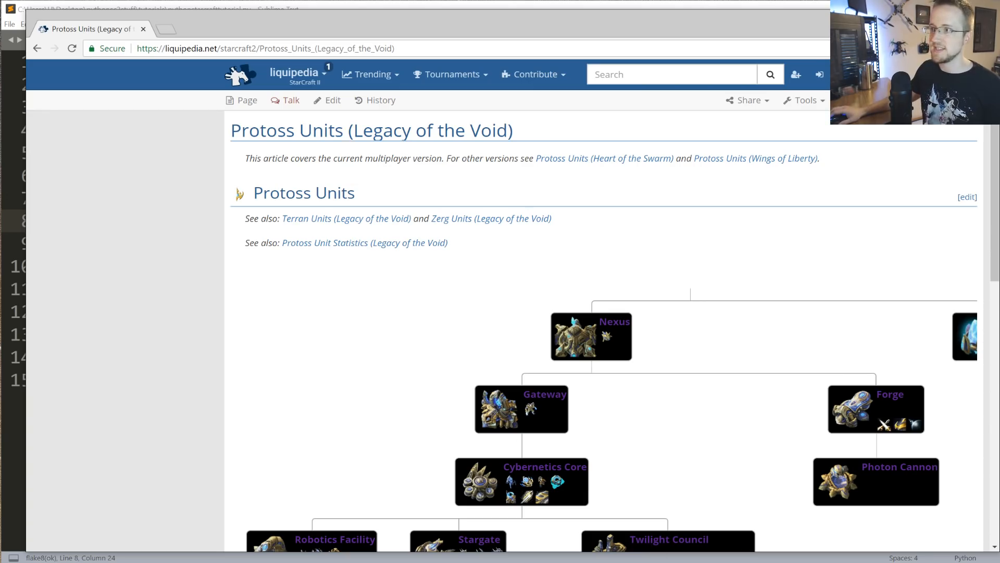
Scroll Liquipedia's Protoss tech tree to view the Nexus, Probe and Pylon
scroll("right", 3)
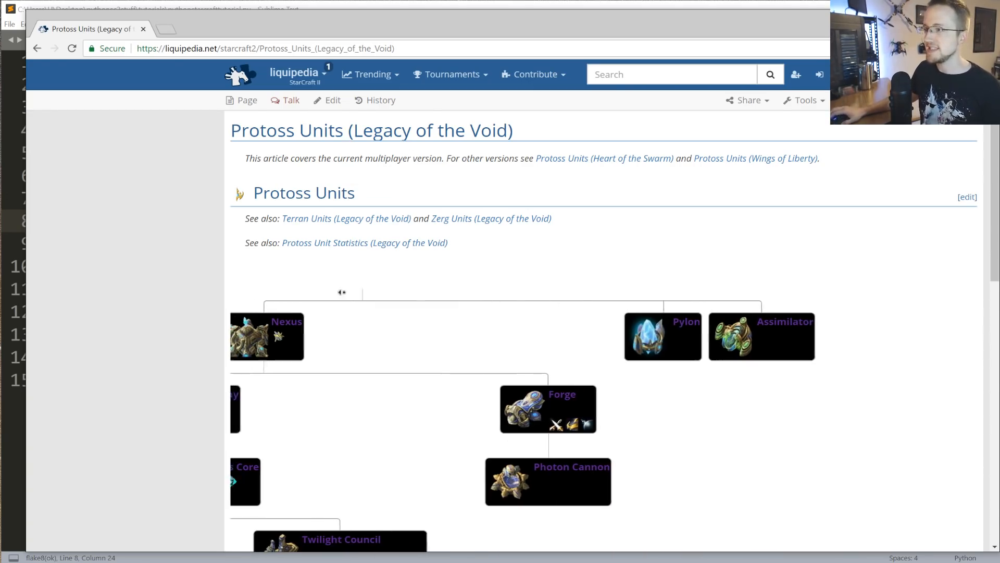
scroll("right", 3)
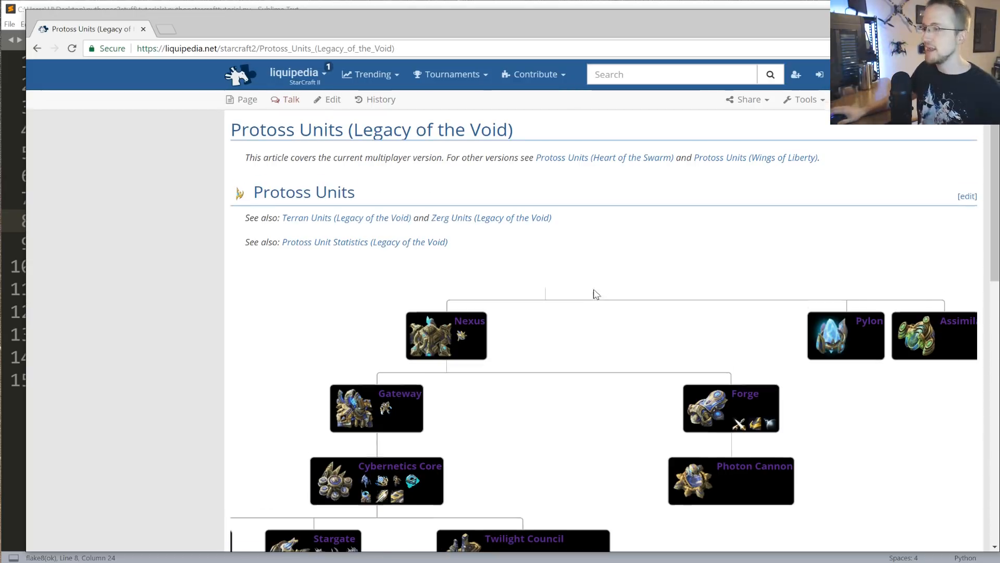
scroll("down", 3)
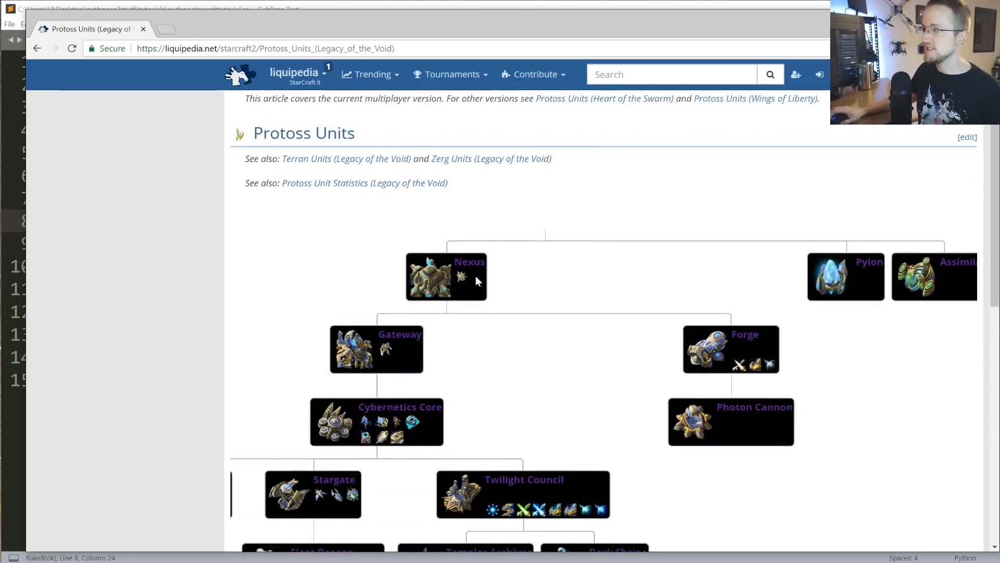
mouse_move(418, 289)
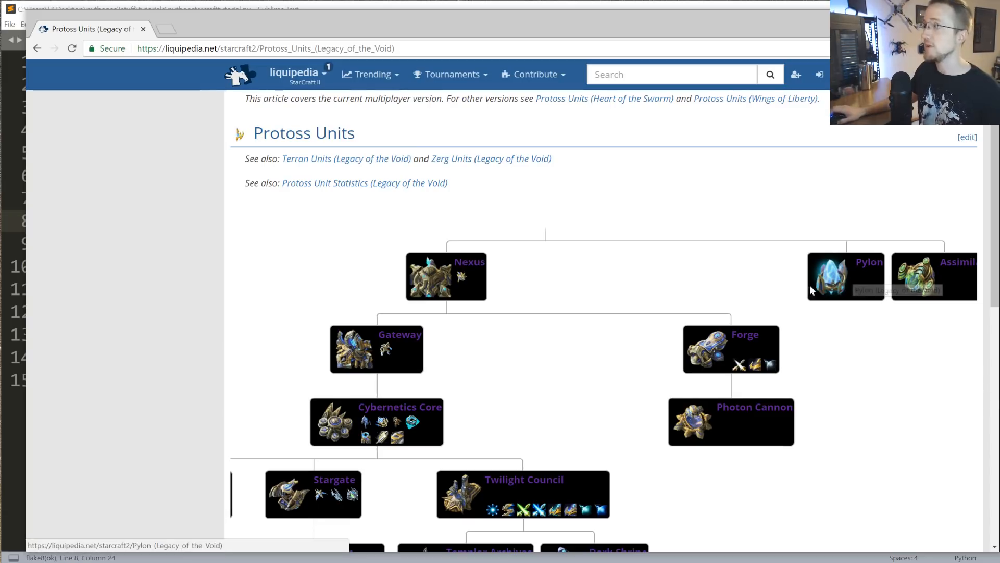
mouse_move(513, 251)
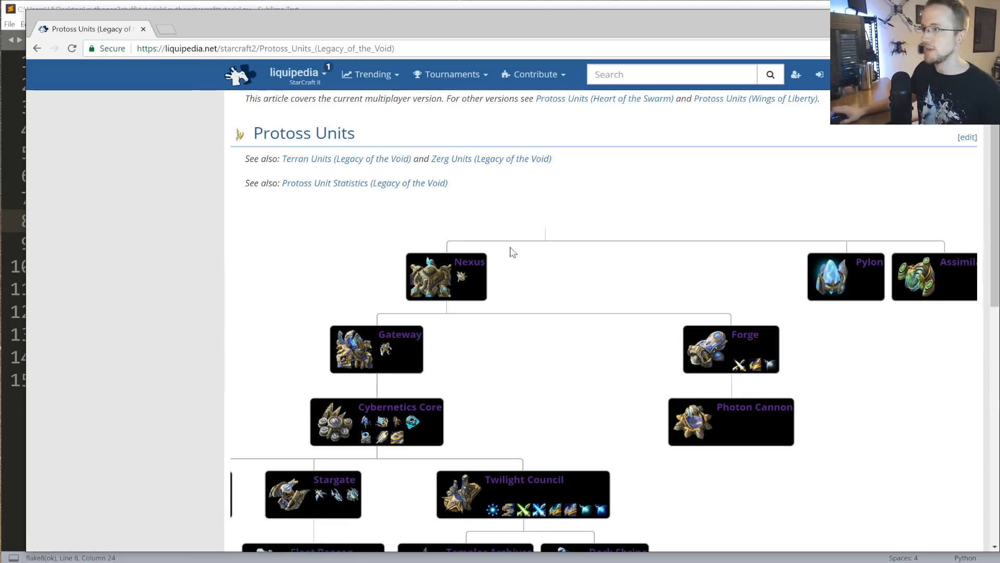
mouse_move(554, 171)
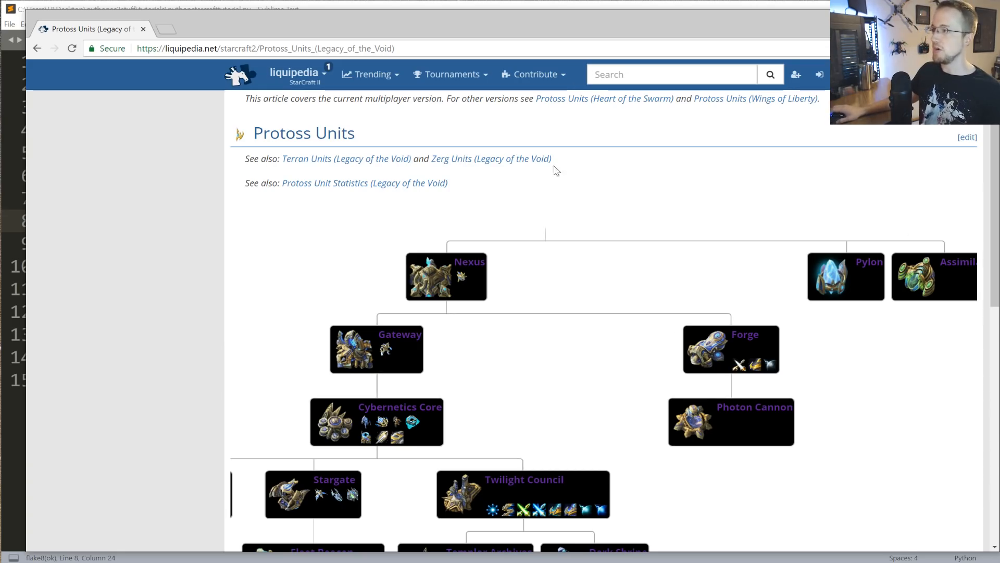
mouse_move(515, 290)
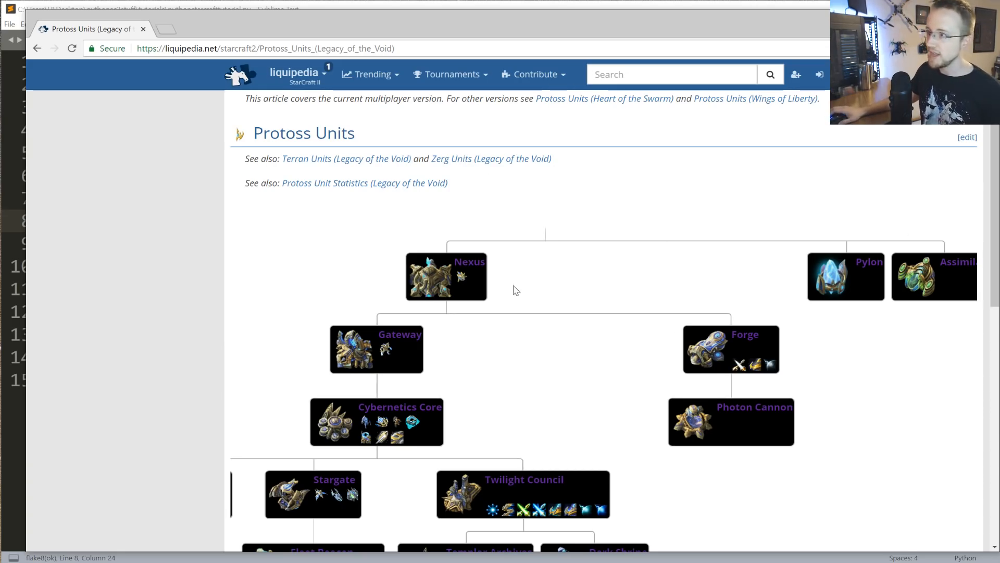
mouse_move(461, 281)
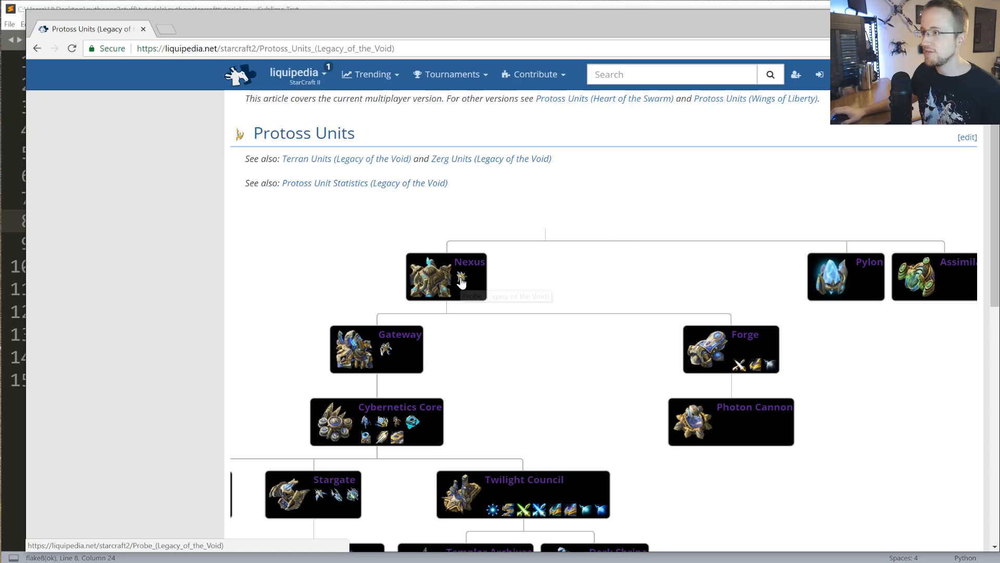
mouse_move(460, 278)
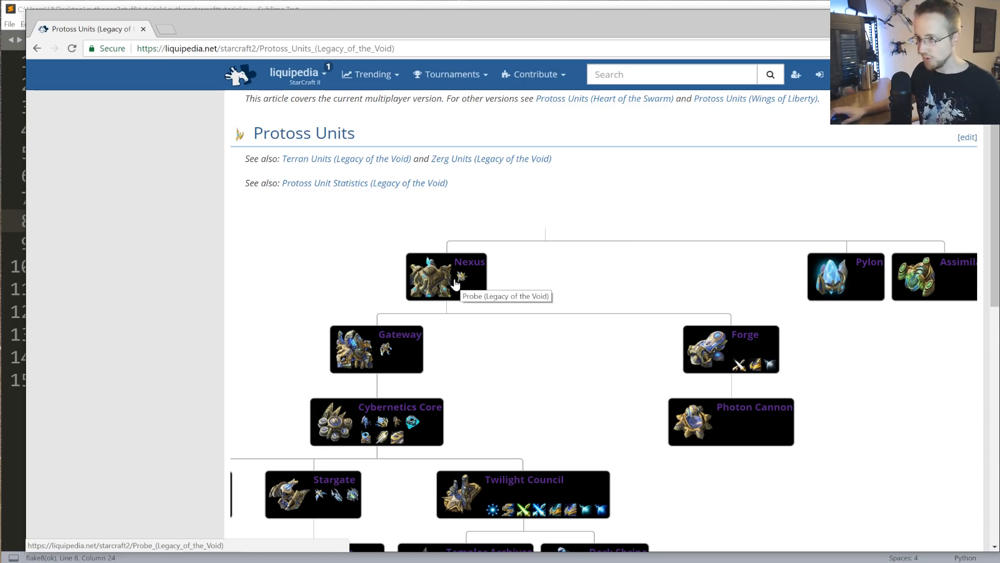
mouse_move(450, 261)
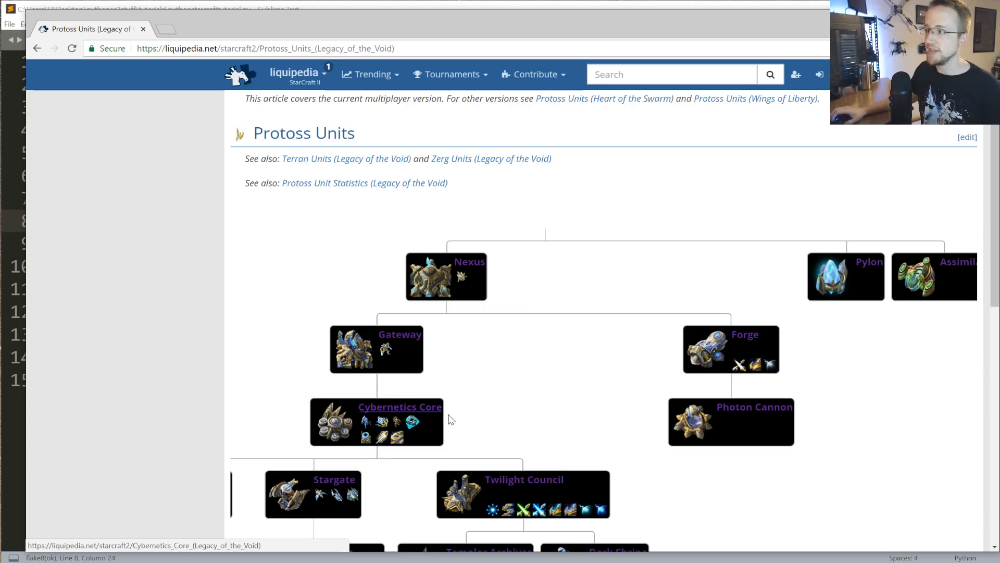
mouse_move(414, 347)
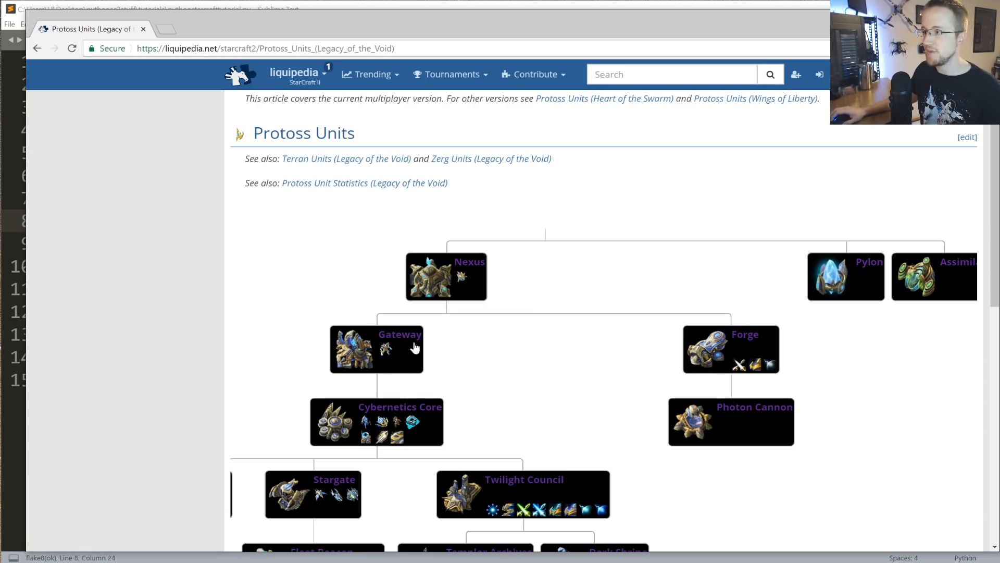
mouse_move(372, 349)
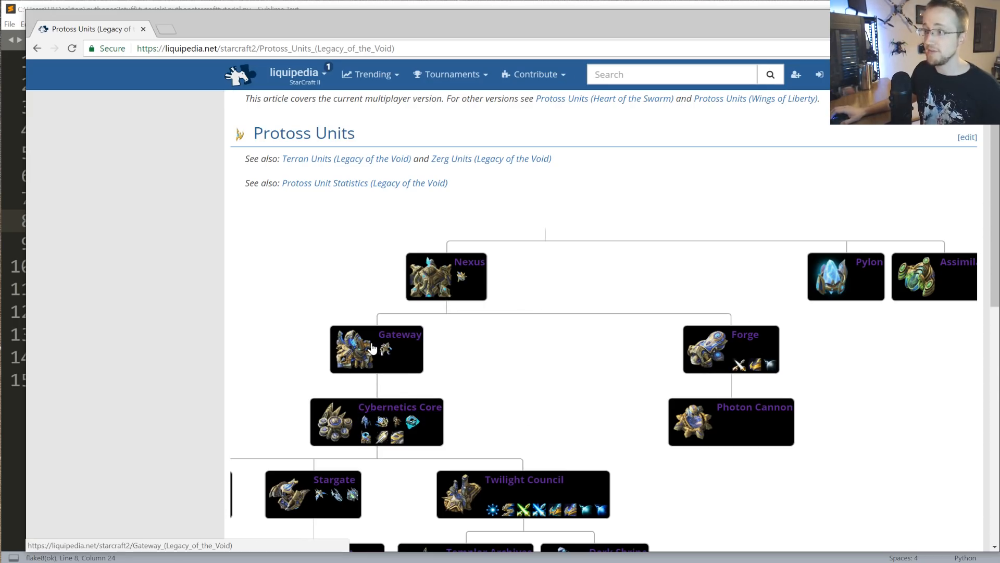
mouse_move(712, 530)
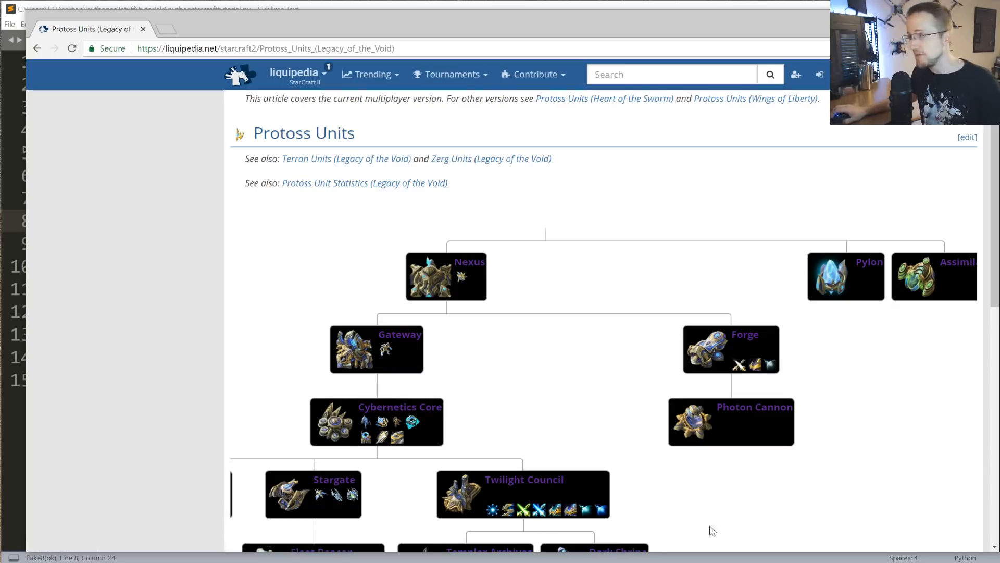
scroll("down", 3)
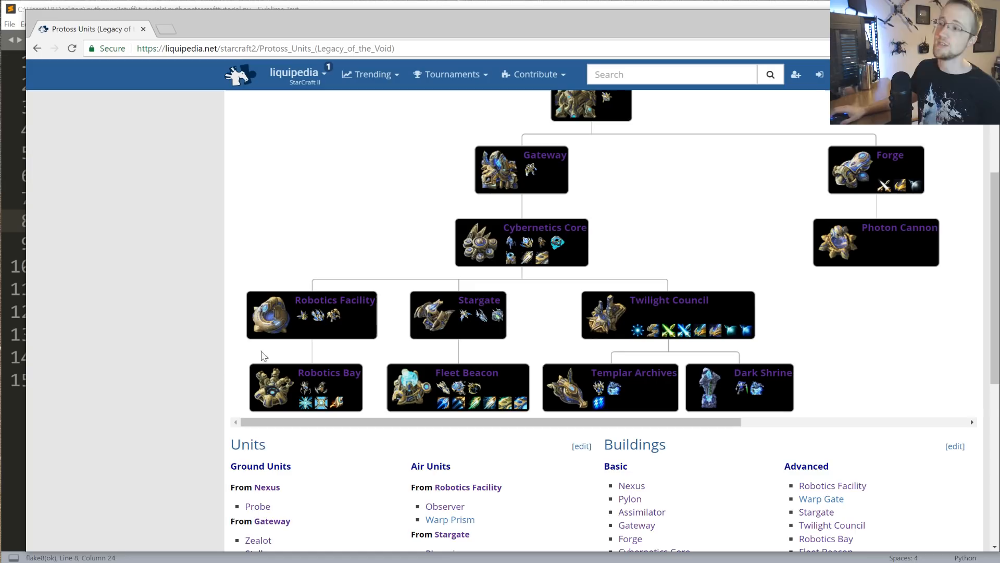
mouse_move(452, 455)
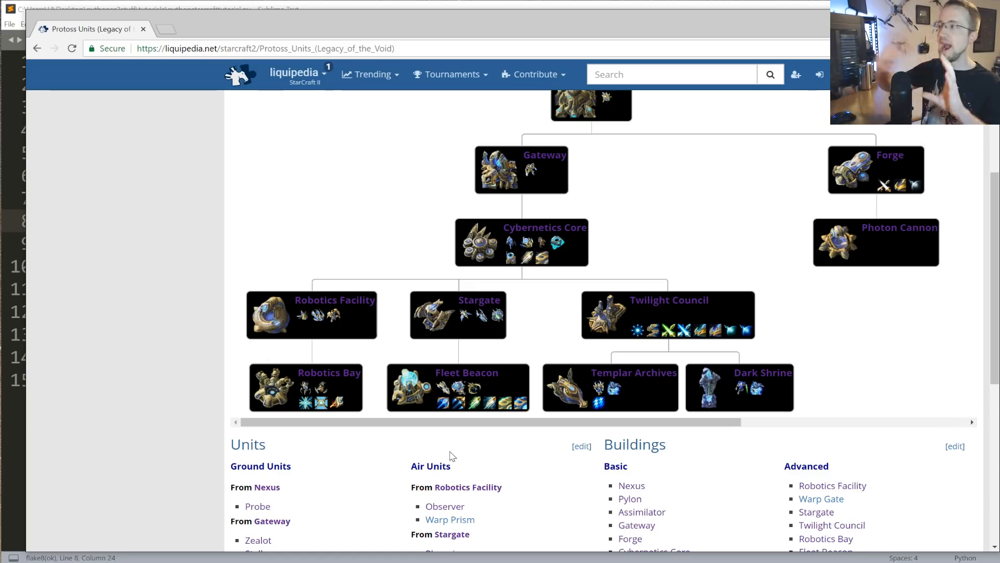
scroll("up", 3)
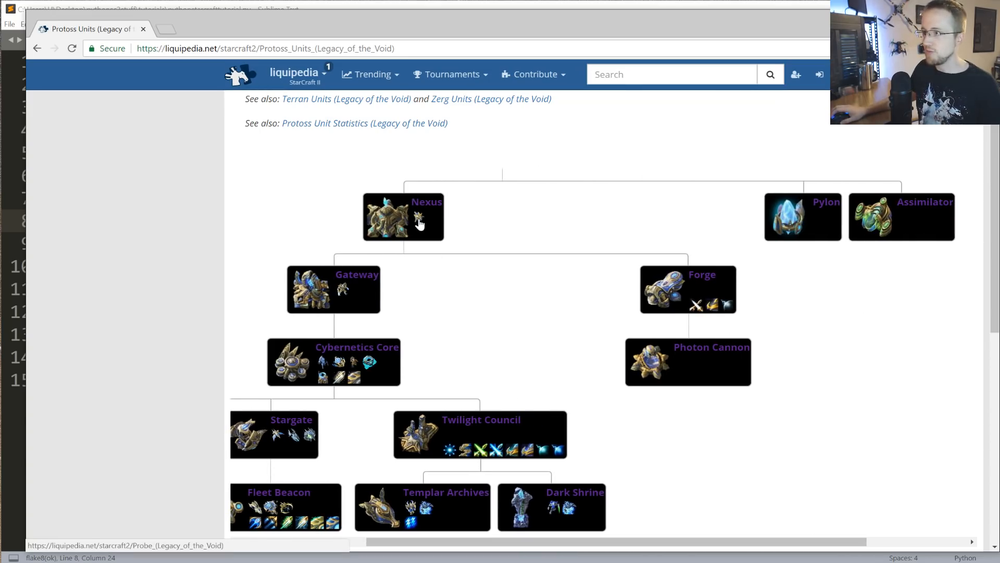
mouse_move(419, 220)
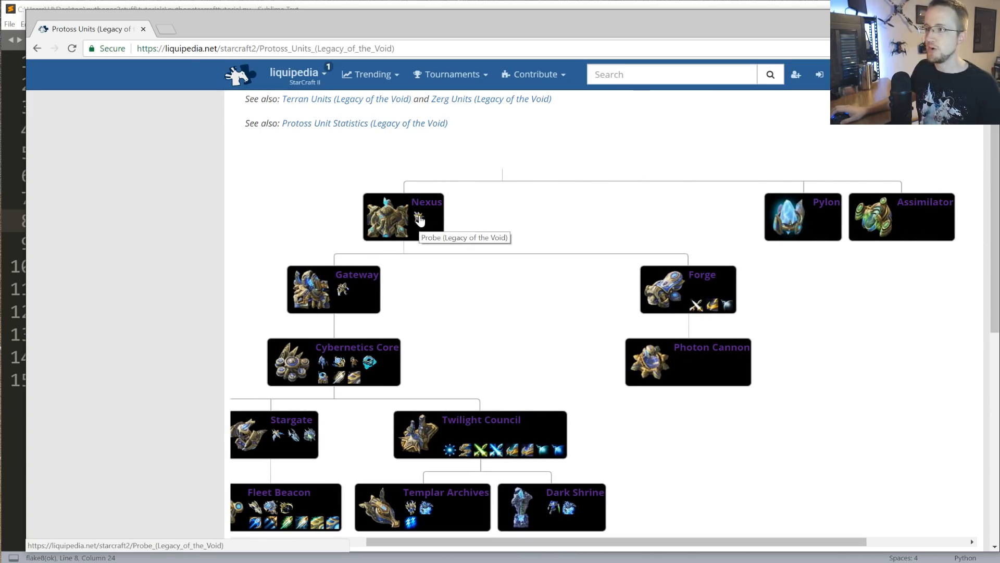
mouse_move(420, 214)
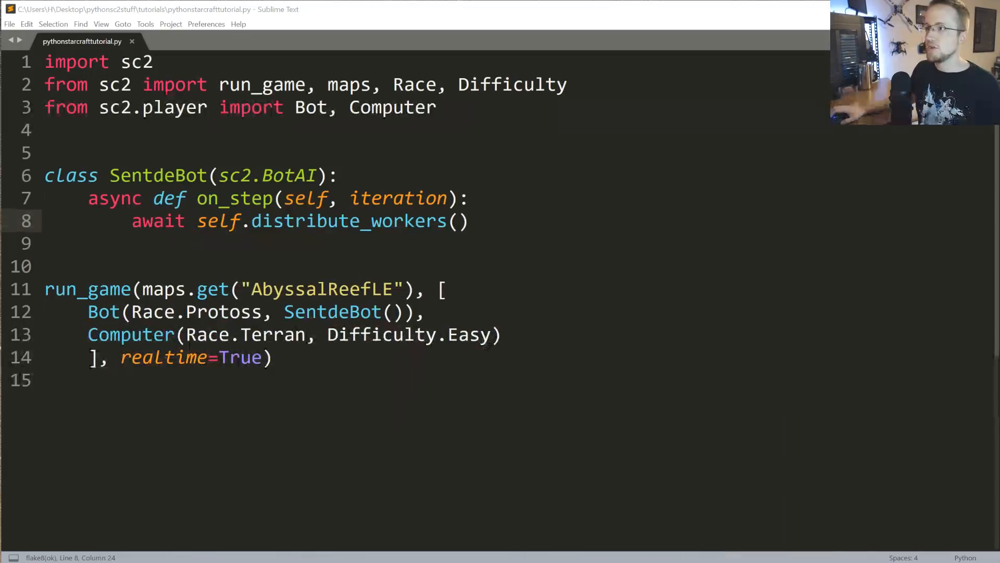
Add the line 'from sc2.constants import NEXUS, PROBE' below the imports
left_click(48, 130)
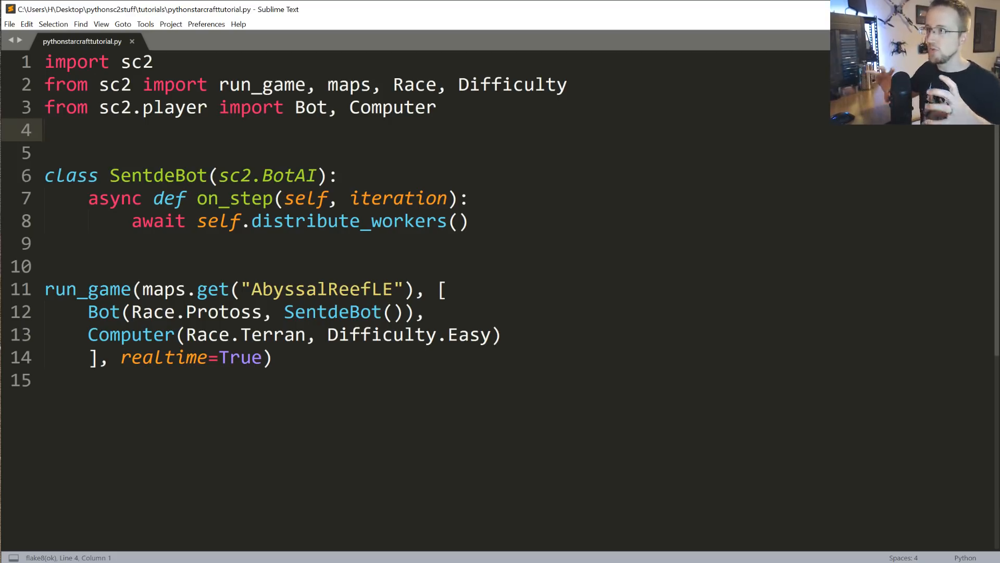
type("f")
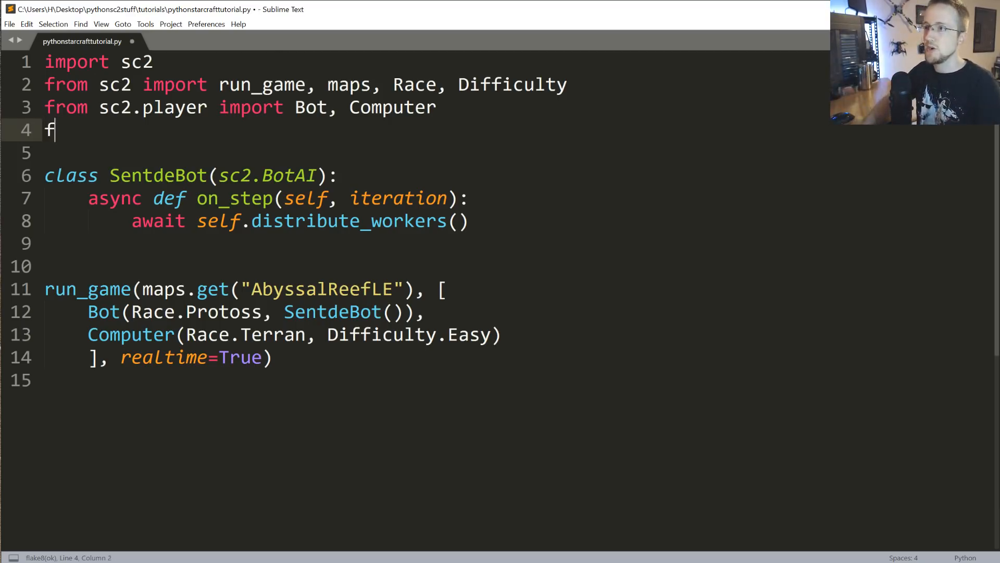
type("rom sc2.constants import NEXUS,")
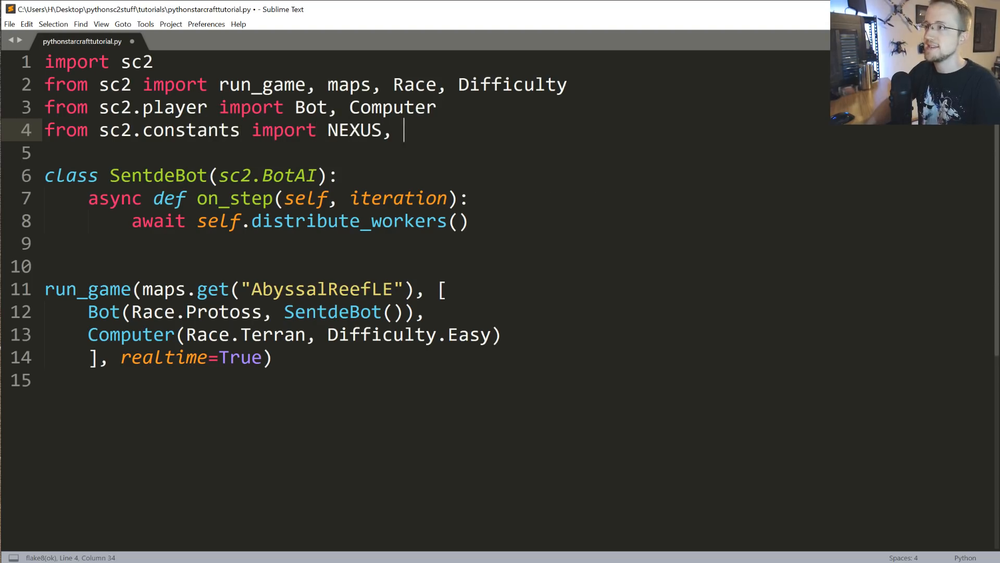
type("PROBE")
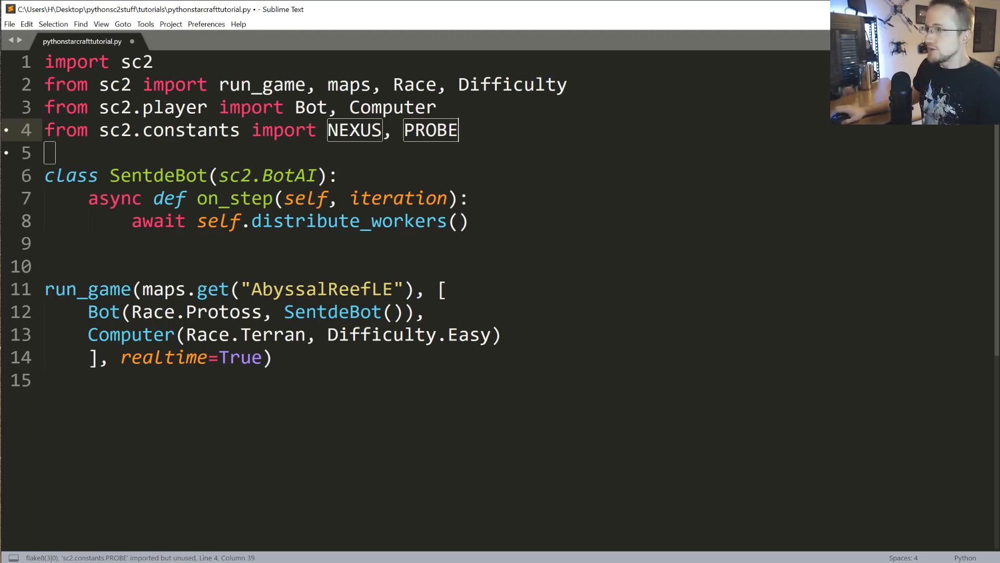
left_click(469, 221)
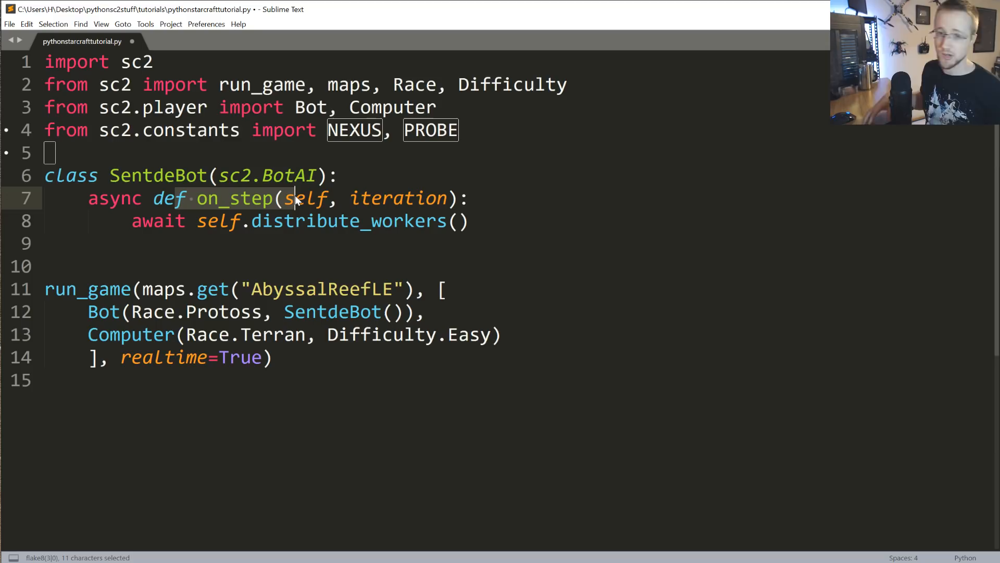
mouse_move(289, 200)
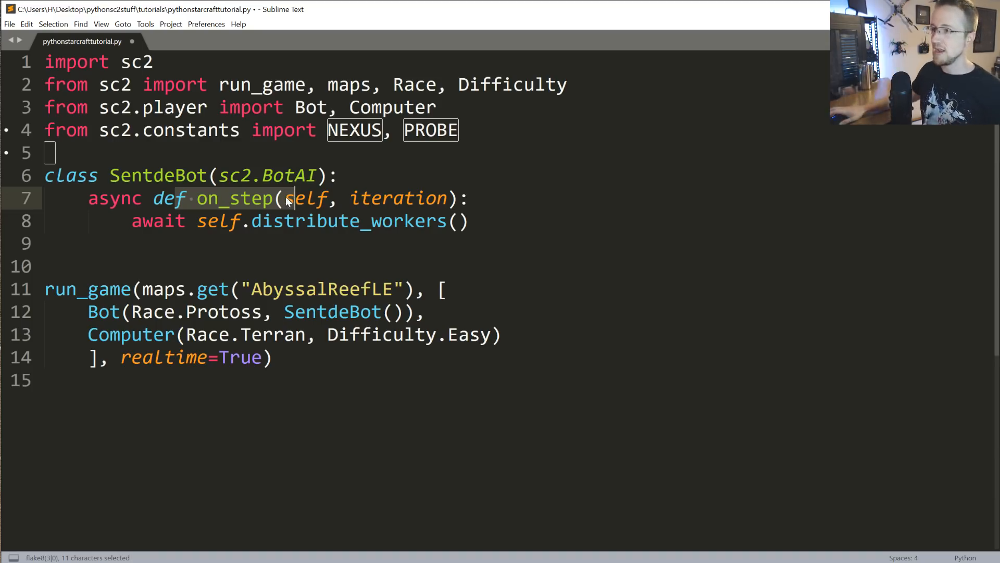
Highlight the on_step method name, then go to the end of the distribute_workers line
double_click(234, 198)
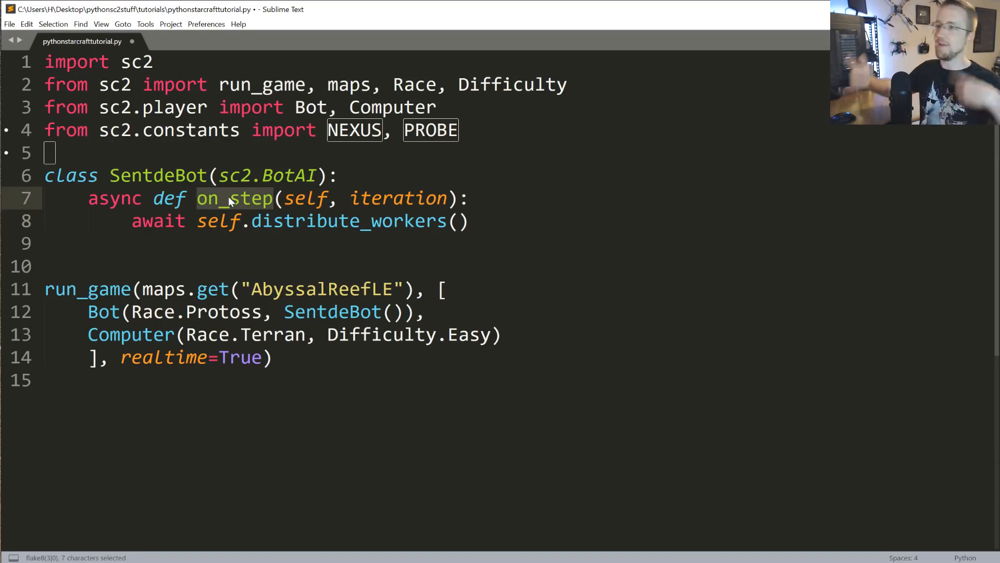
left_click(466, 221)
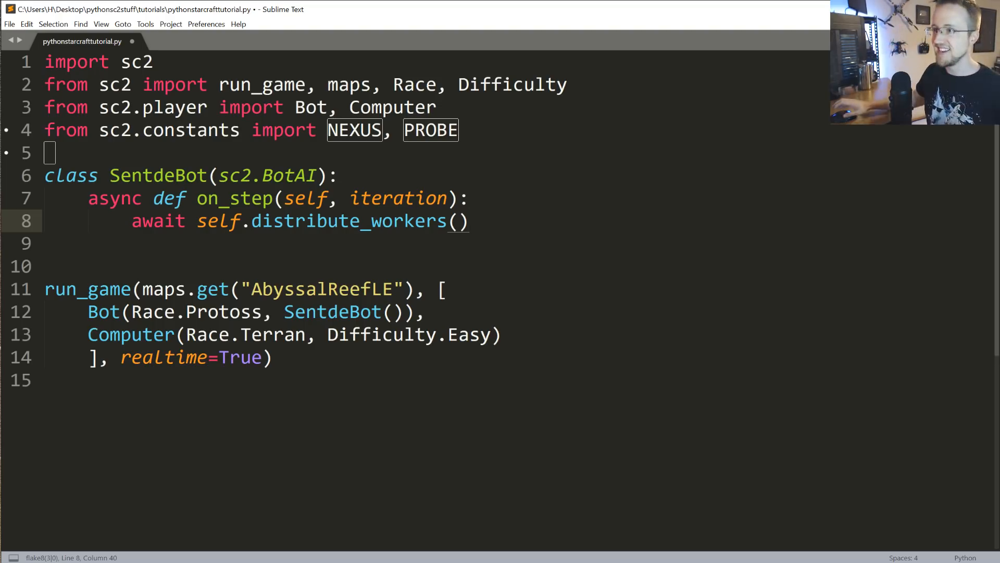
double_click(348, 221)
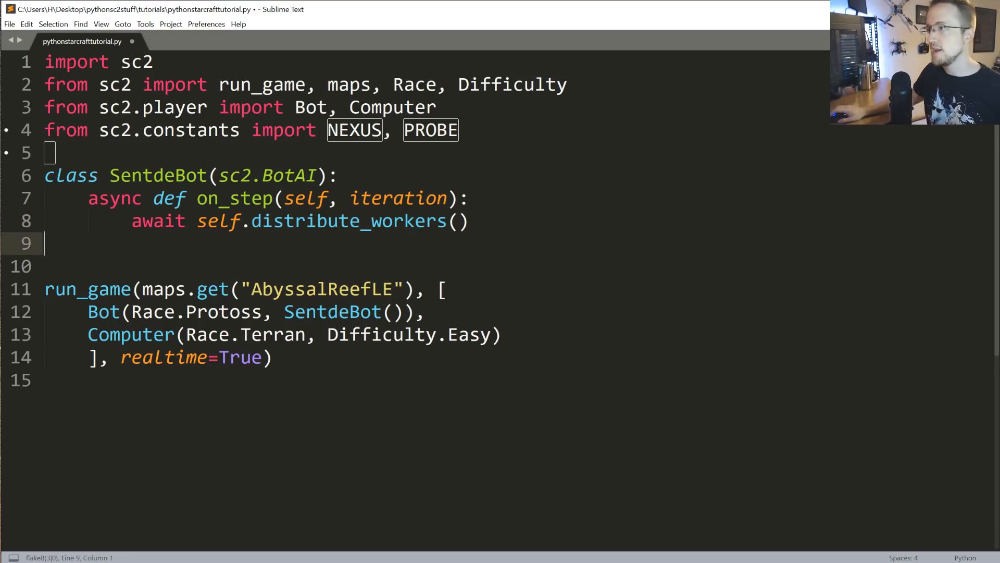
Add 'await self.build_workers()' to on_step, comparing it with distribute_workers
type("await self.buil")
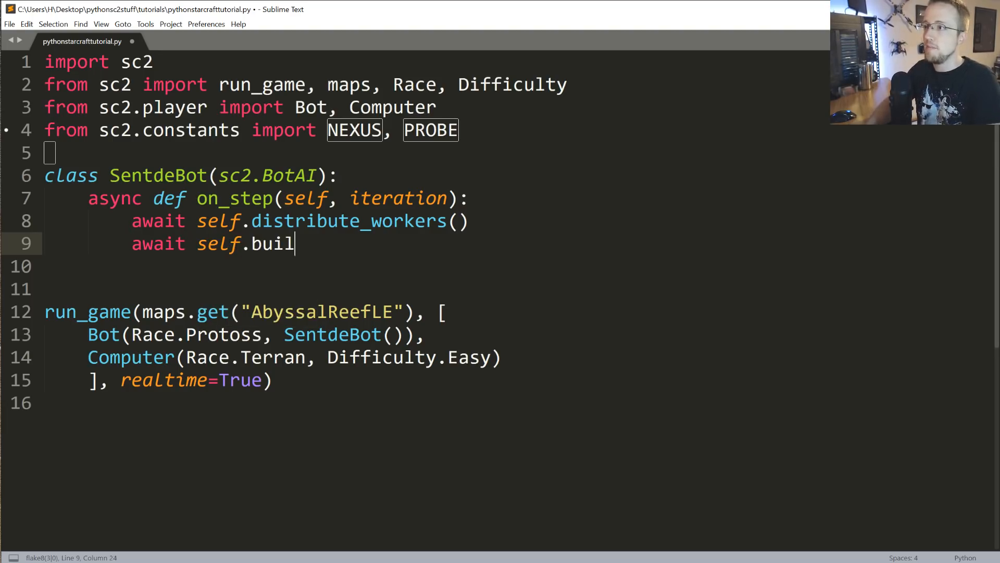
type("d_workers()")
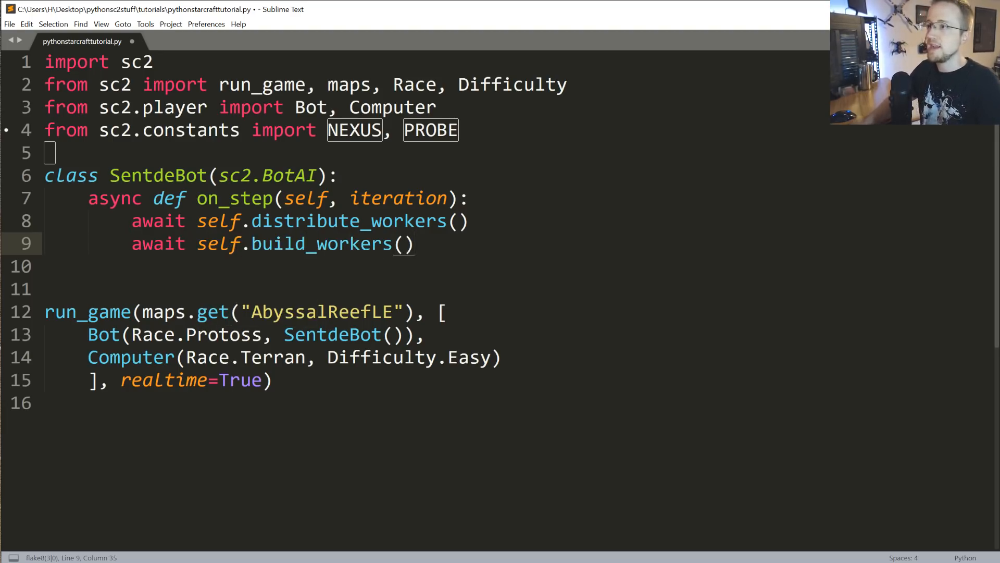
double_click(348, 221)
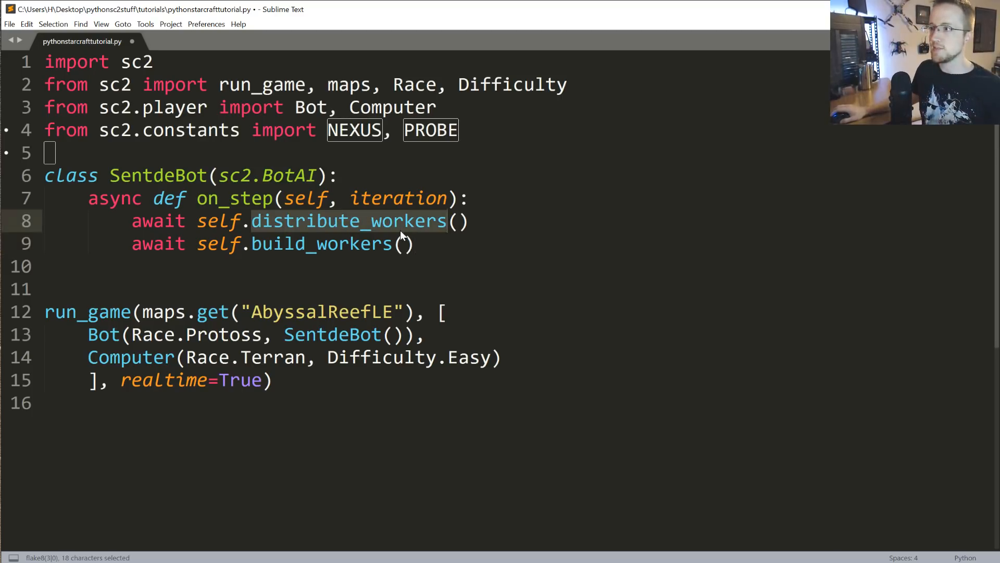
left_click(415, 244)
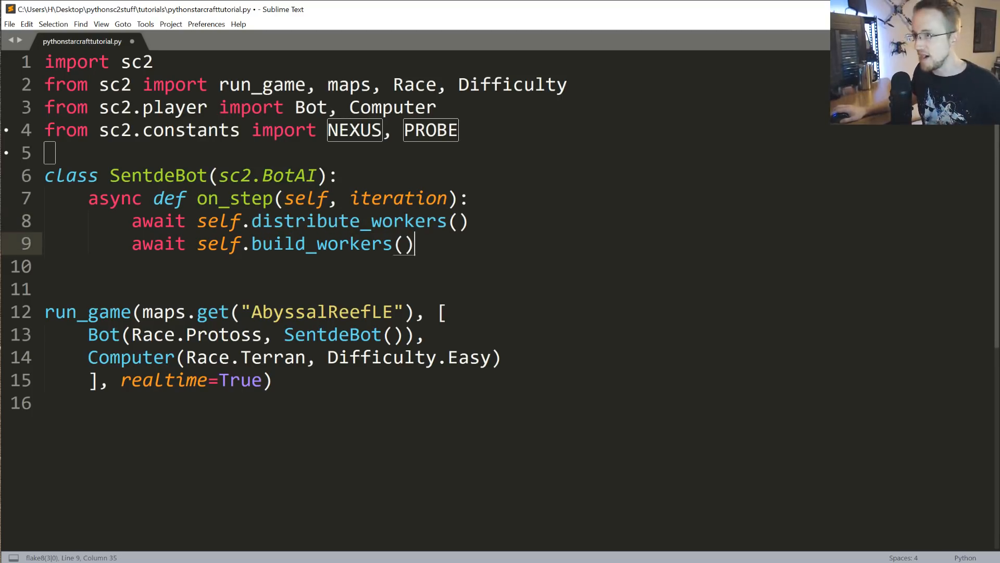
Define async build_workers(self) looping 'for nexus in self.units(NEXUS).ready.noqueue'
type("asy")
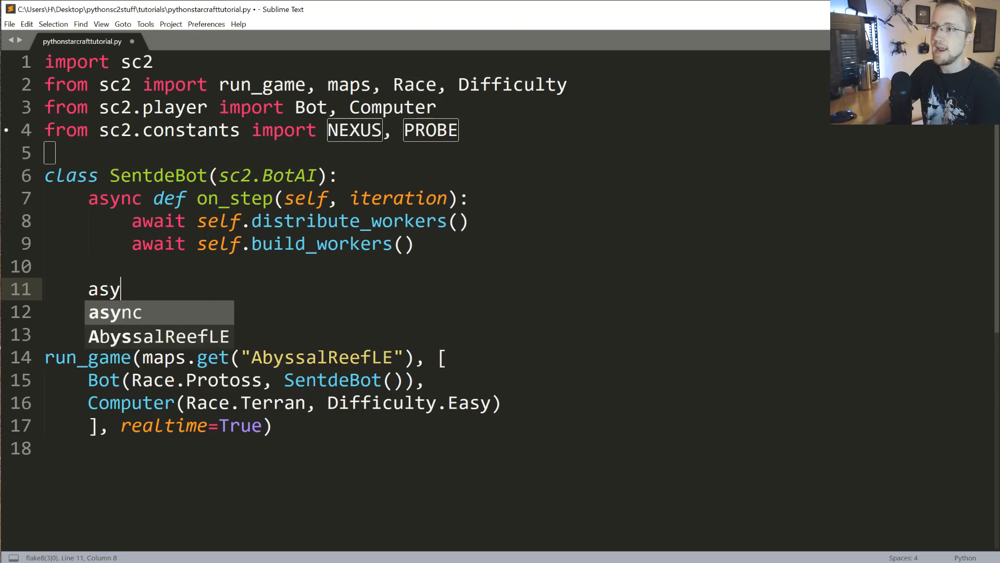
type("nc def build_wo")
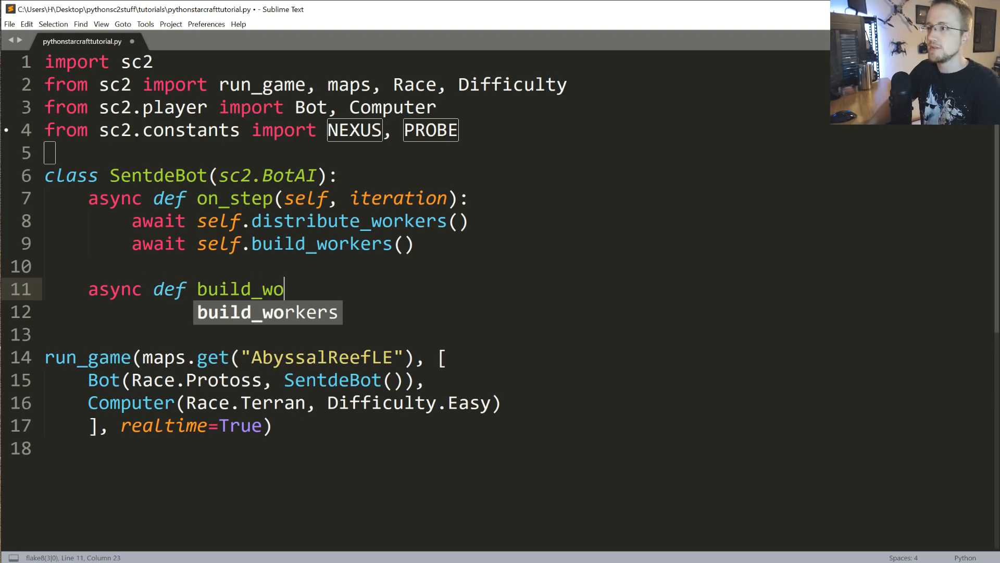
type("rkers(self):")
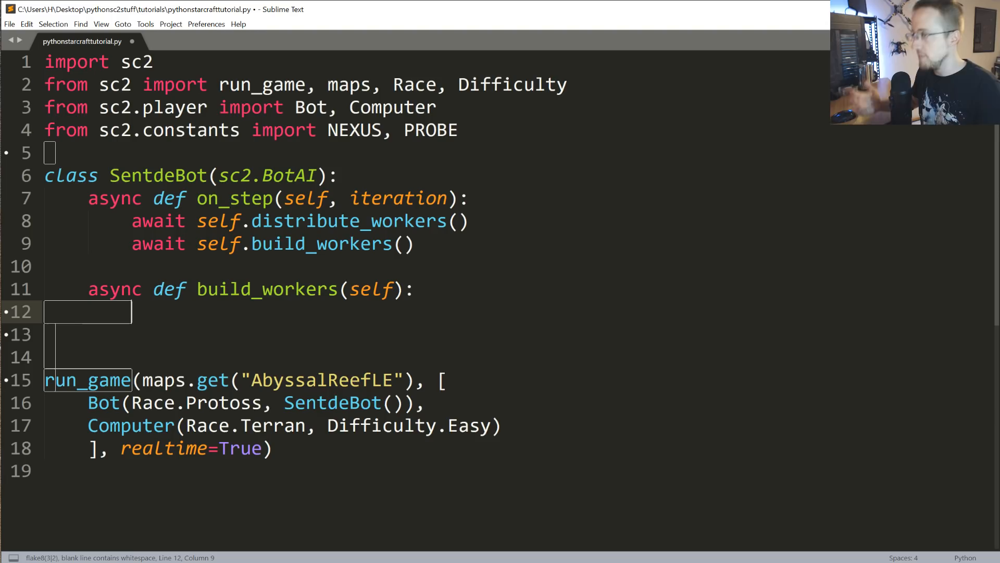
type("for")
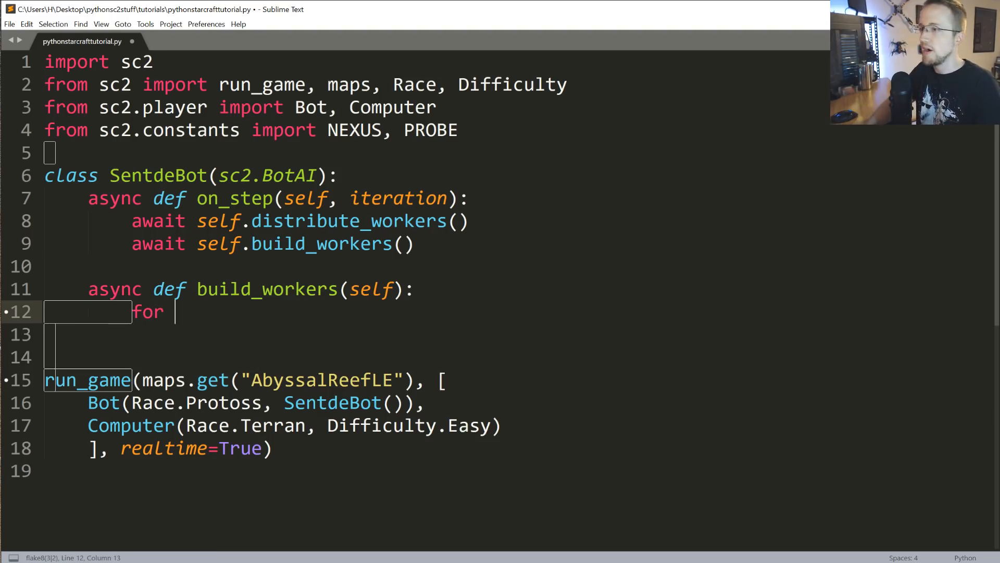
type("nexus in s")
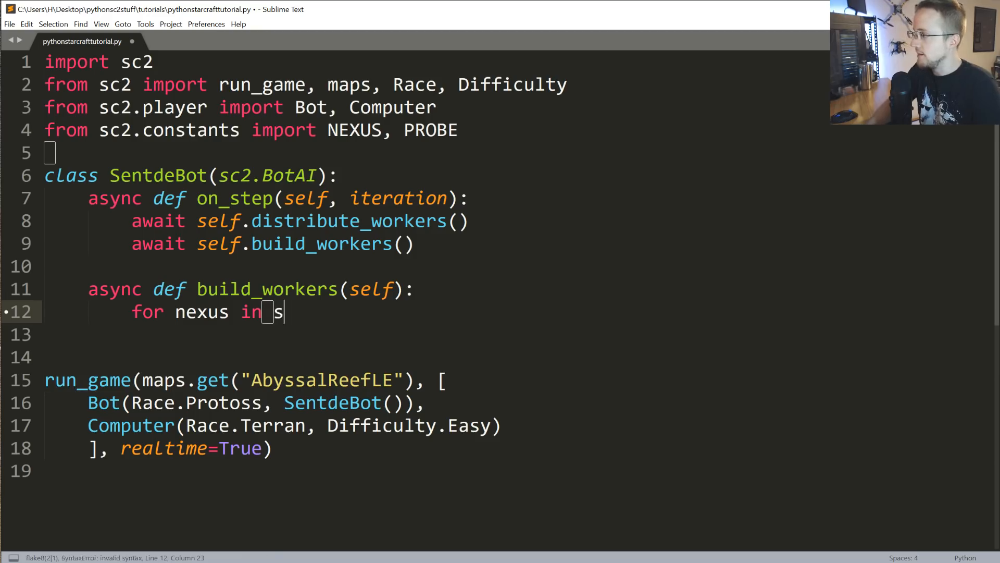
type("elf.units(NEXUS")
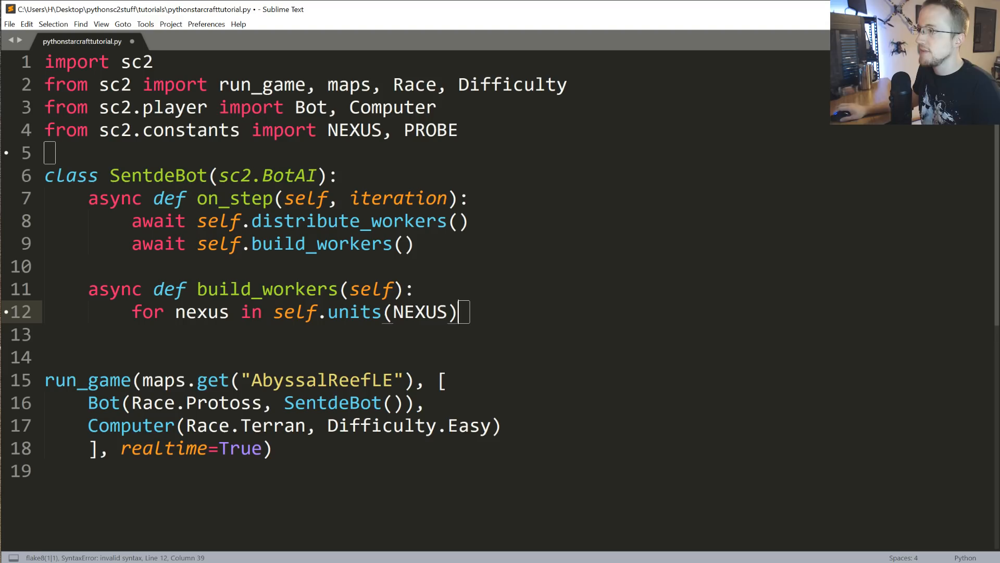
type(".R")
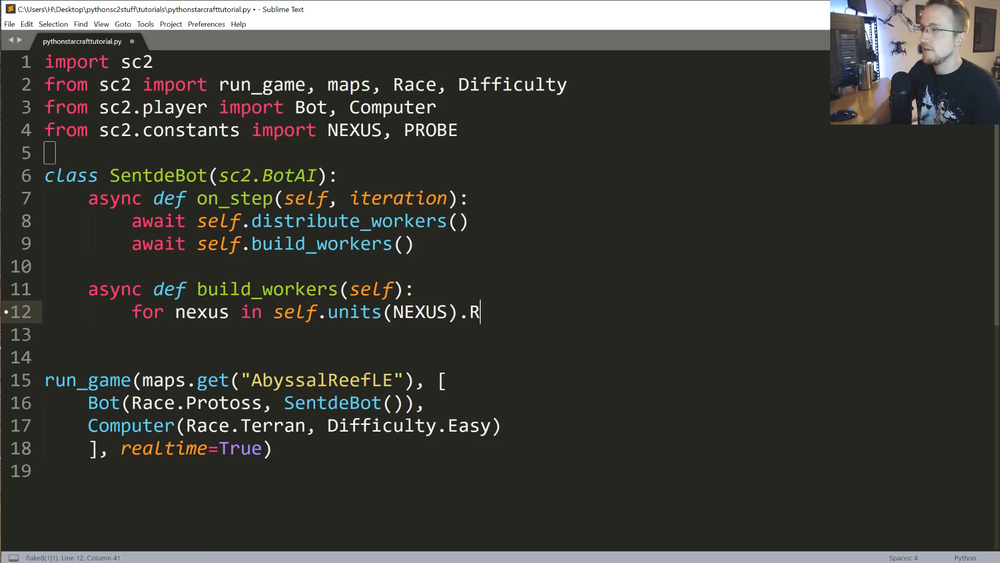
type("eady.")
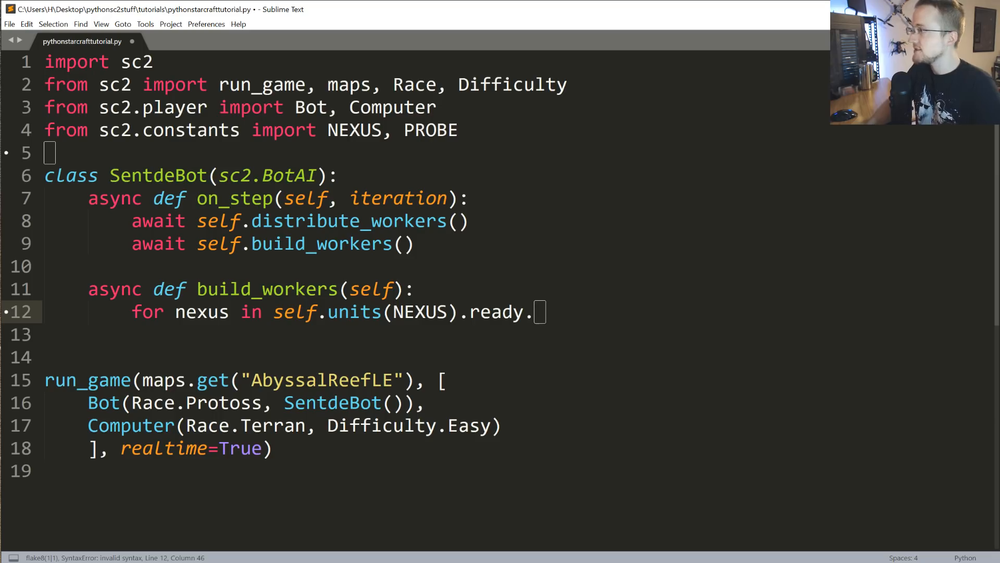
type("noqueue:")
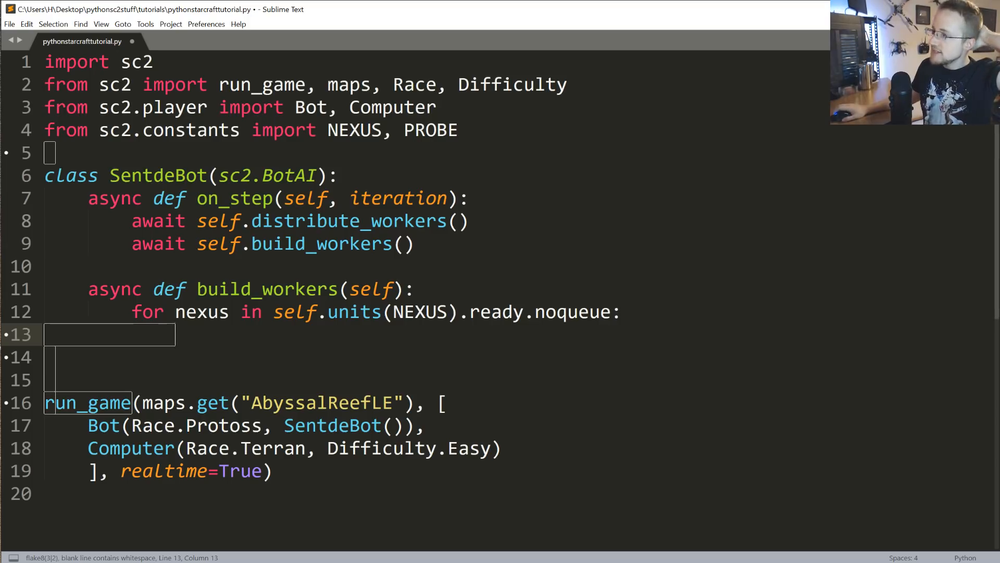
Highlight the noqueue filter to explain it and tidy the blank lines
double_click(494, 312)
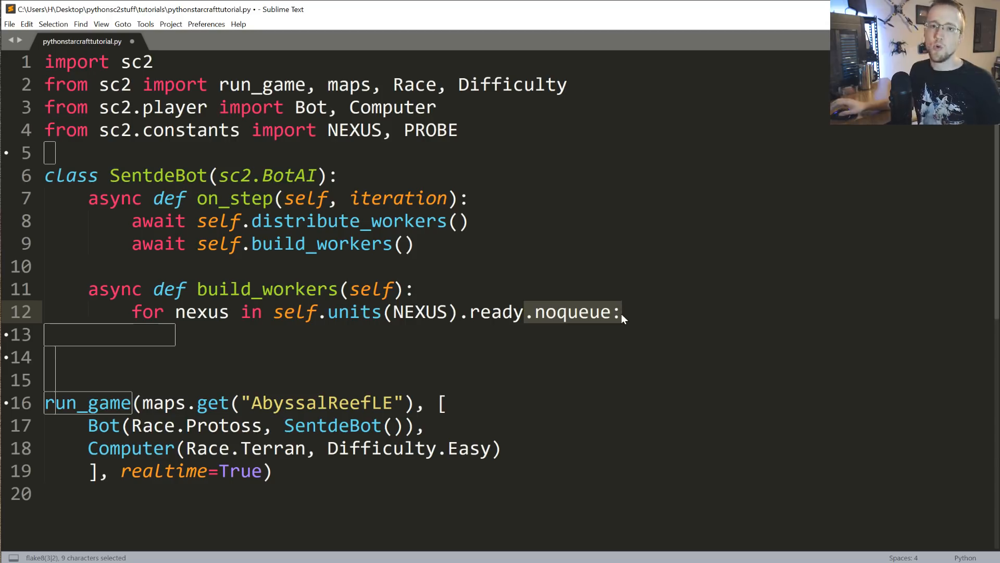
key("enter")
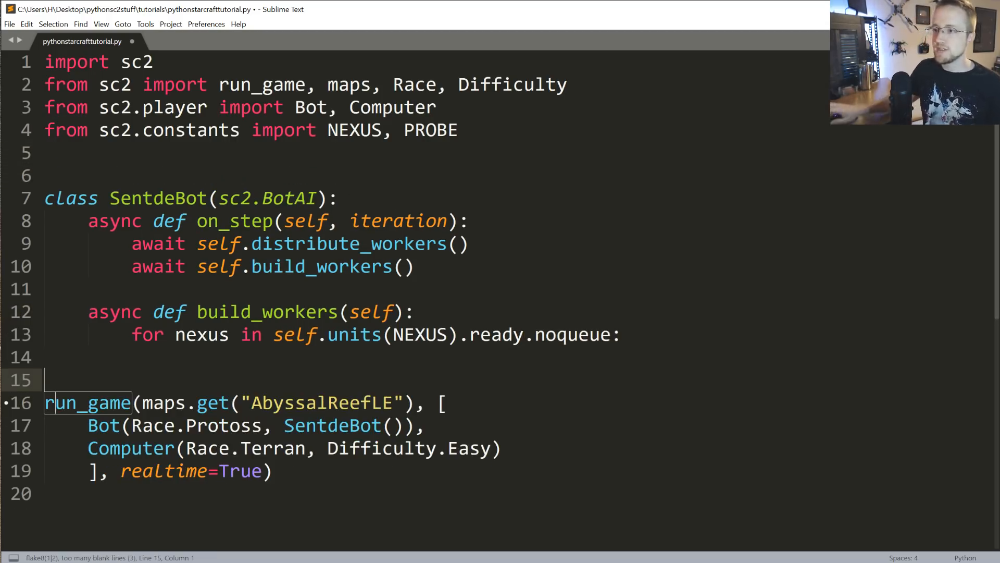
double_click(572, 335)
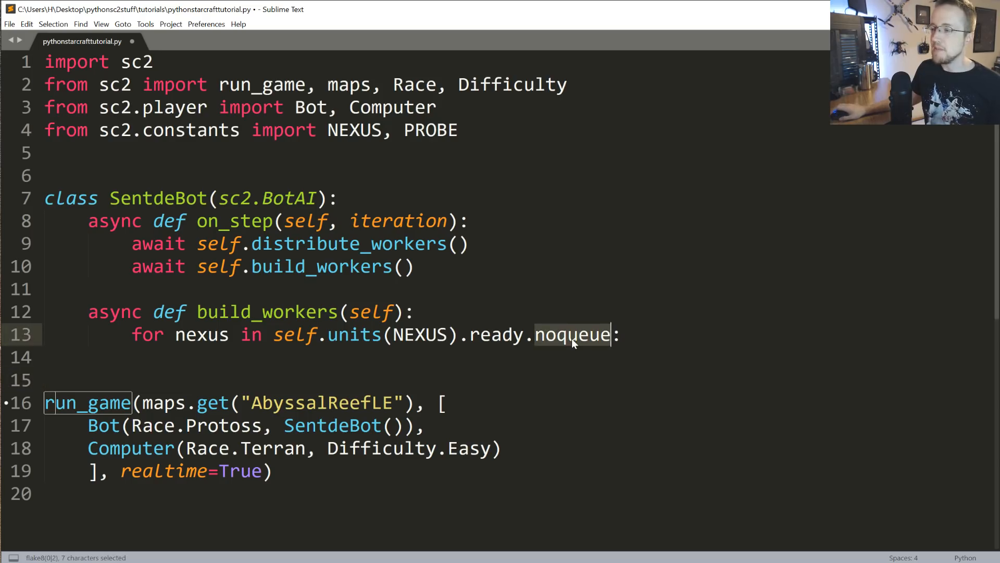
mouse_move(567, 341)
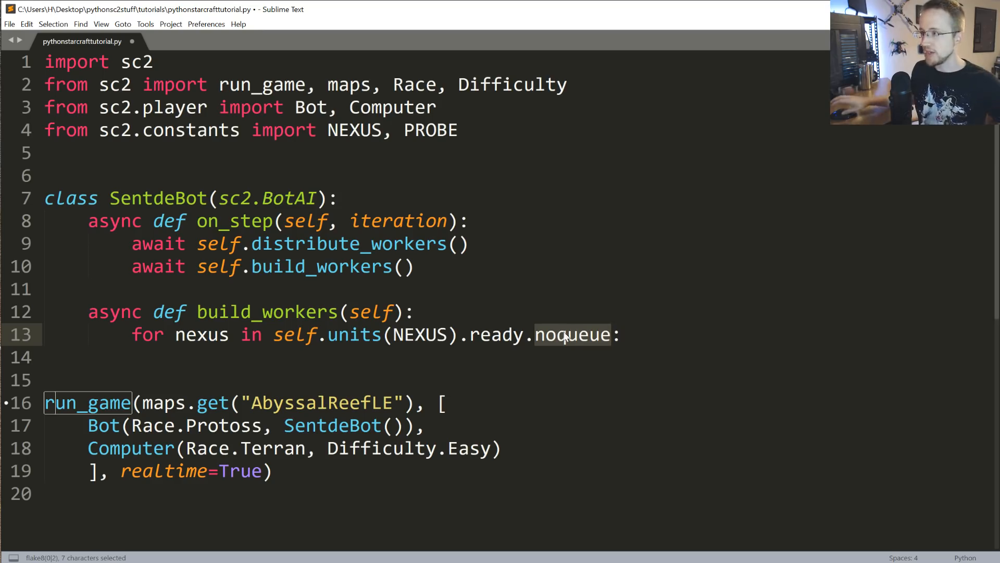
left_click(566, 334)
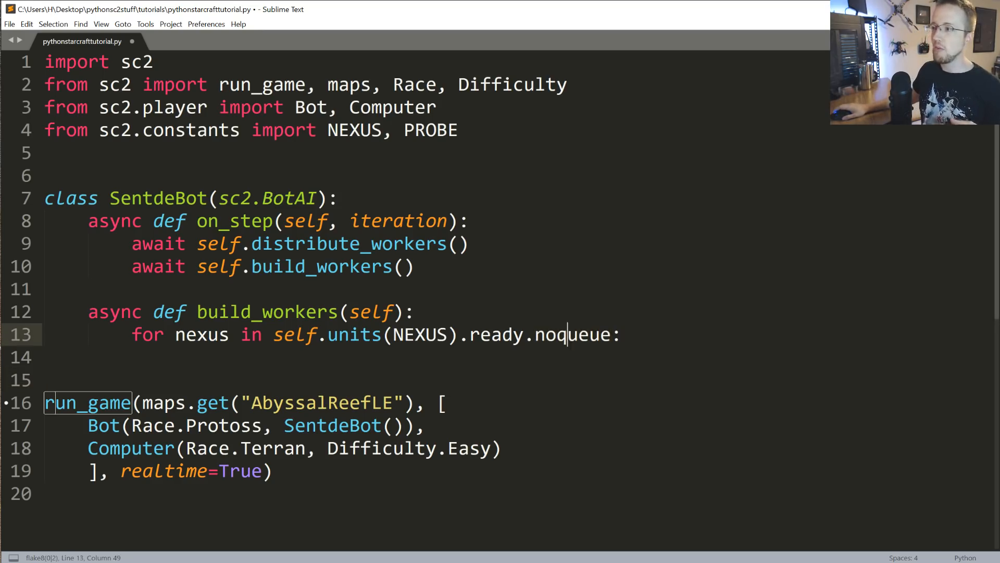
double_click(570, 334)
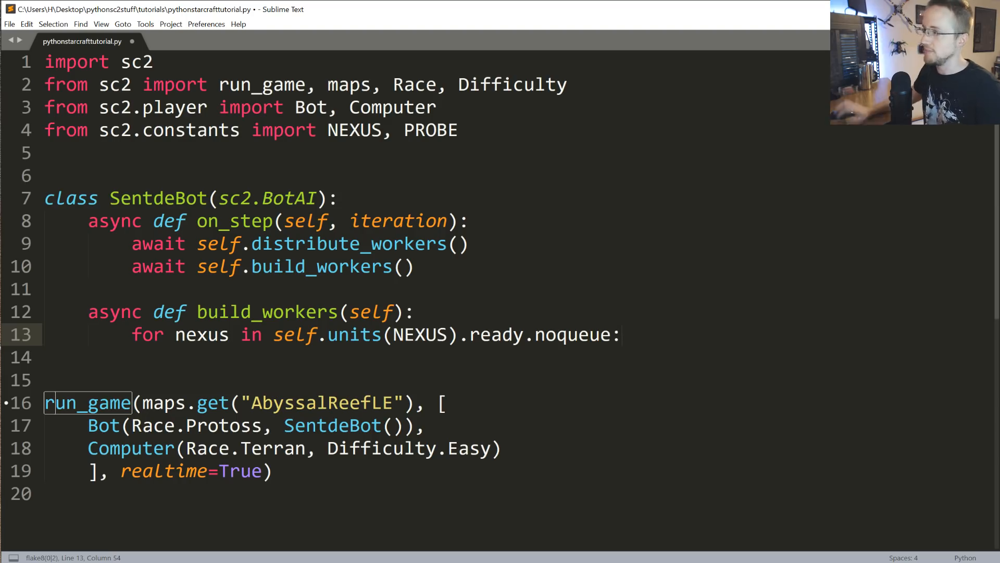
Inside the loop, add 'if self.can_afford(PROBE):'
key("enter")
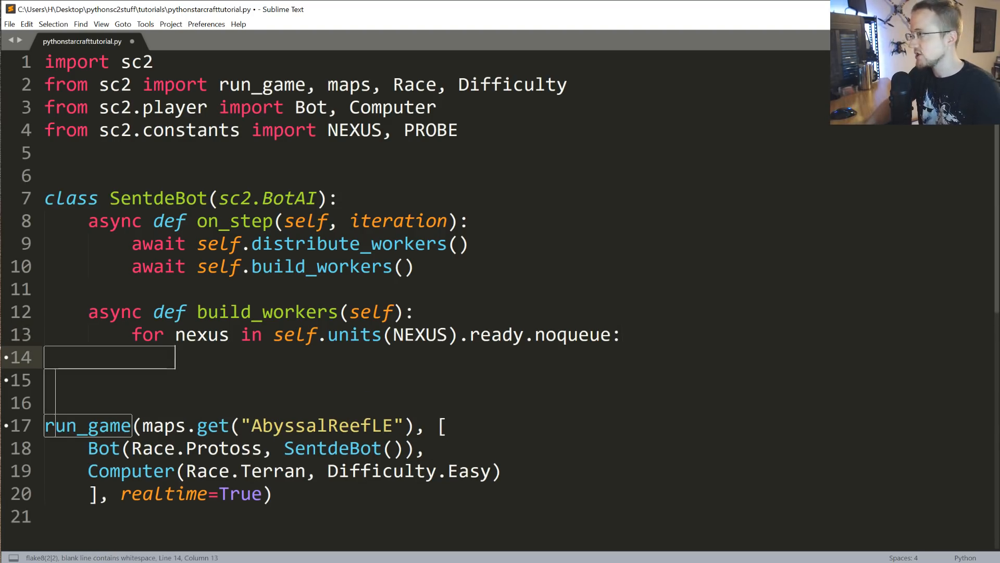
type("if self.can_afford")
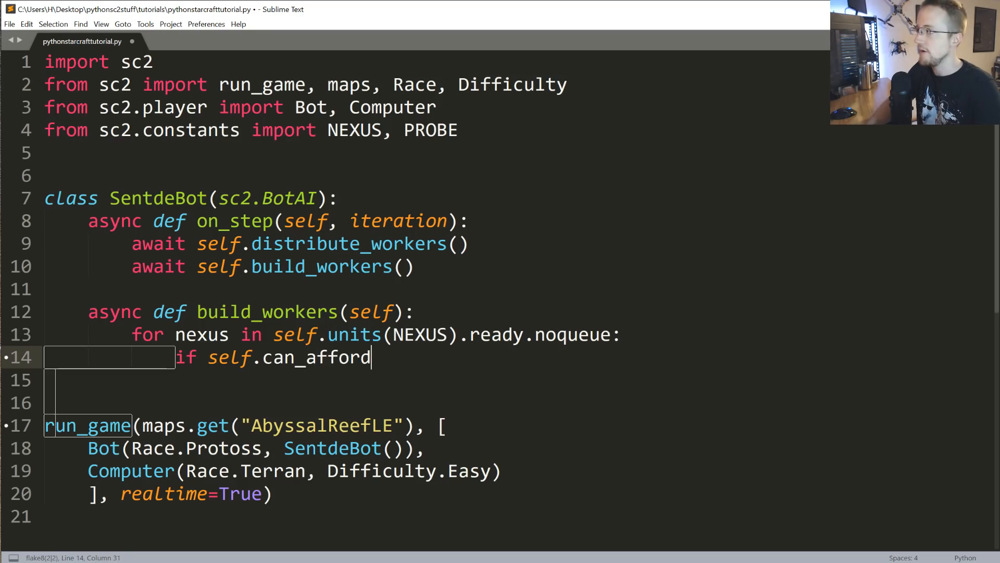
type("(PROBE)")
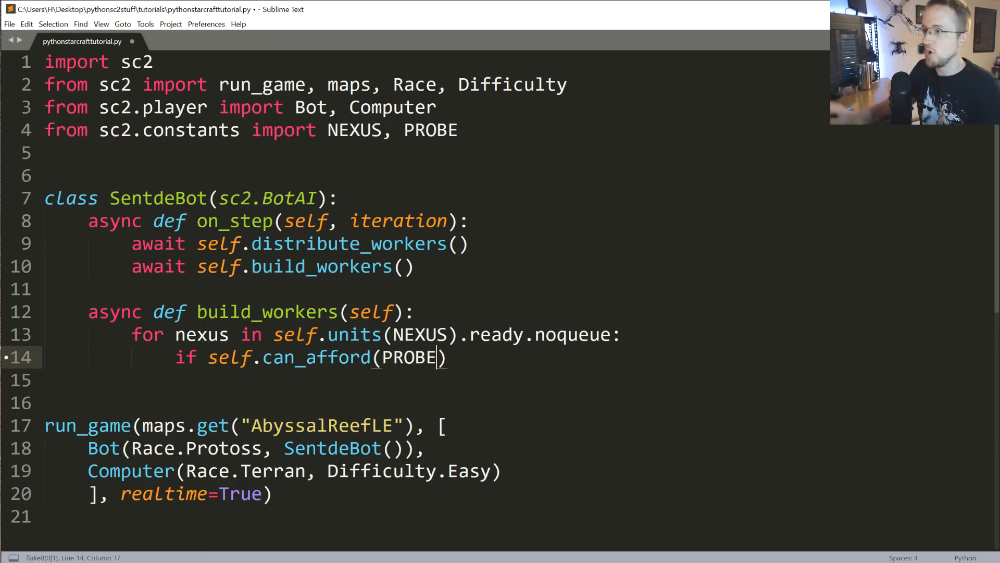
double_click(316, 357)
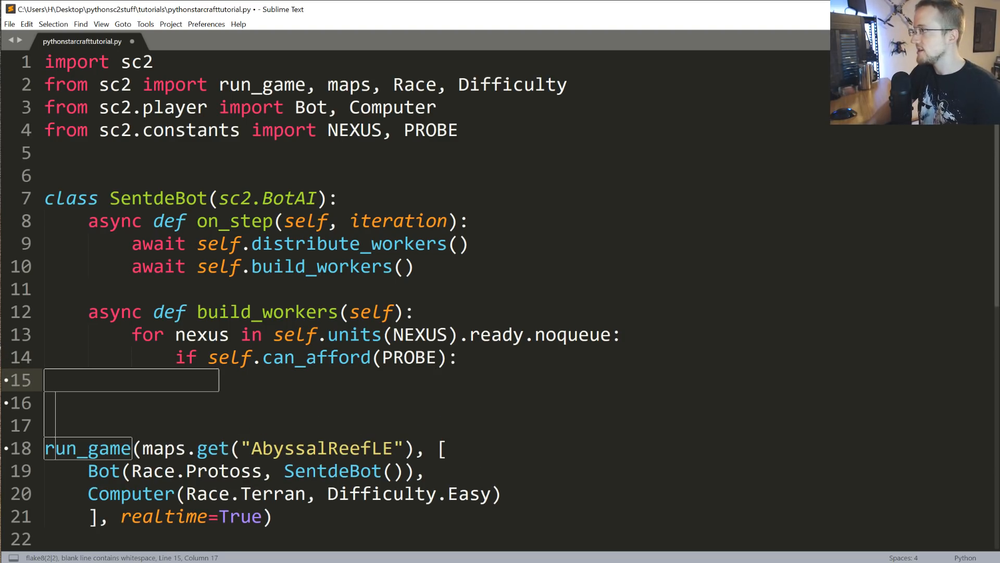
Add 'await self.do(nexus.train(PROBE))', then save and run the script
type("AWAIT")
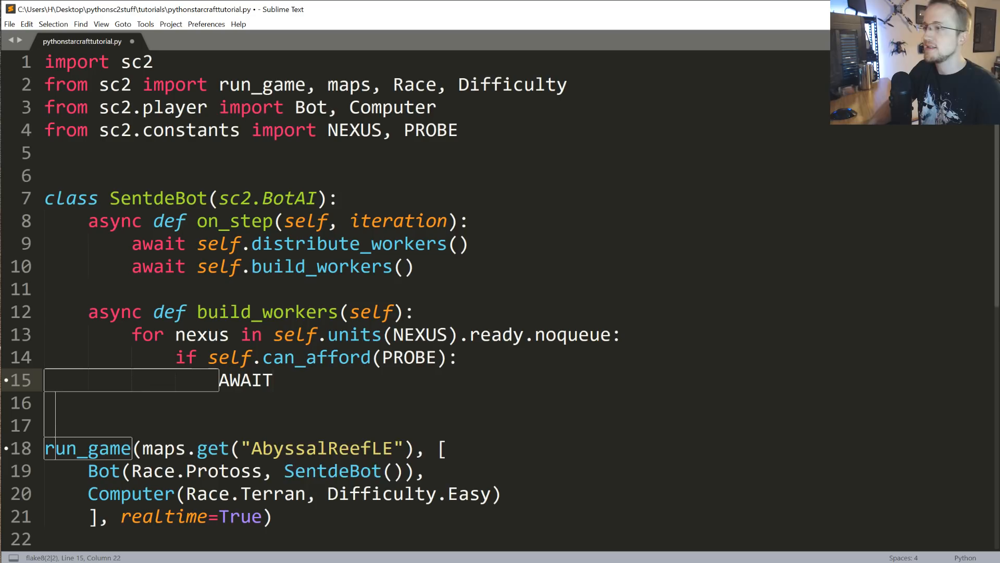
type("await self.do")
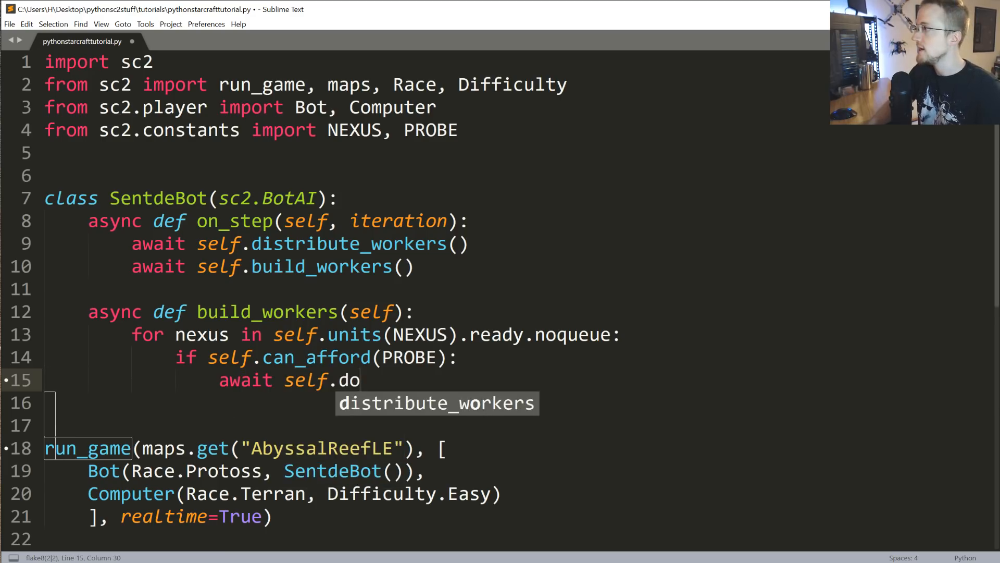
type("(nexus")
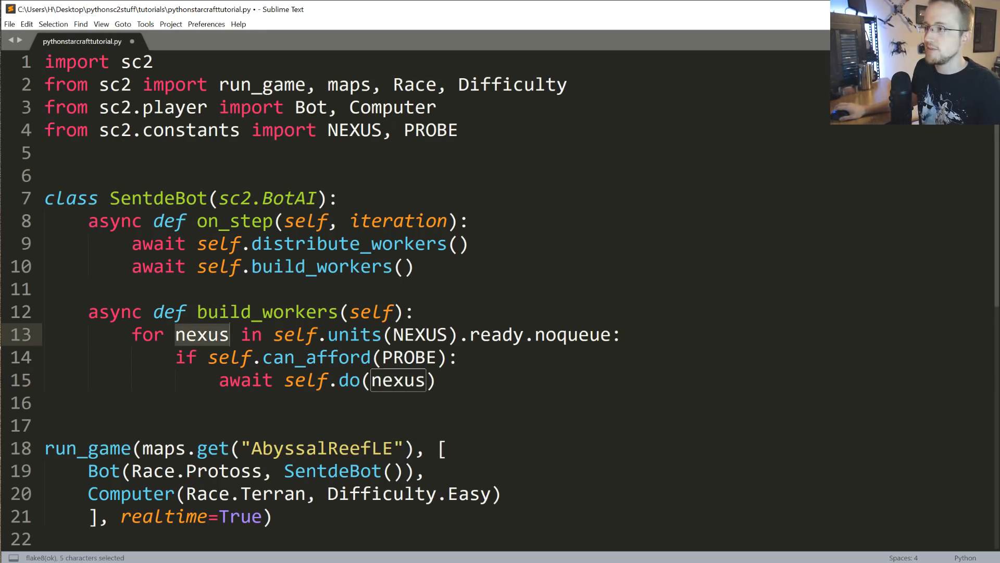
double_click(573, 335)
type(".t")
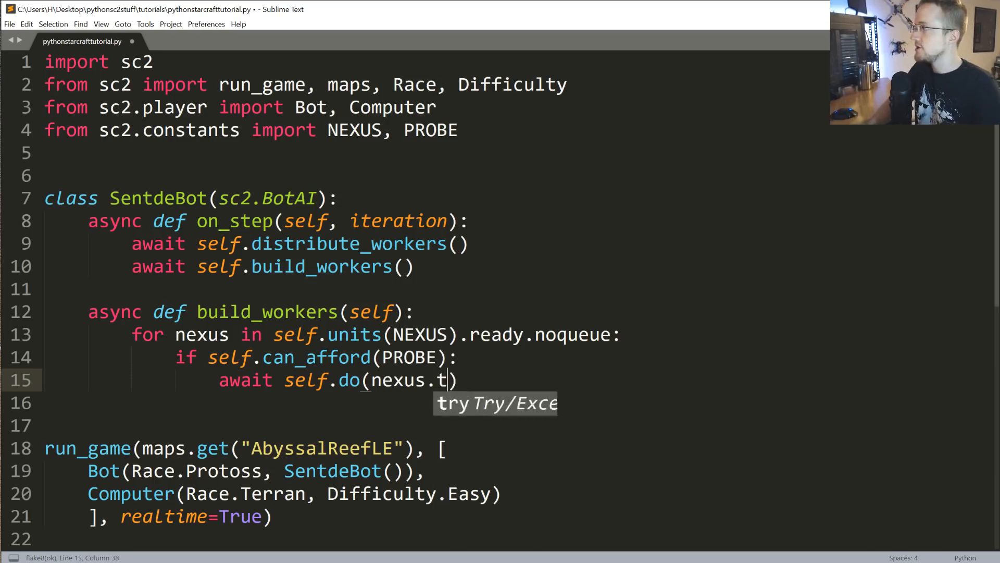
type("rain(PROBE")
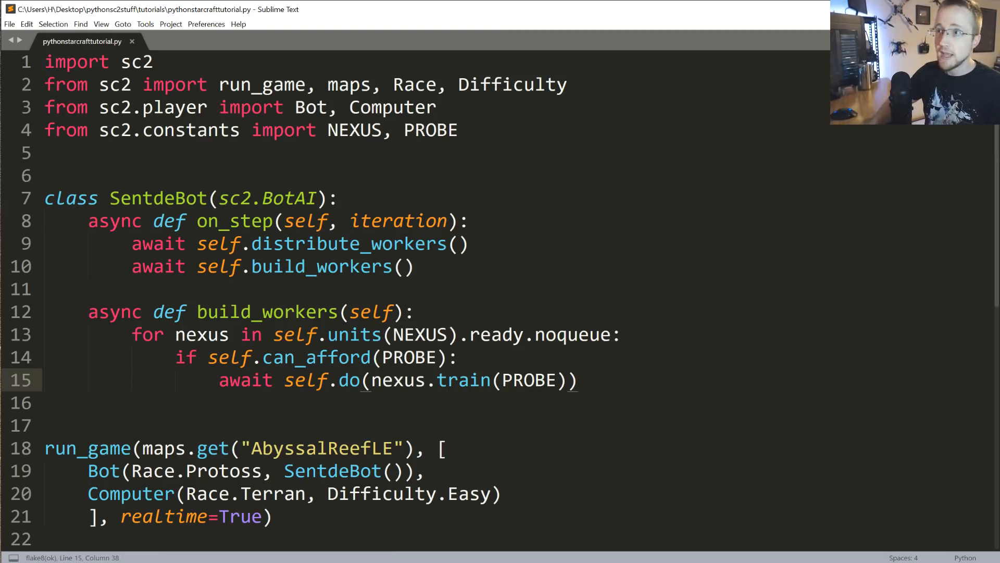
key("ctrl+b")
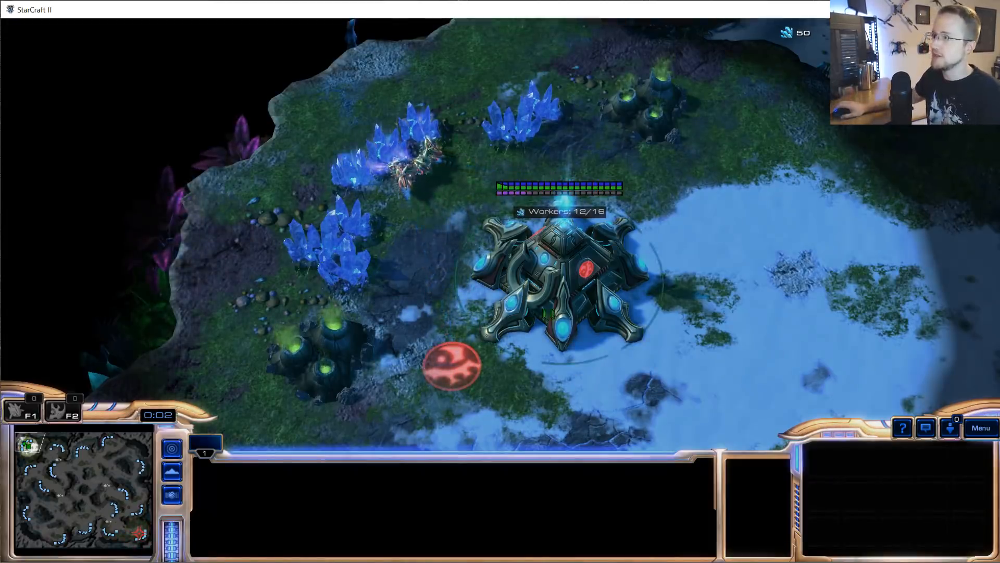
Select the nexus to watch probes train toward 14/16 workers, then reopen Liquipedia
left_click(555, 275)
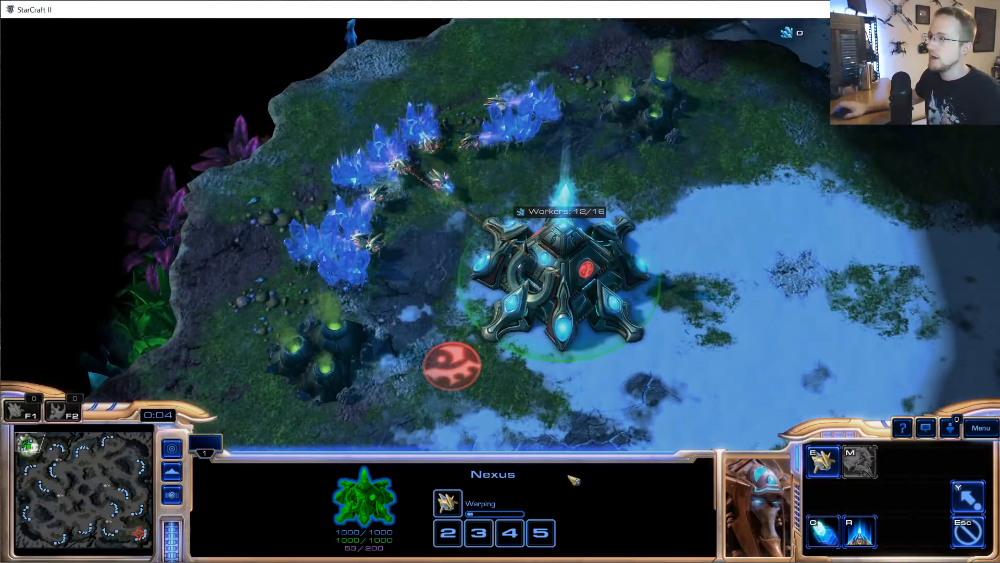
mouse_move(448, 503)
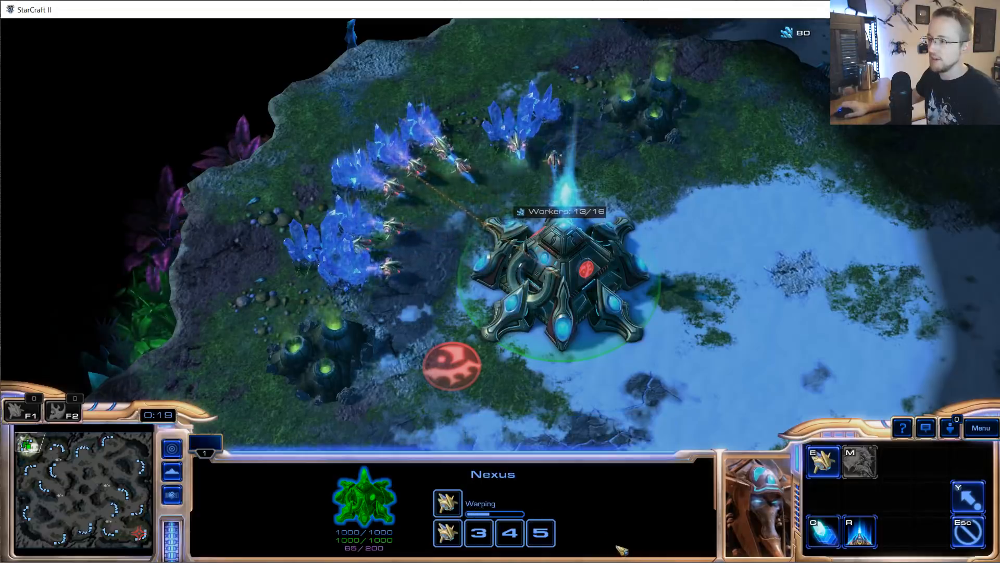
mouse_move(447, 533)
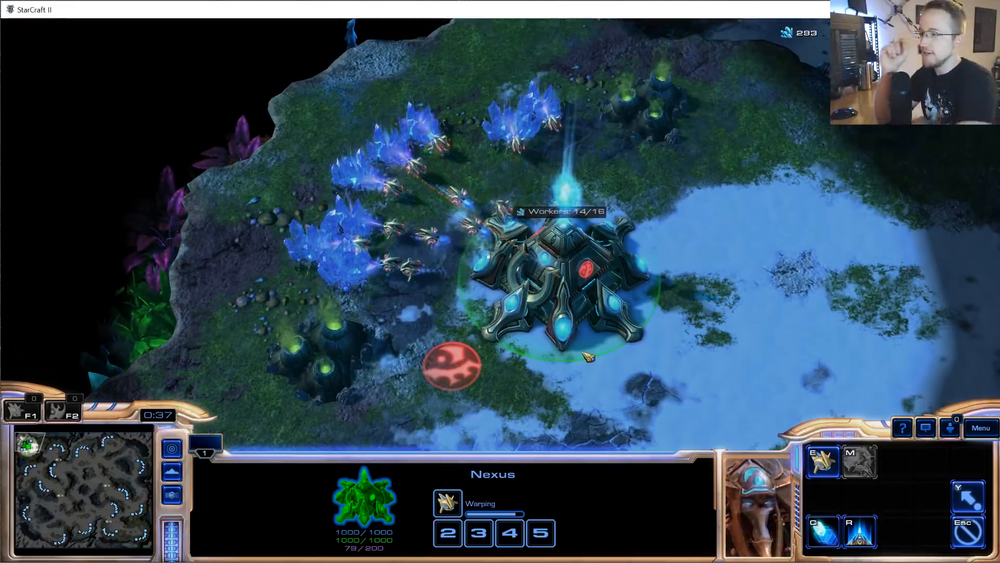
left_click(448, 532)
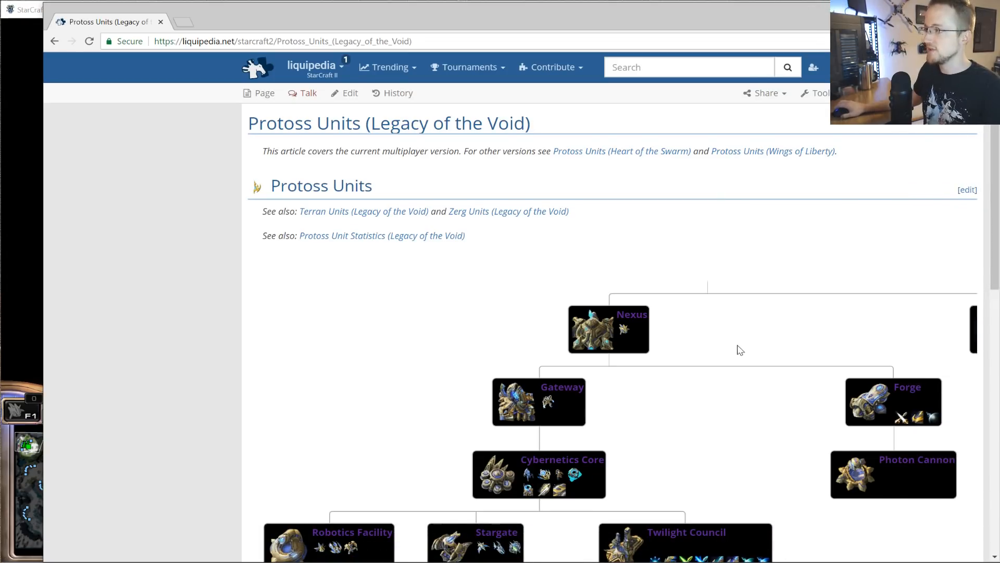
mouse_move(447, 289)
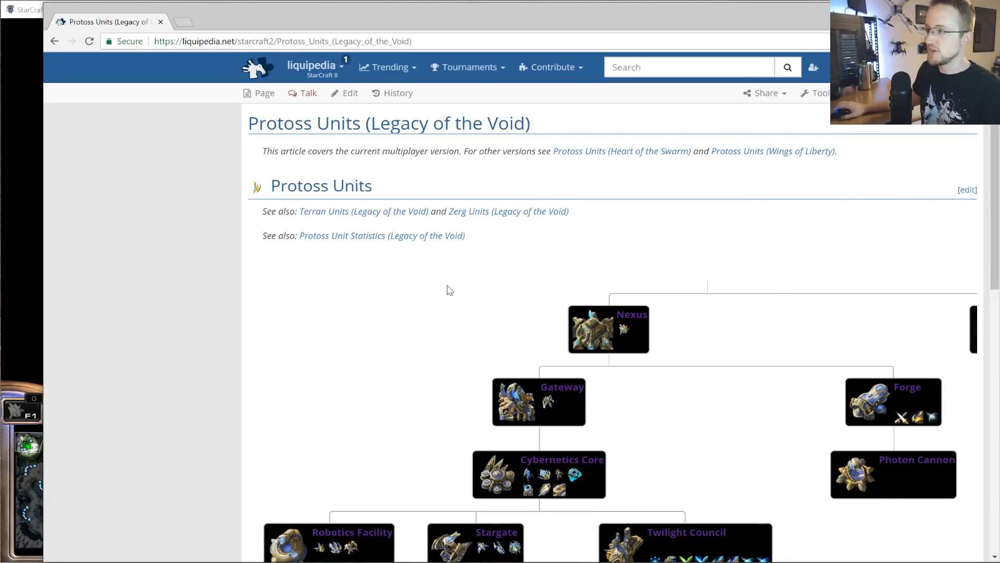
mouse_move(383, 336)
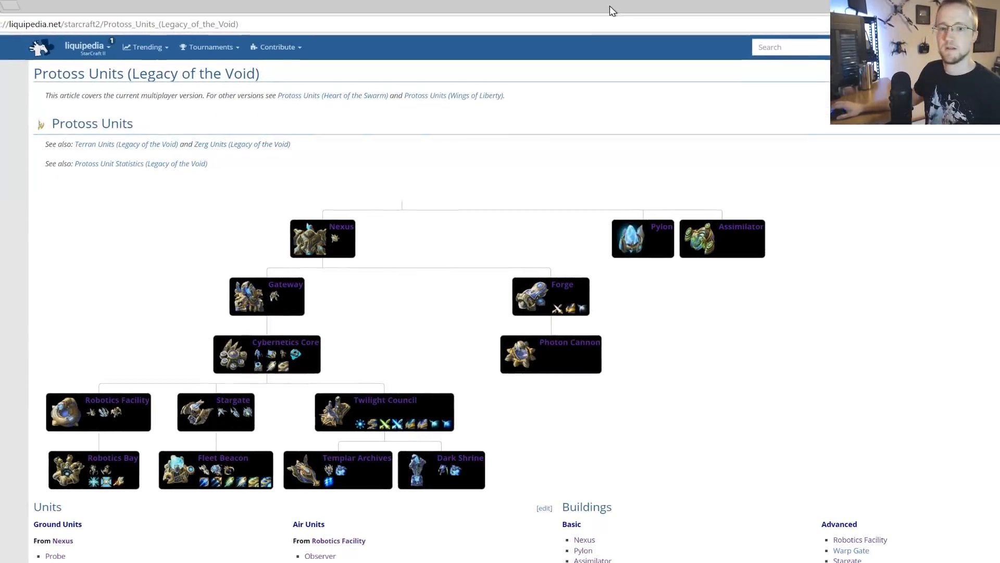
mouse_move(650, 236)
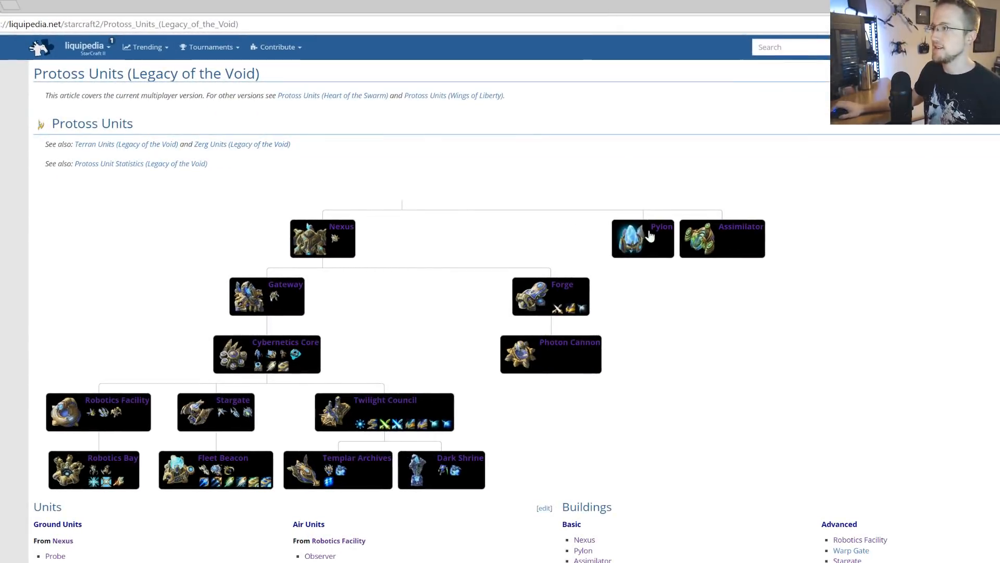
mouse_move(678, 256)
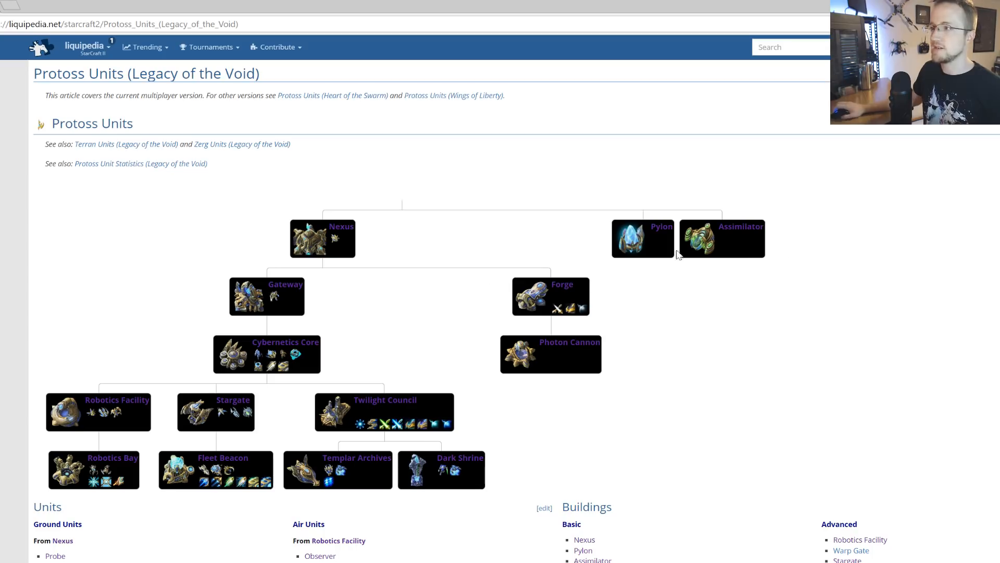
mouse_move(724, 226)
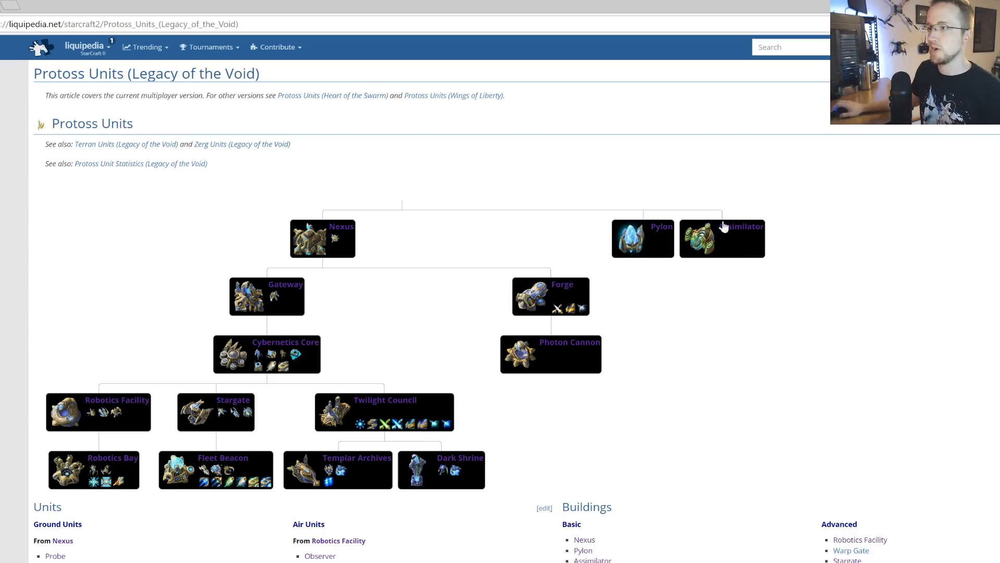
mouse_move(307, 283)
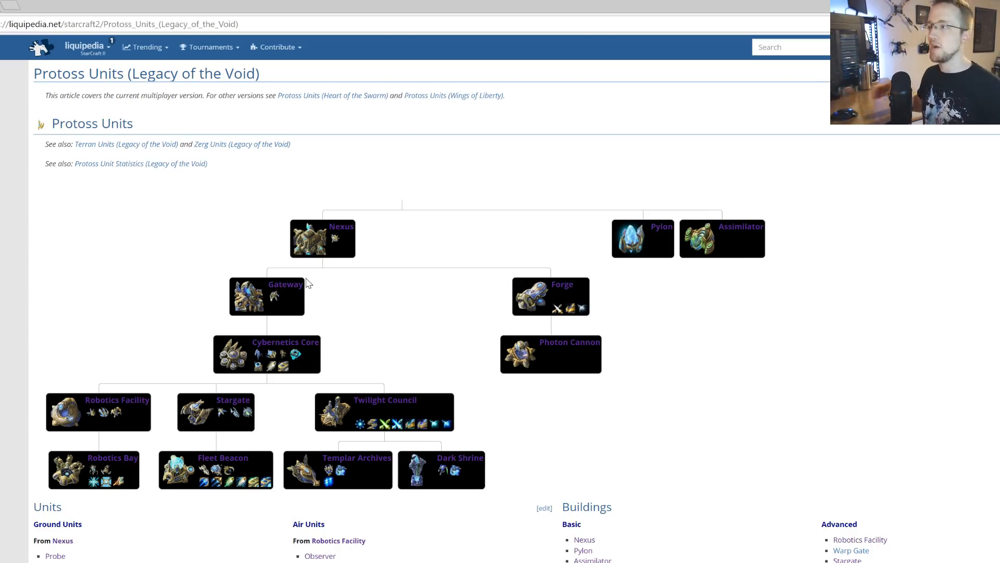
mouse_move(273, 304)
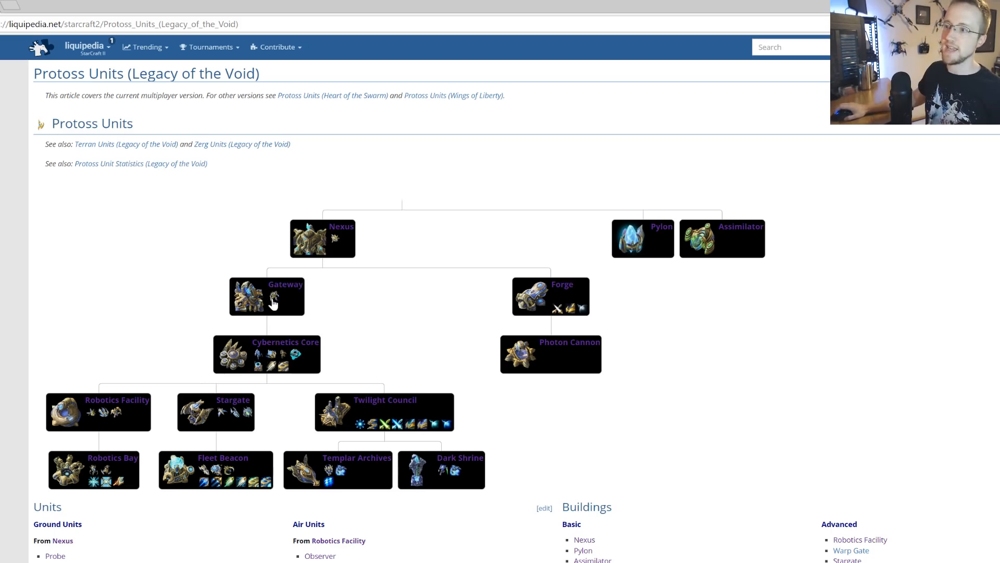
mouse_move(267, 391)
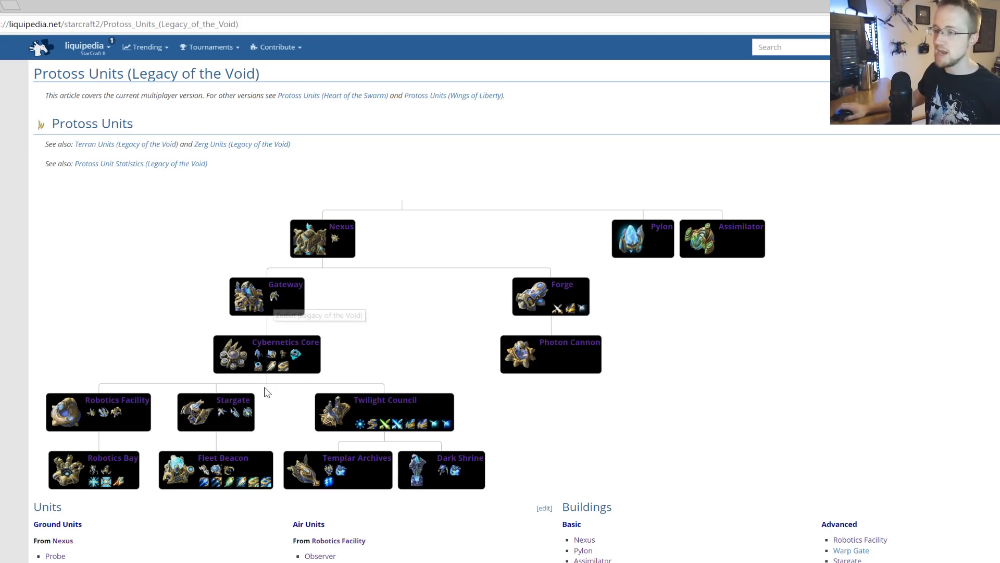
mouse_move(259, 362)
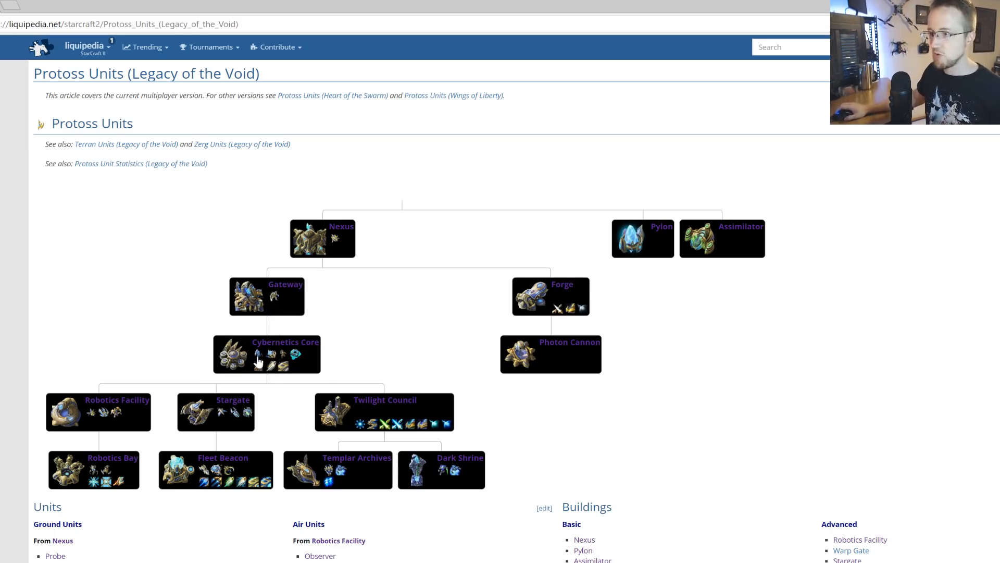
mouse_move(194, 454)
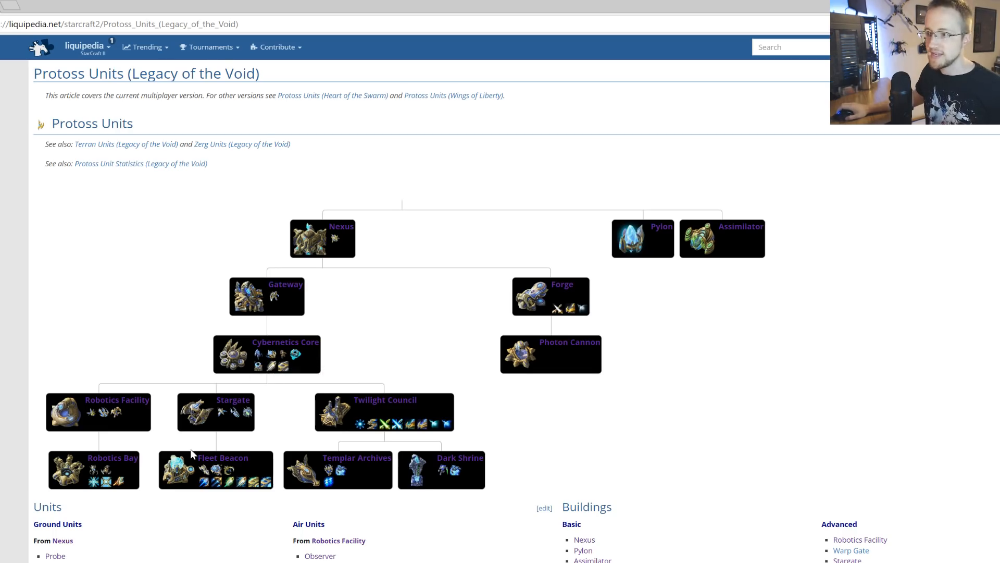
mouse_move(179, 547)
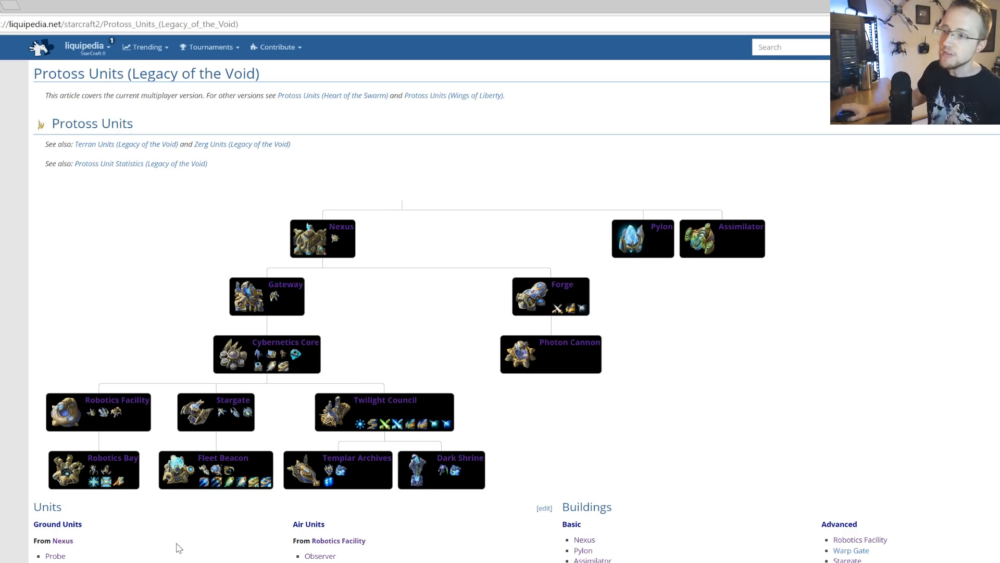
Open Liquipedia's Pylon (Legacy of the Void) article
left_click(642, 238)
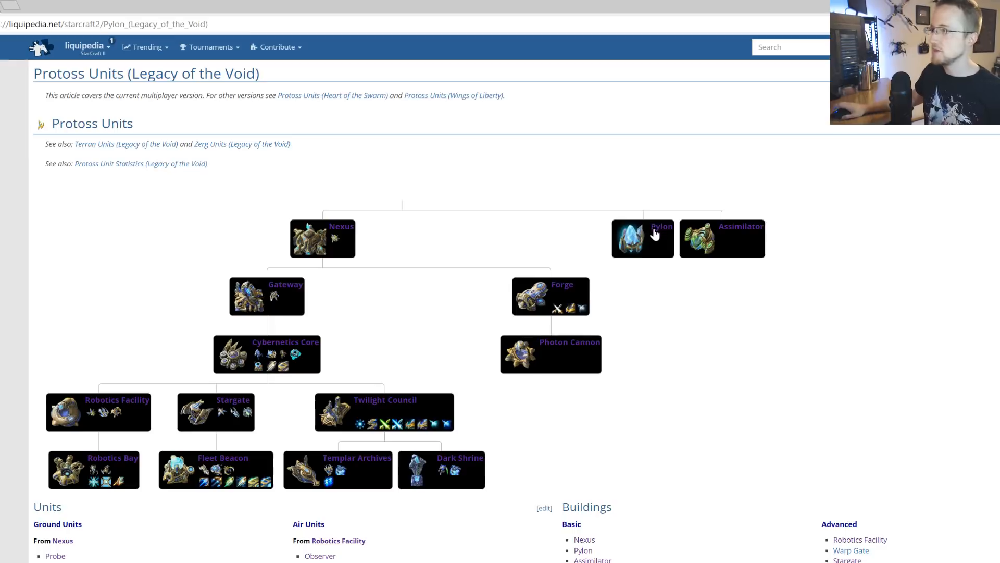
left_click(642, 238)
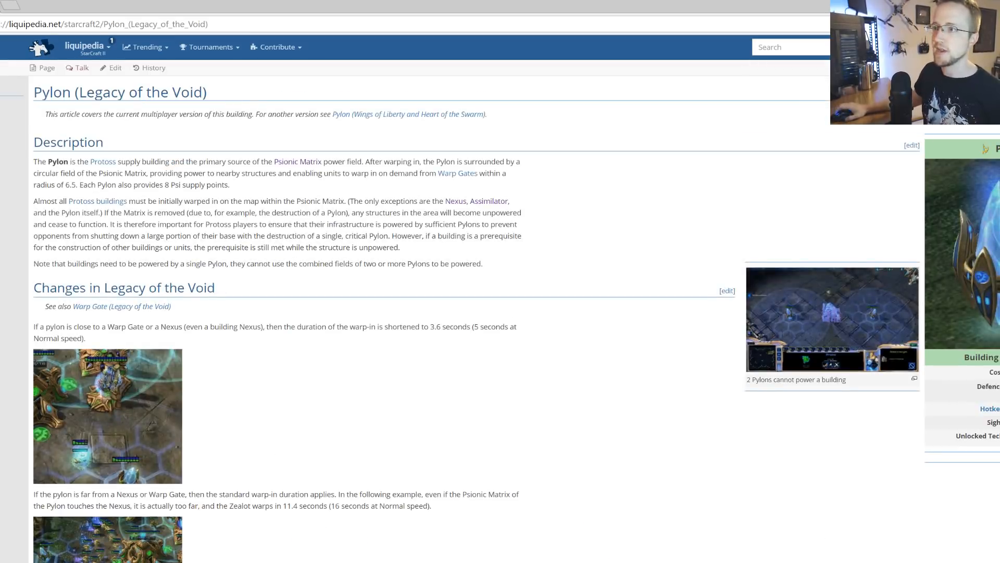
mouse_move(94, 160)
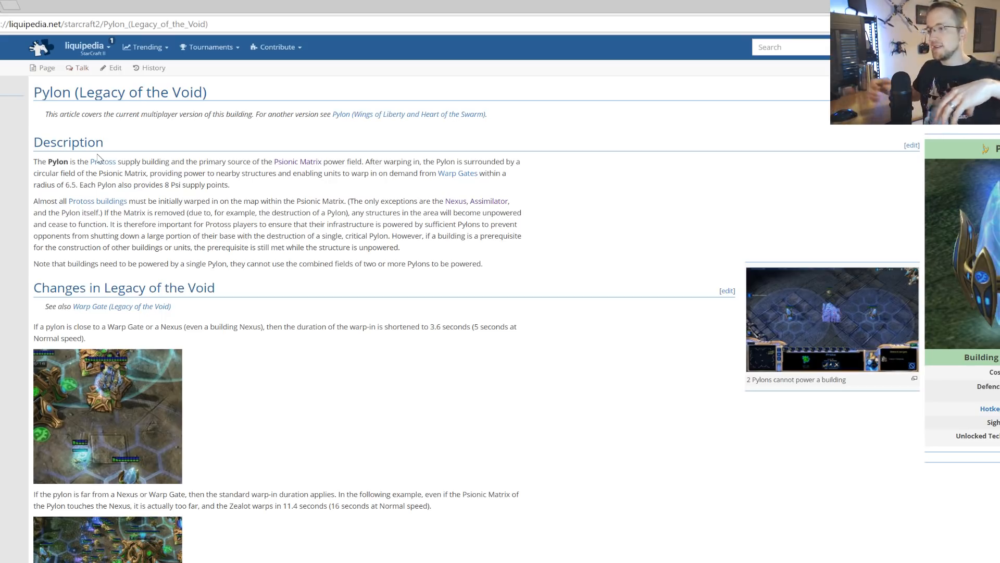
mouse_move(126, 370)
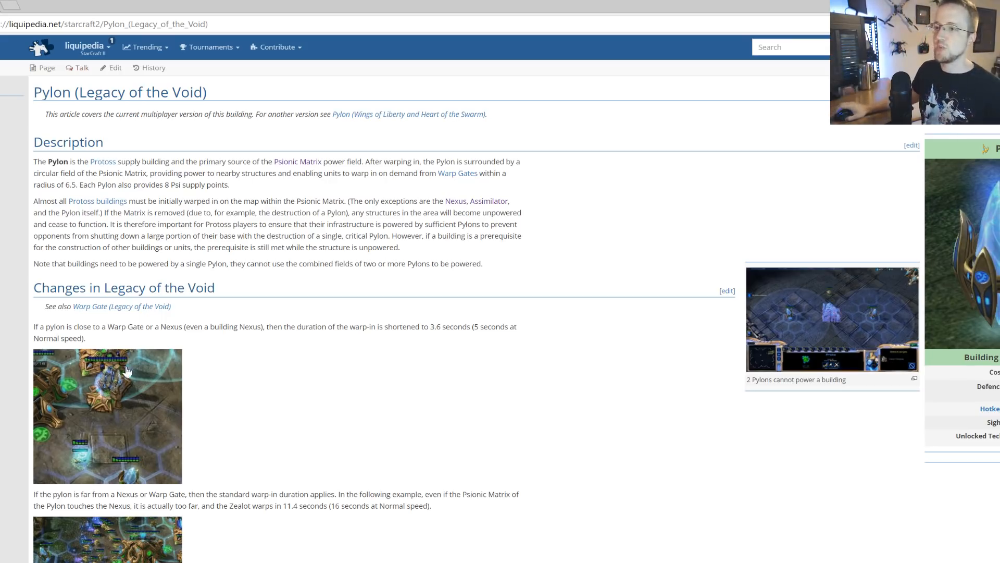
mouse_move(183, 466)
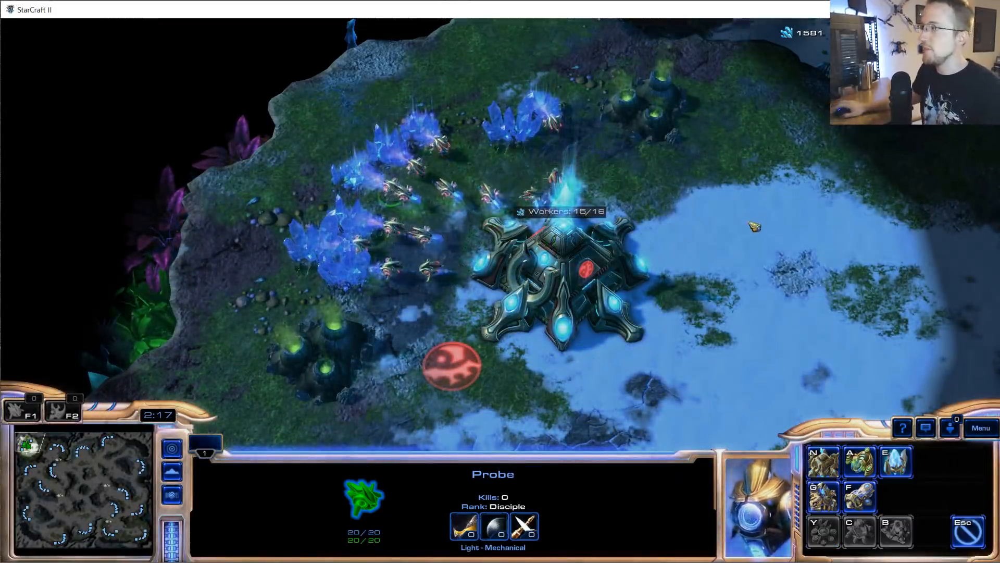
mouse_move(895, 458)
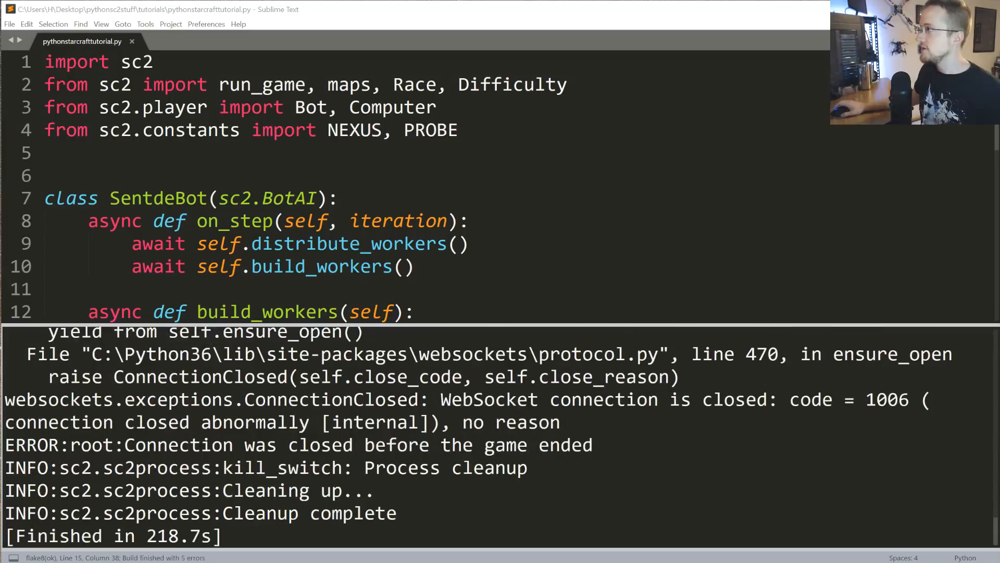
Add 'await self.build_pylons()' to on_step
scroll("down", 3)
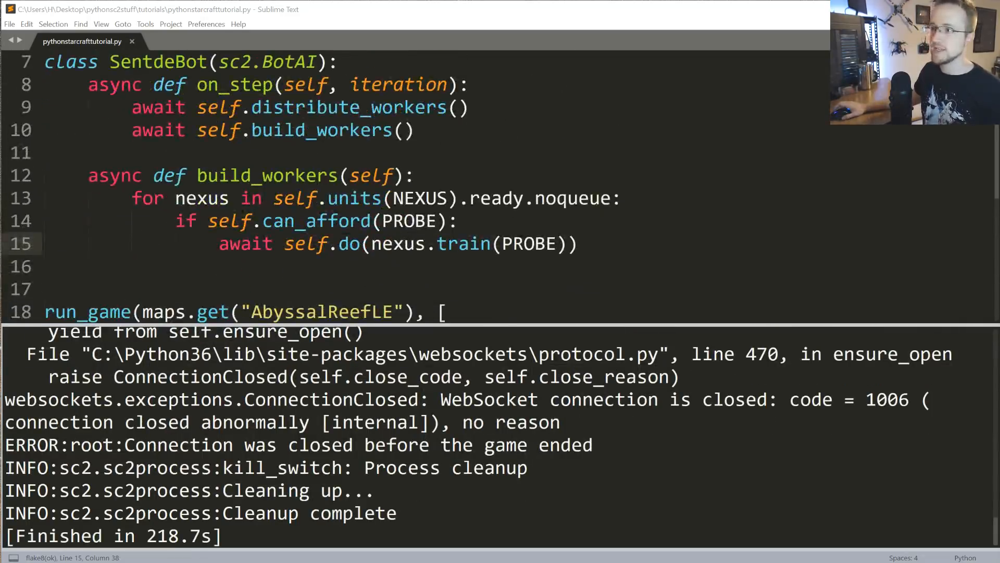
scroll("up", 3)
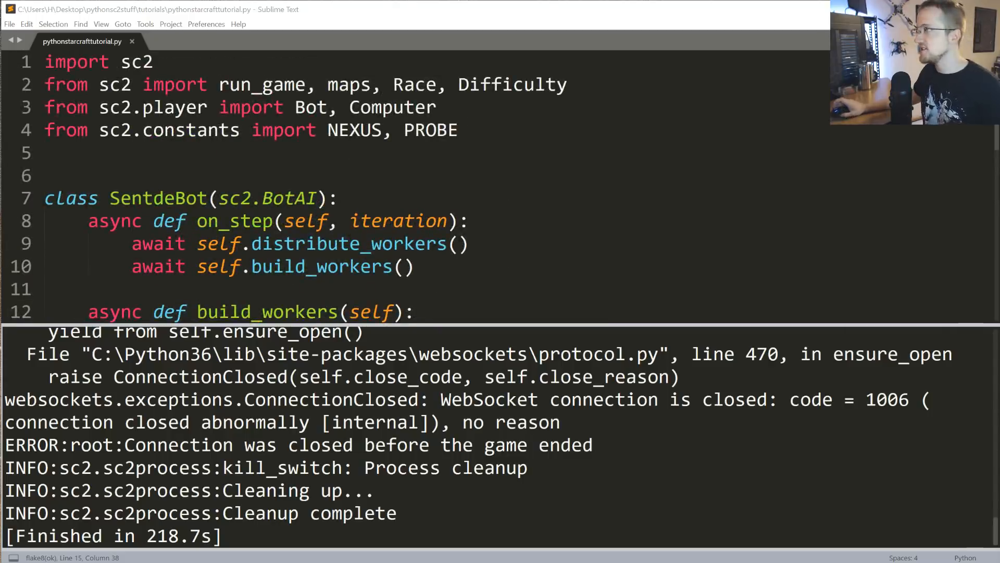
scroll("down", 3)
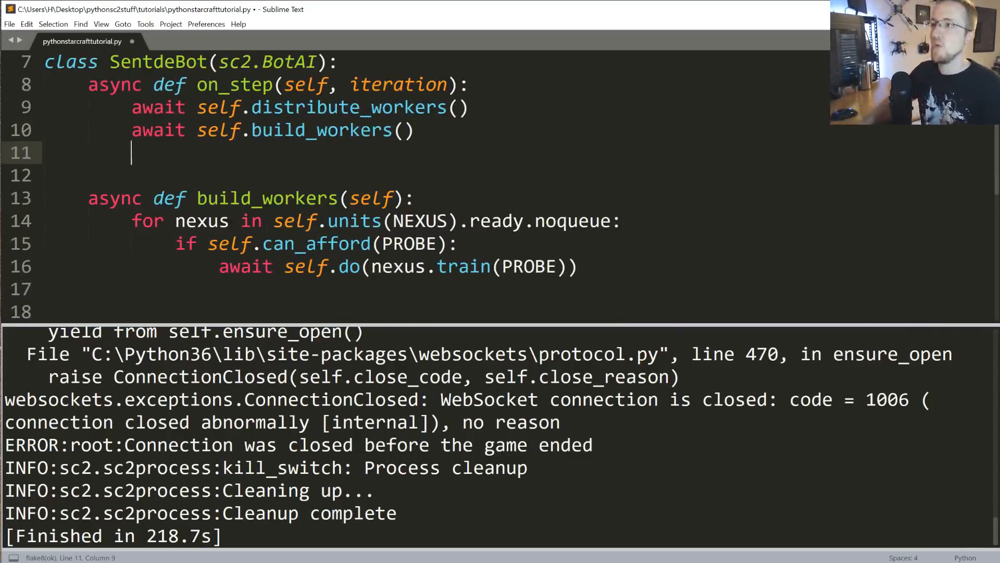
type("await self.build_")
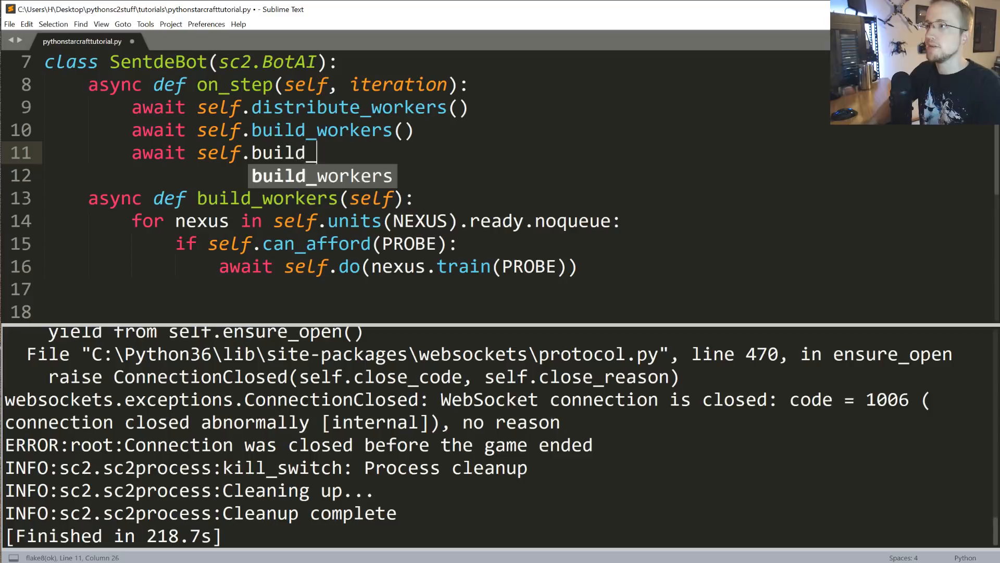
type("pylons()")
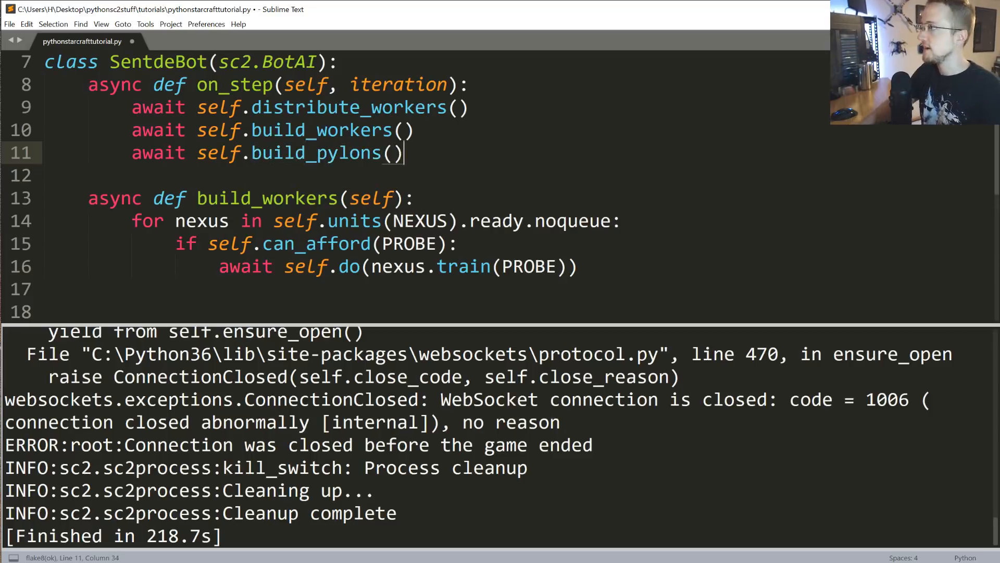
Define the 'async def build_pylons()' method header
scroll("down", 3)
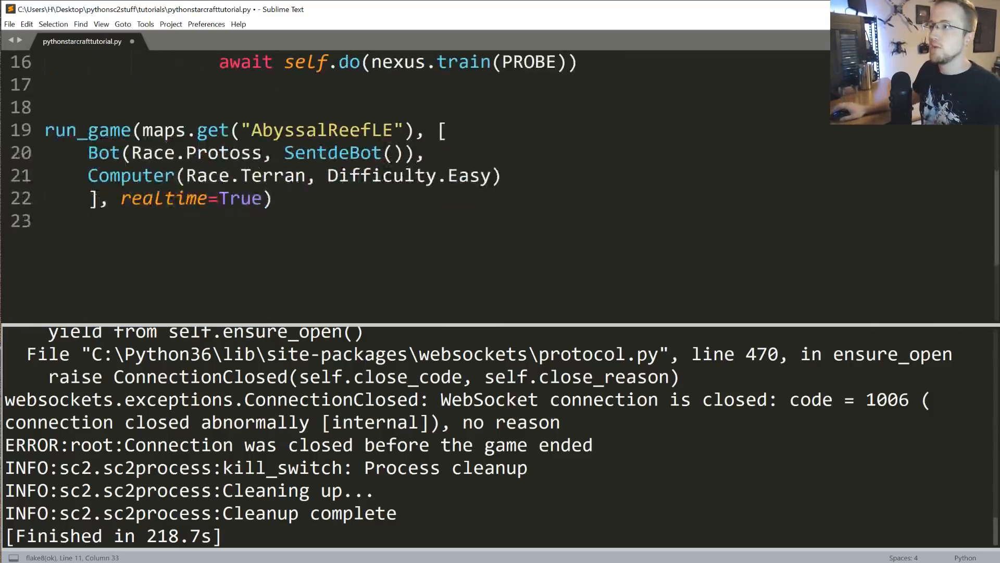
scroll("up", 3)
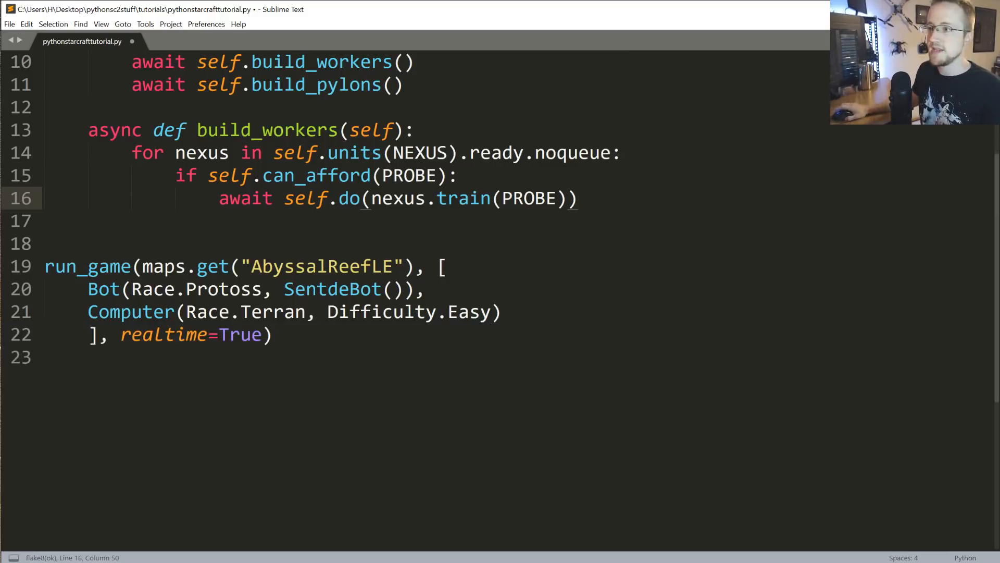
scroll("up", 3)
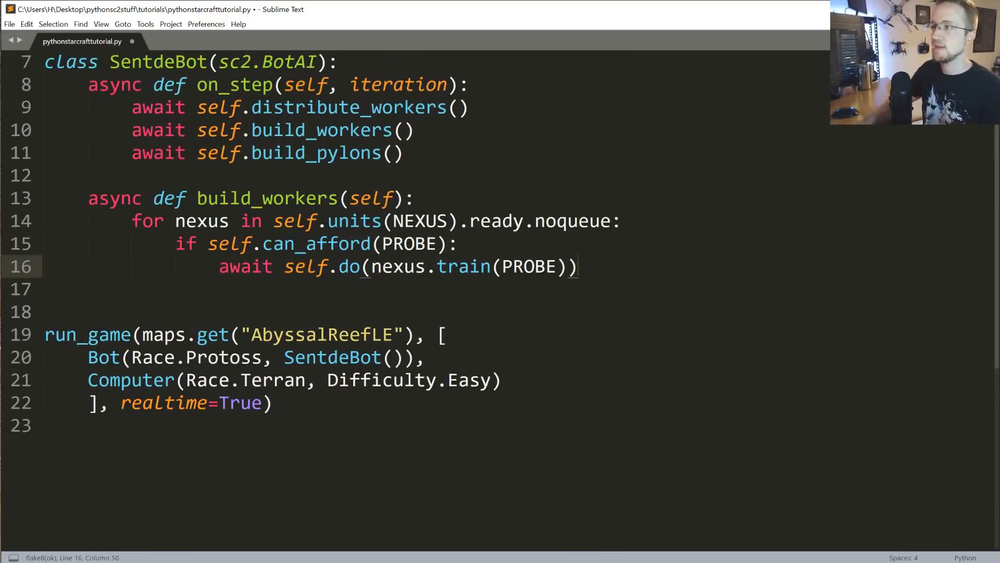
type("async d")
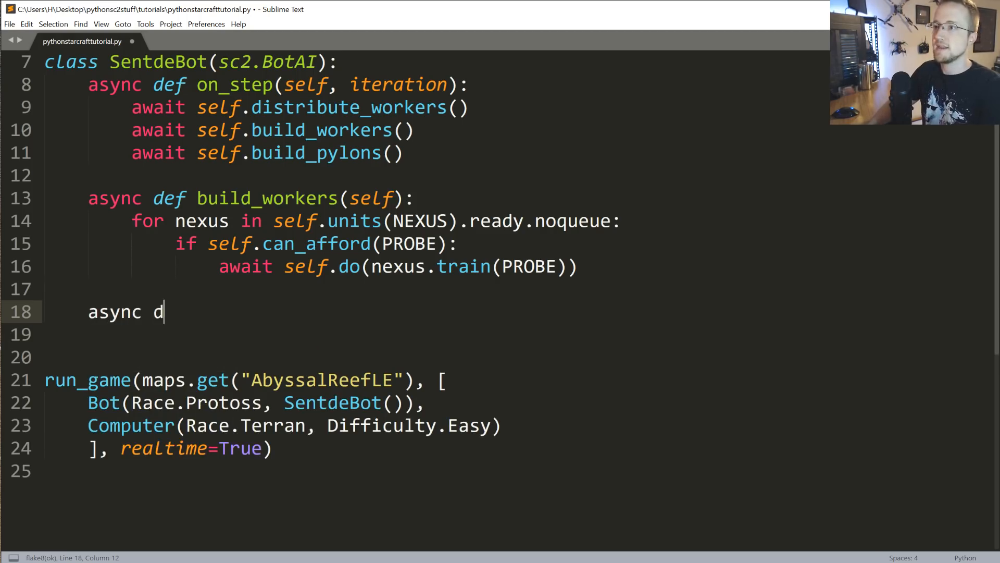
type("ef build_pylons():")
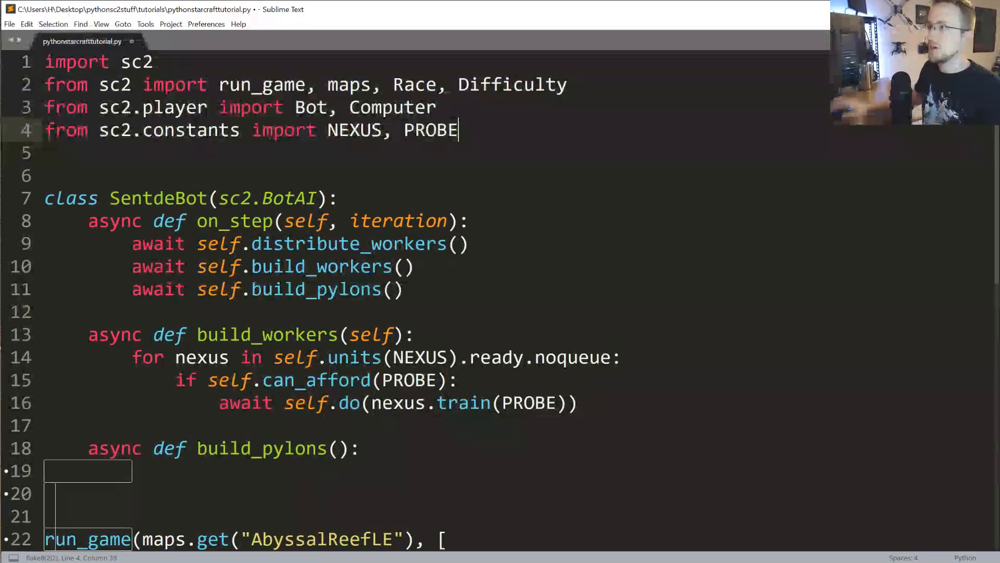
Add PYLON to the sc2.constants import and start the build_pylons body
type(", PYLON")
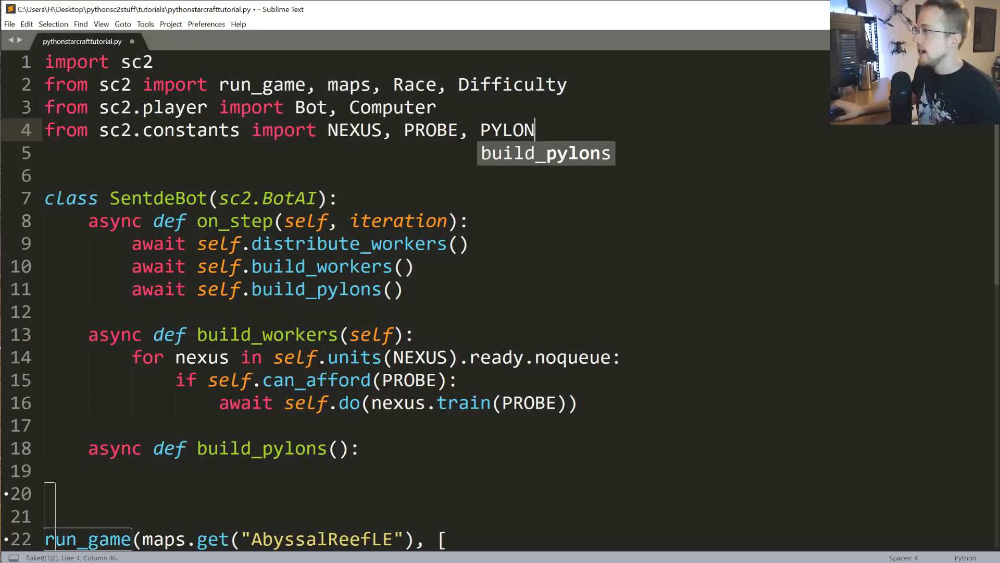
scroll("down", 3)
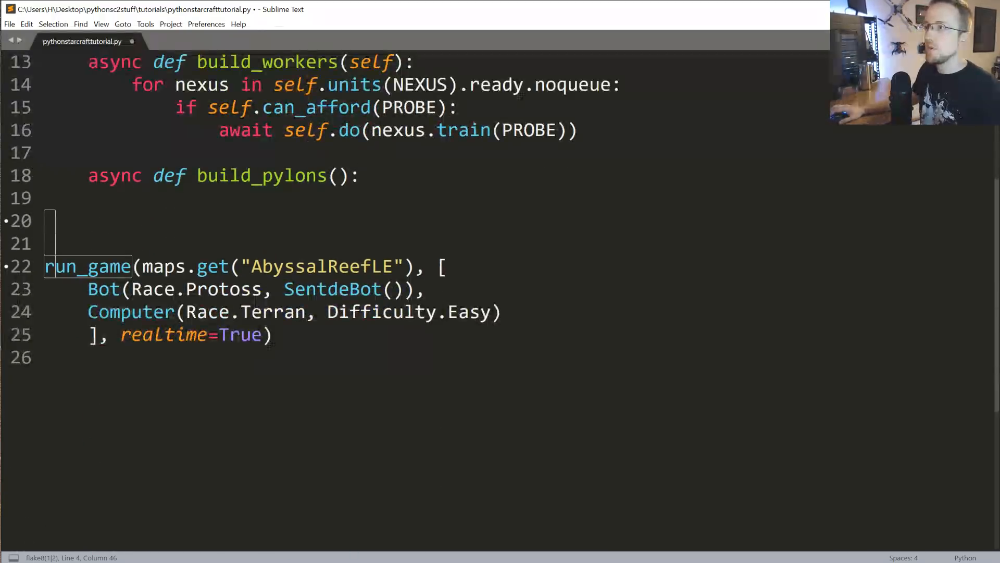
key("enter")
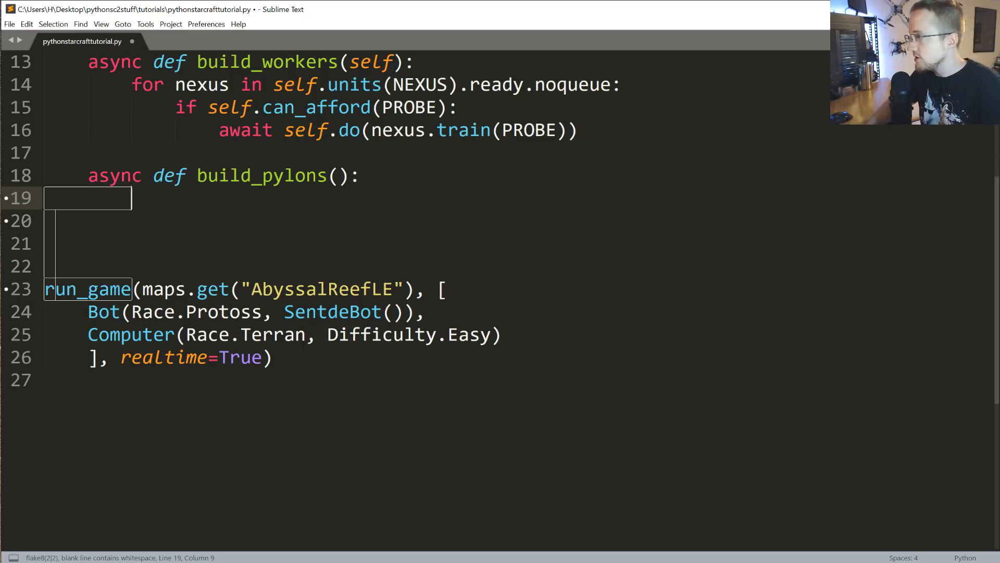
Write 'if self.supply_left < 5 and not self.already_pending(PYLON):' in build_pylons
type("if self.")
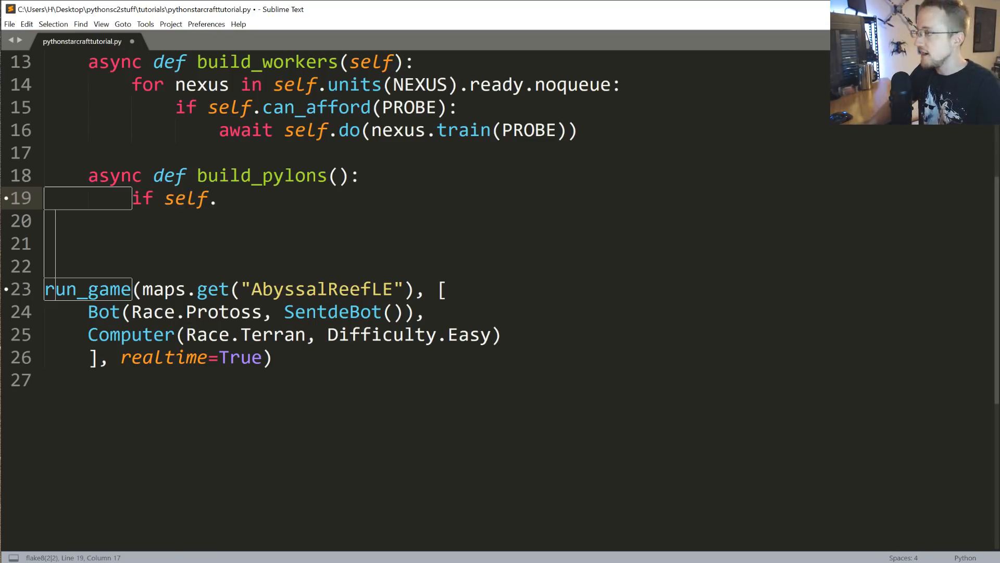
type("supply_left")
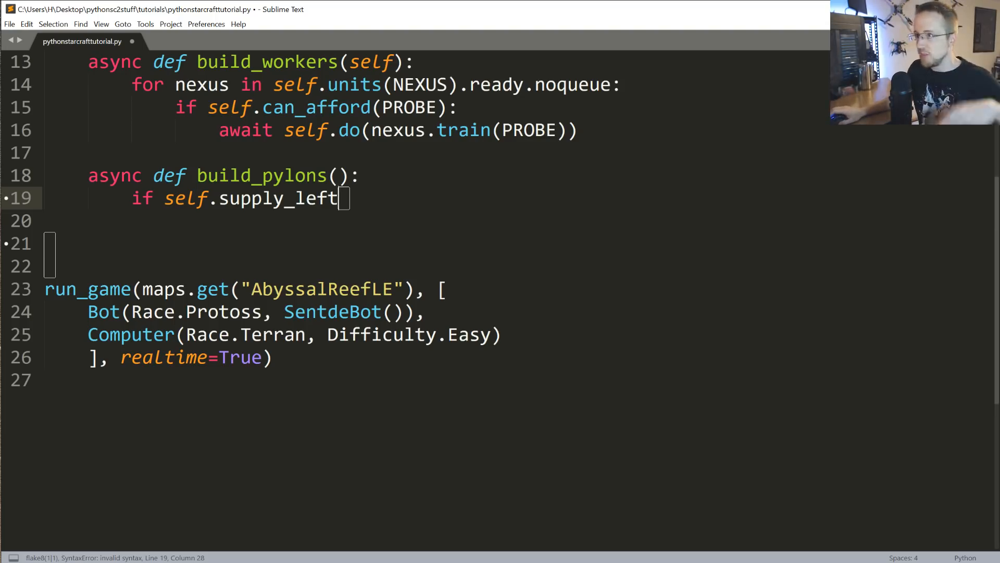
double_click(278, 198)
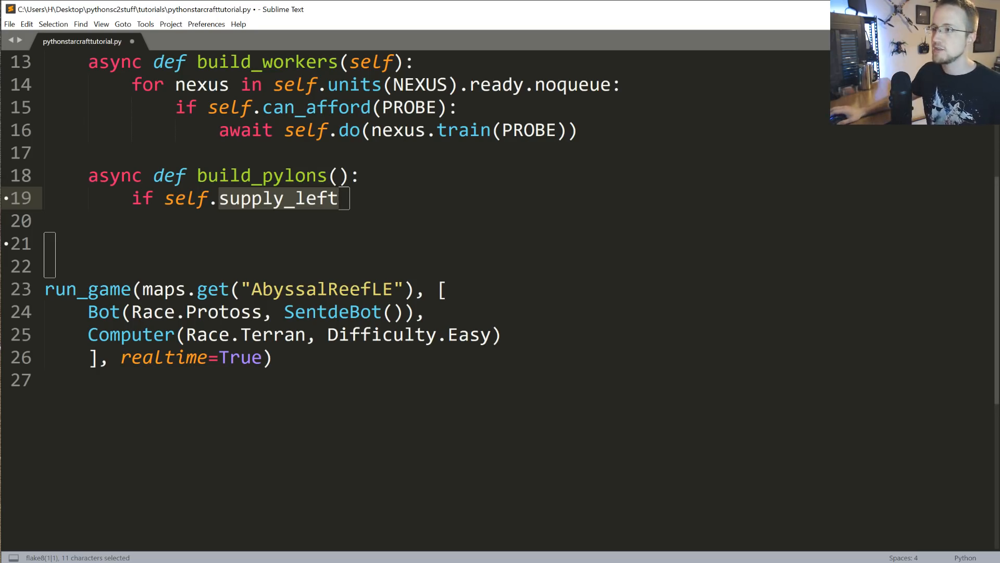
left_click(341, 198)
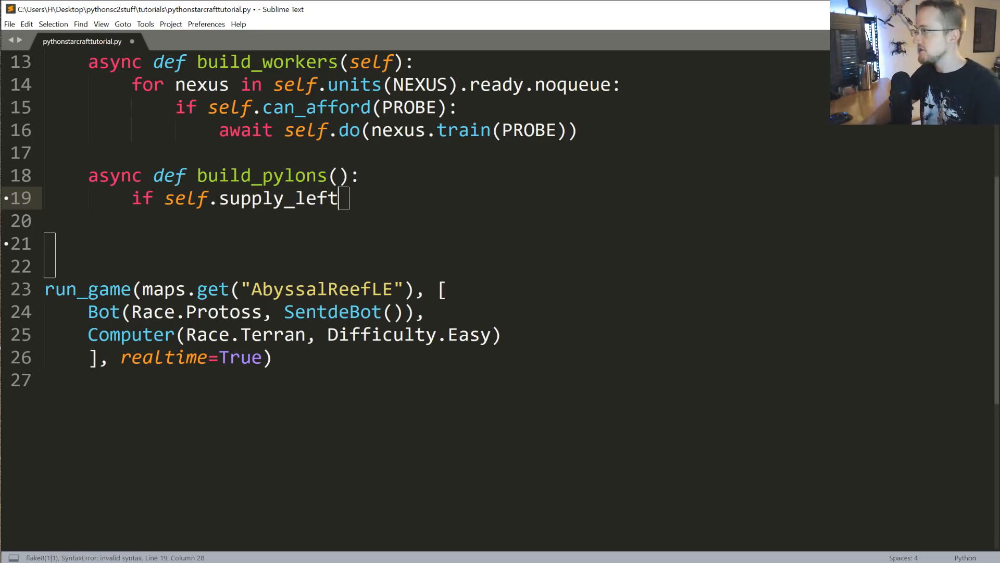
type("< 5")
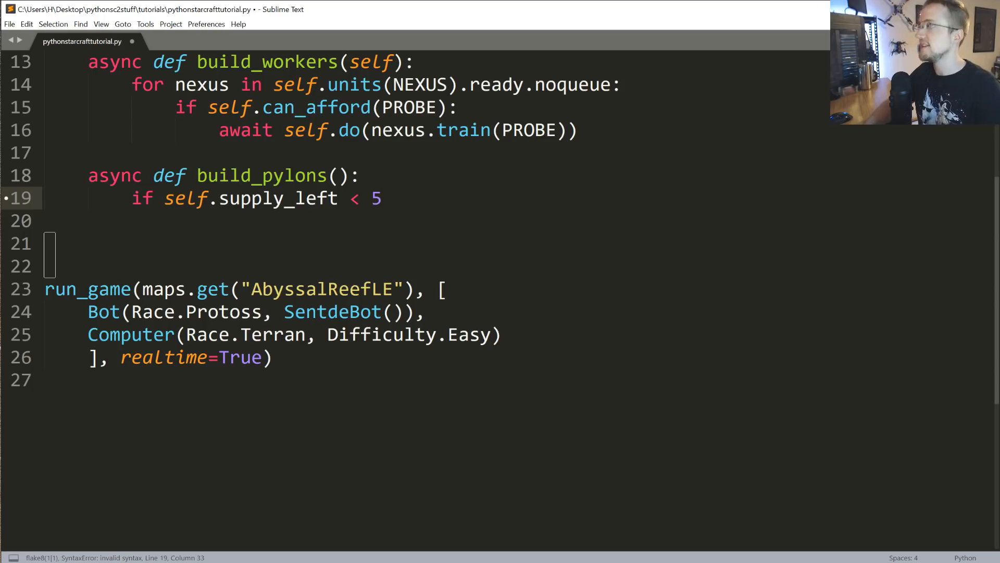
type("and self.a")
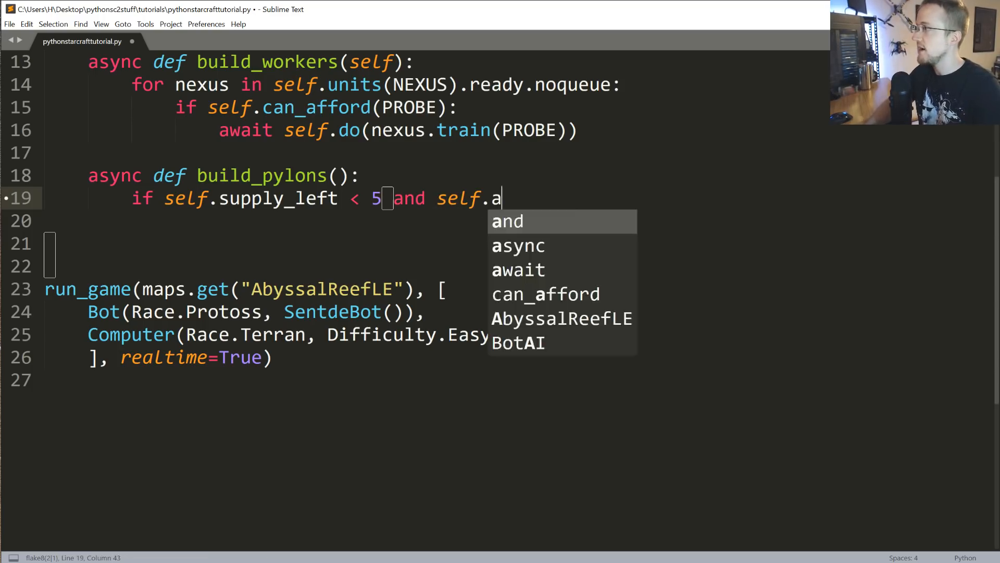
type("lready_pending")
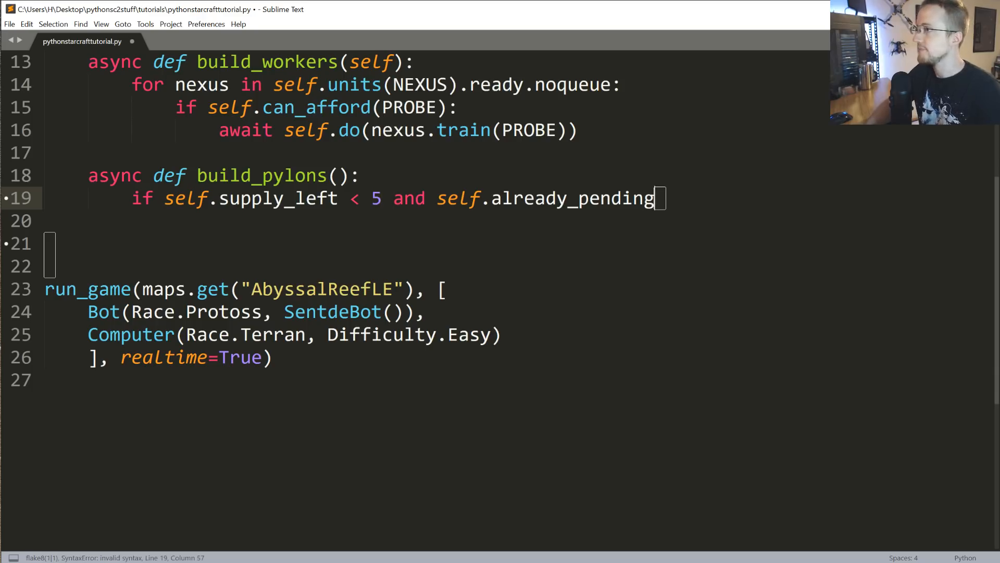
type("()")
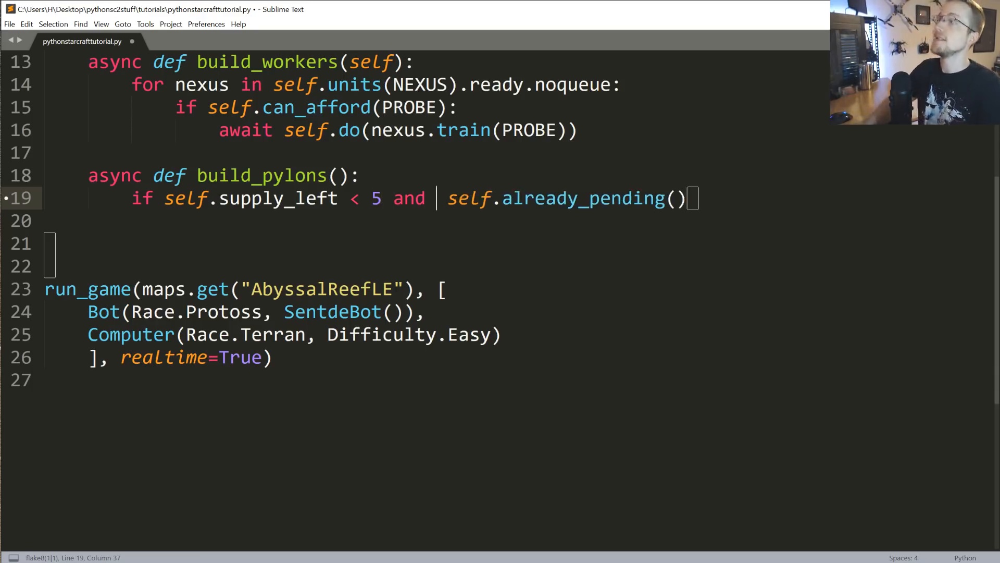
type("not")
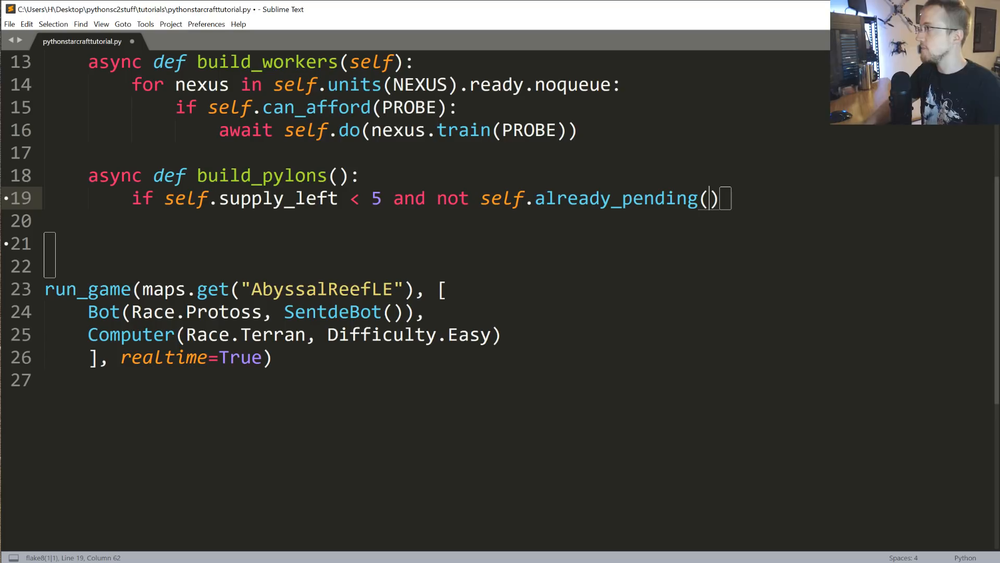
type("PYLON")
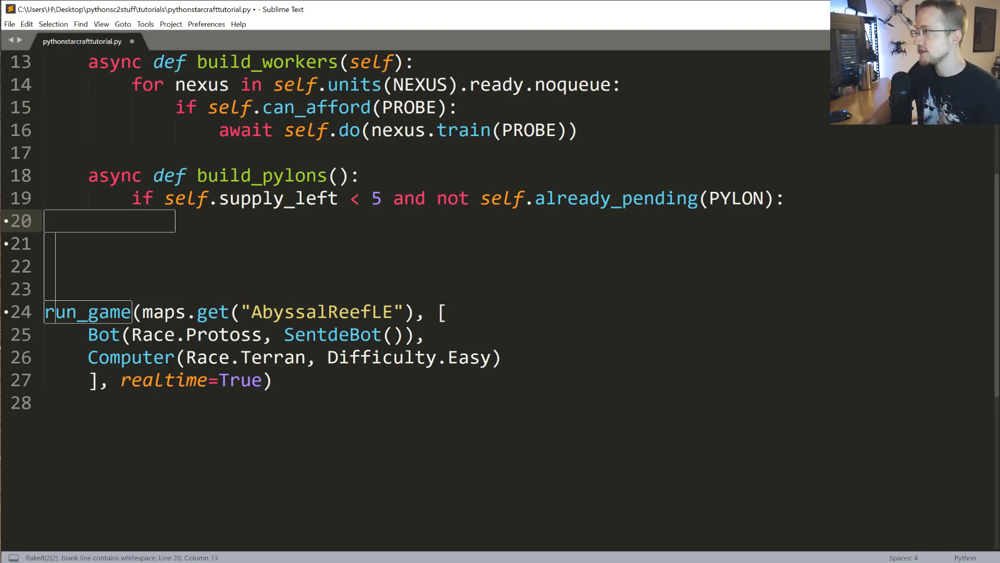
Set nexuses = self.units(NEXUS).ready, then check nexuses.exists and self.can_afford(PYLON)
type("nexuses")
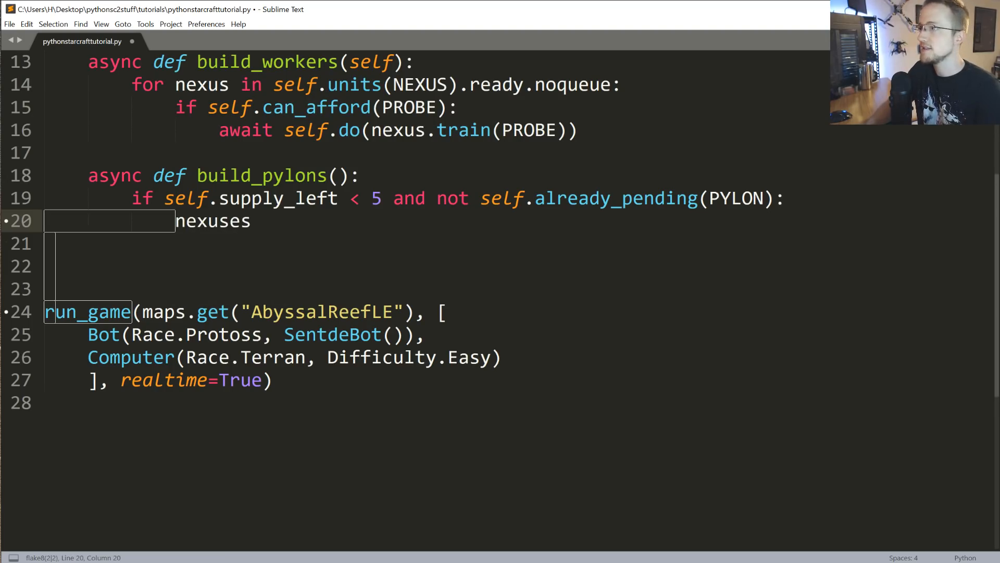
type("= self.units(NEXUS")
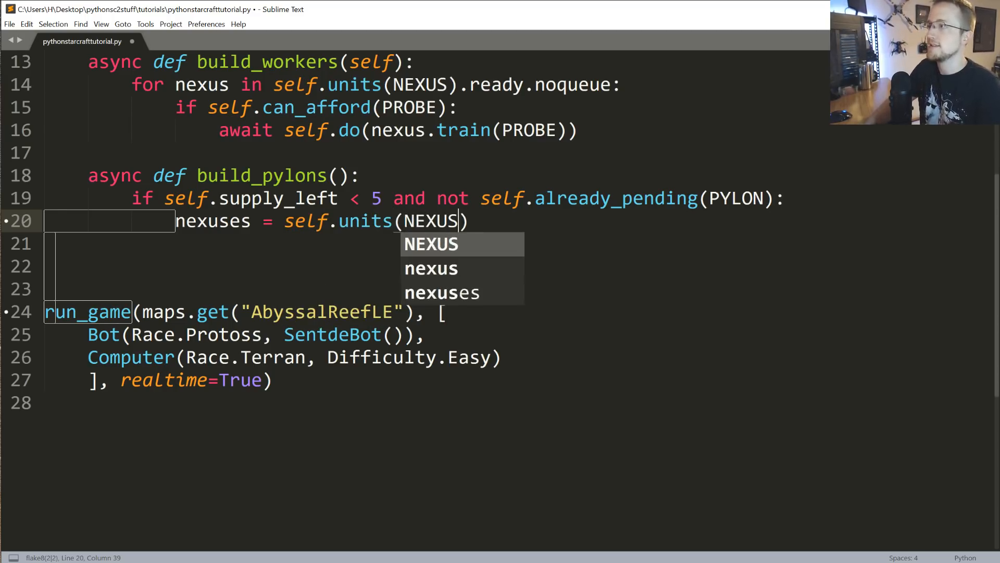
type(").ready")
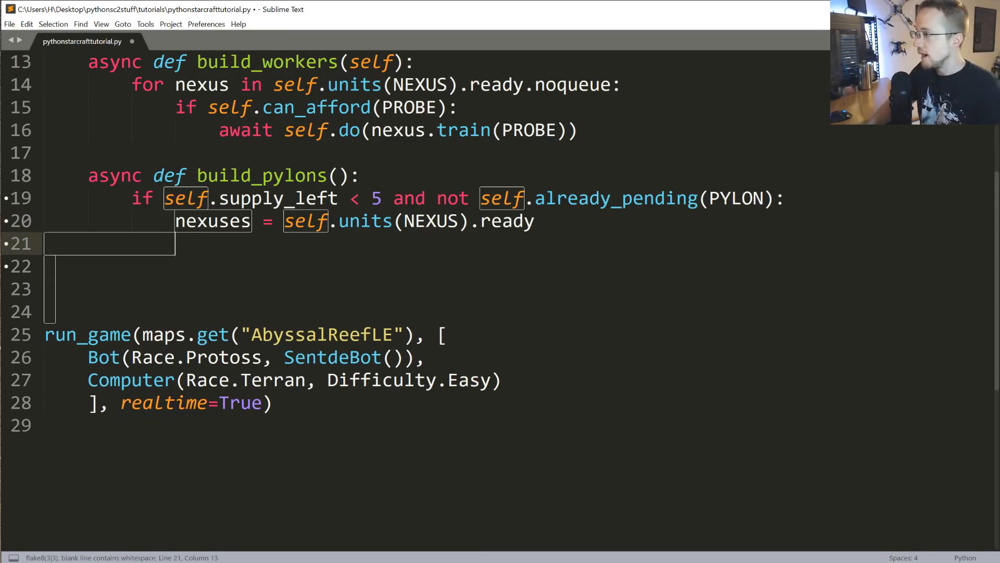
type("if nexuses.exists:")
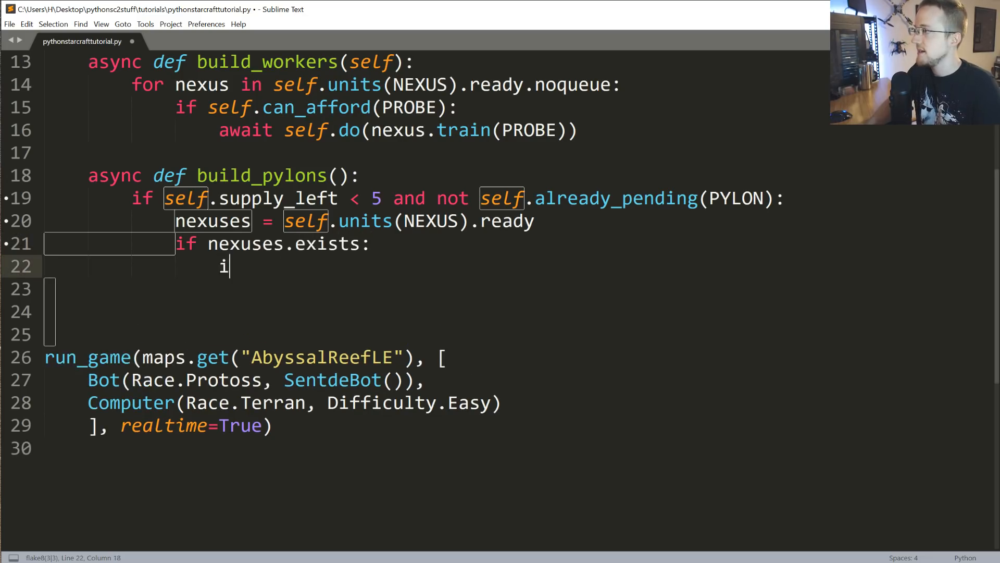
type("f self.can_afford()")
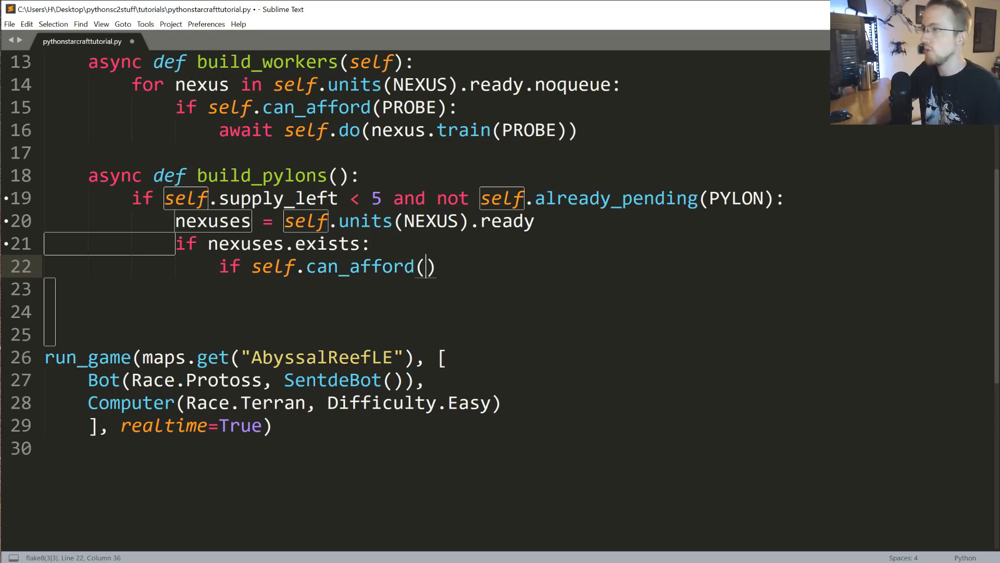
type("PYLON")
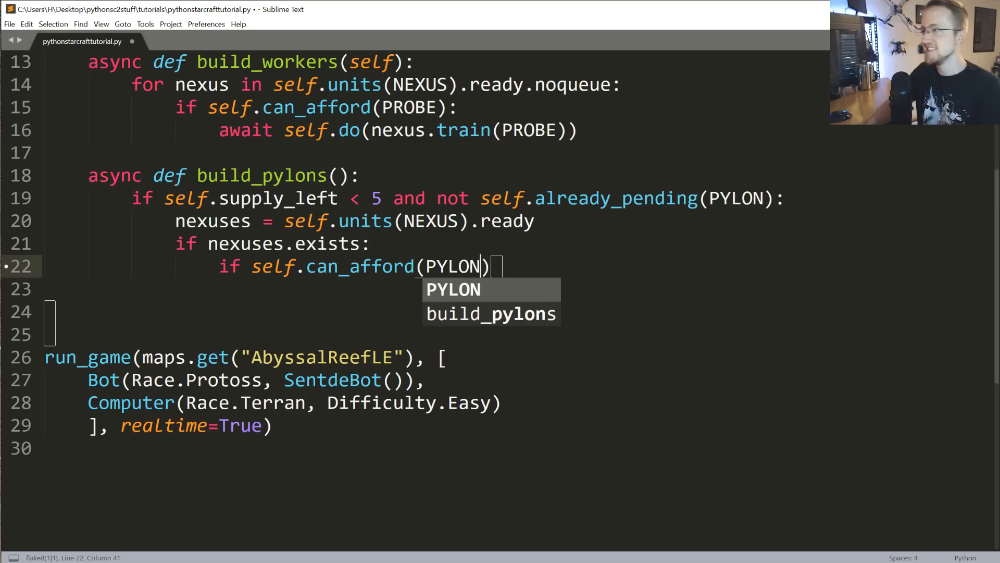
type(":")
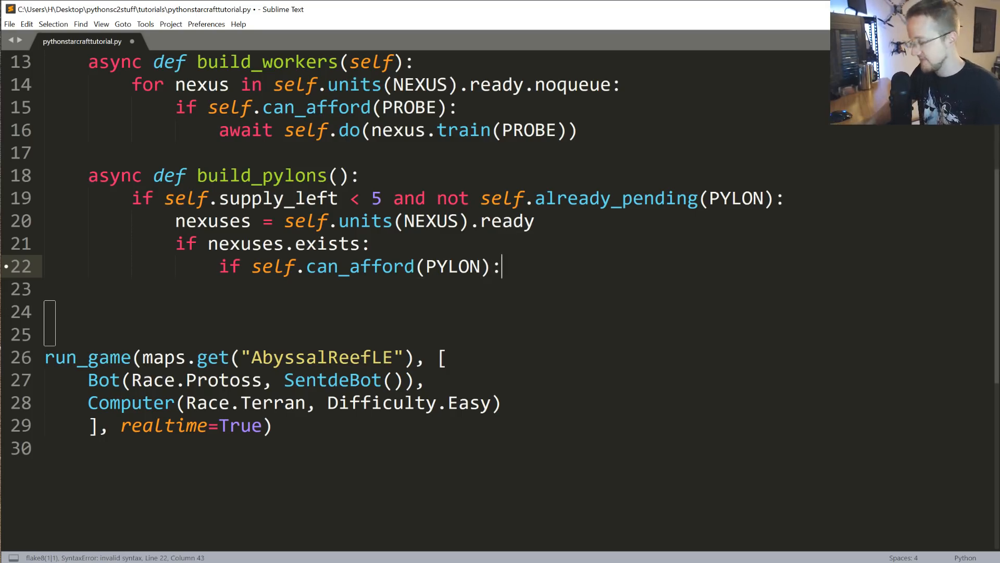
Add 'await self.build(PYLON, near=nexuses.first)' inside the afford check
key("enter")
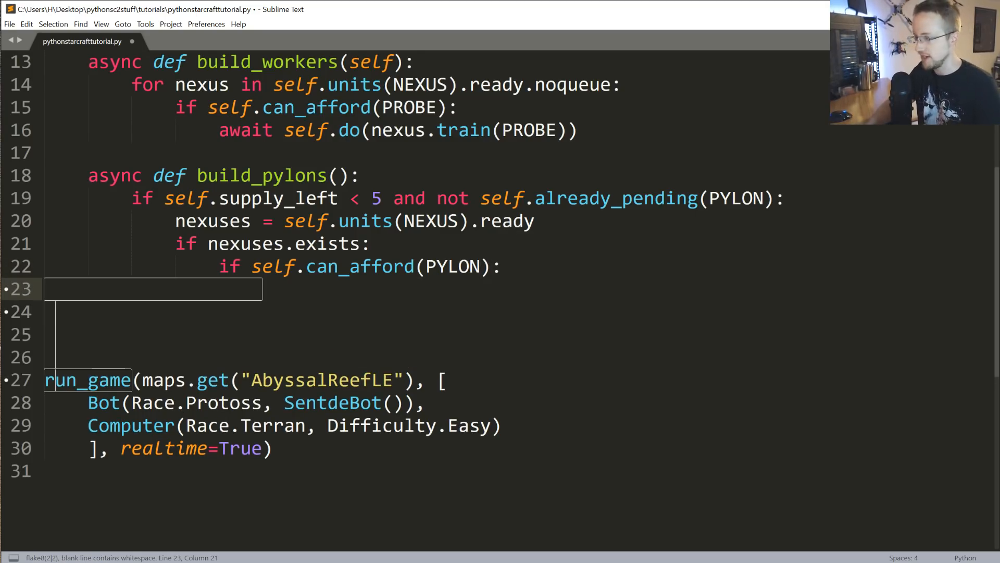
type("await")
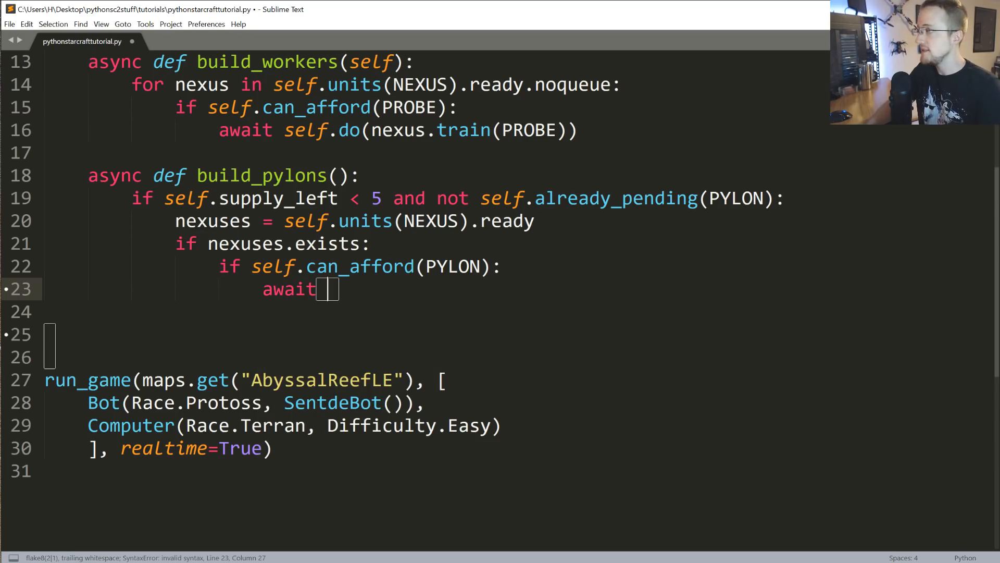
type("self")
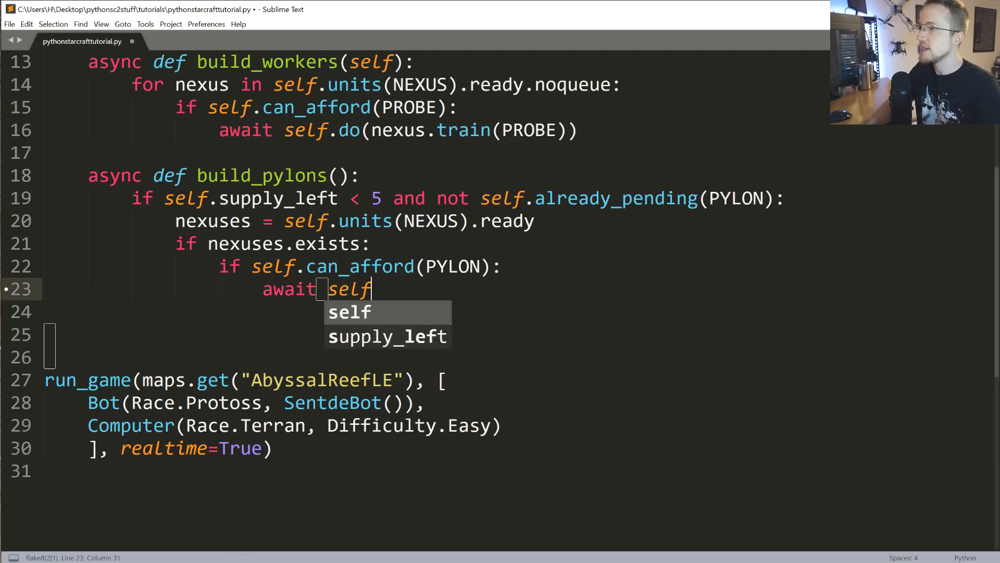
type(".build()")
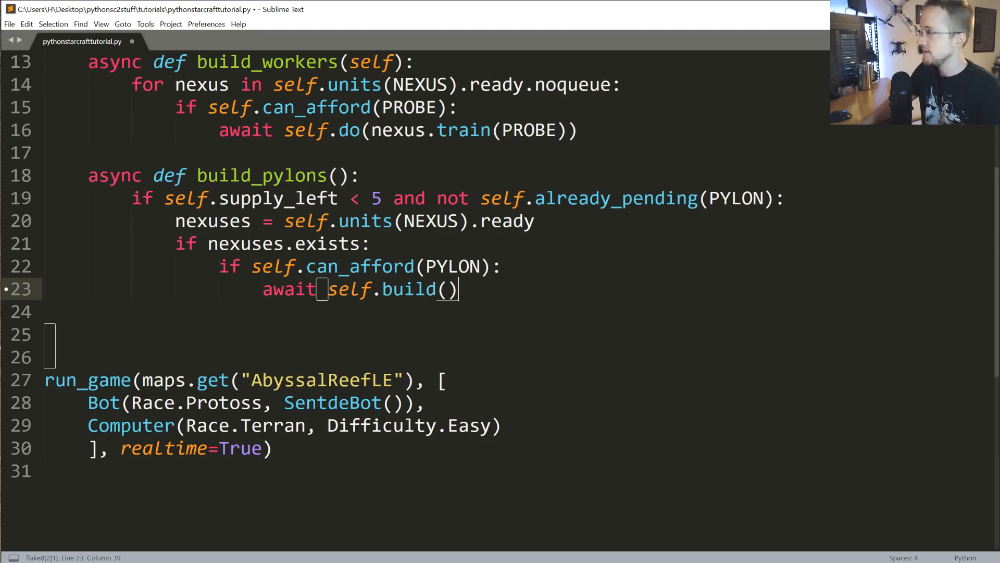
type("PYLON,")
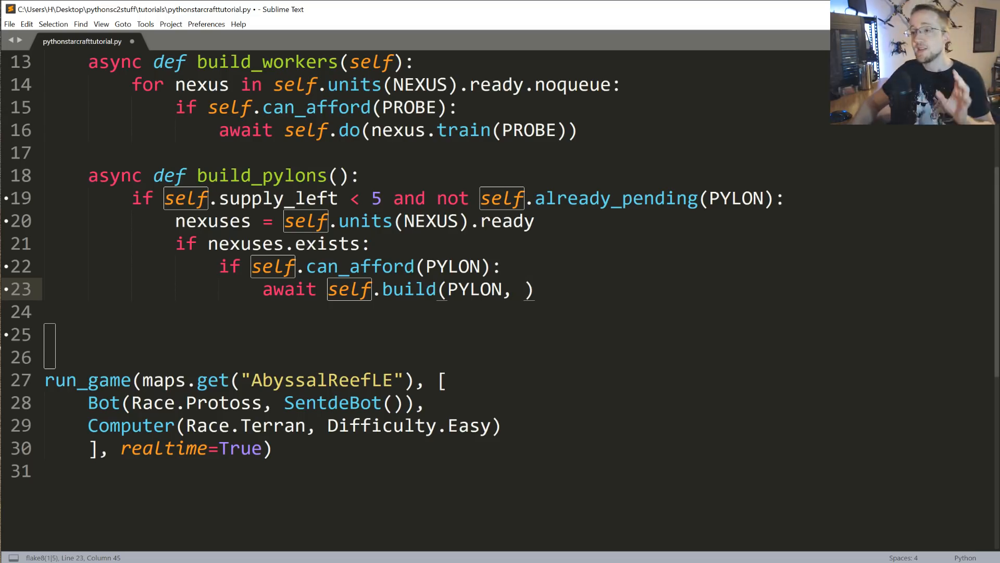
type("near=")
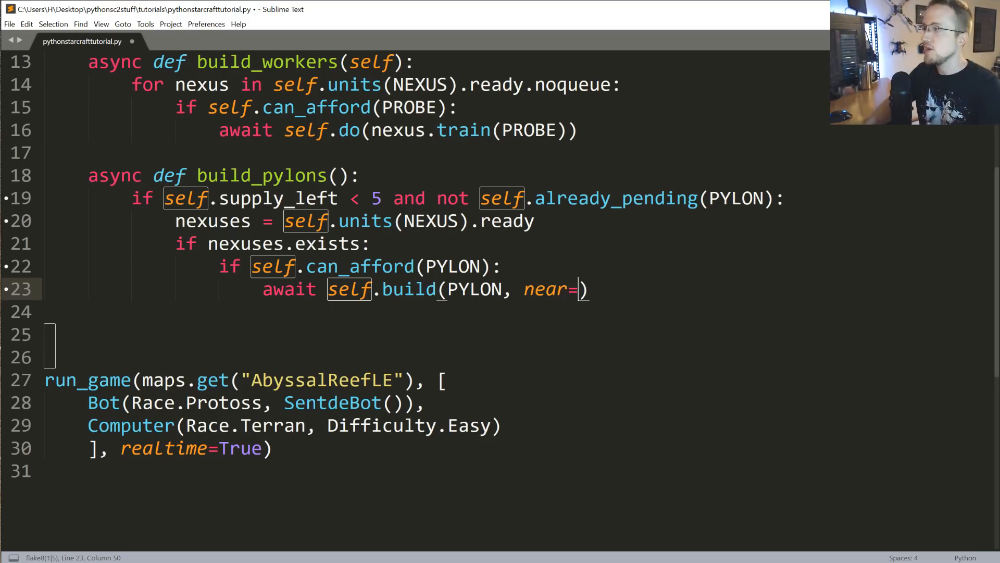
type("nexuses.first")
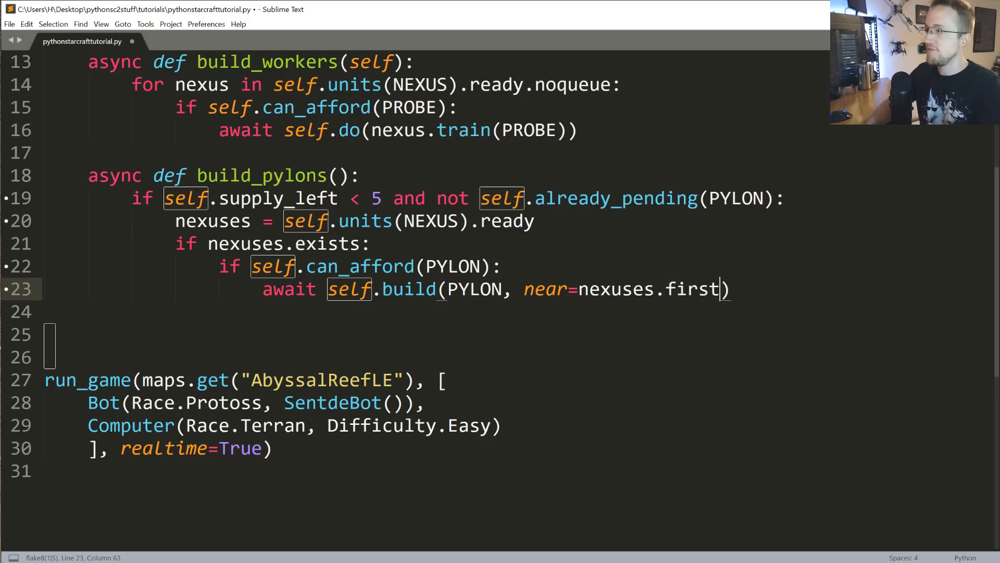
double_click(615, 289)
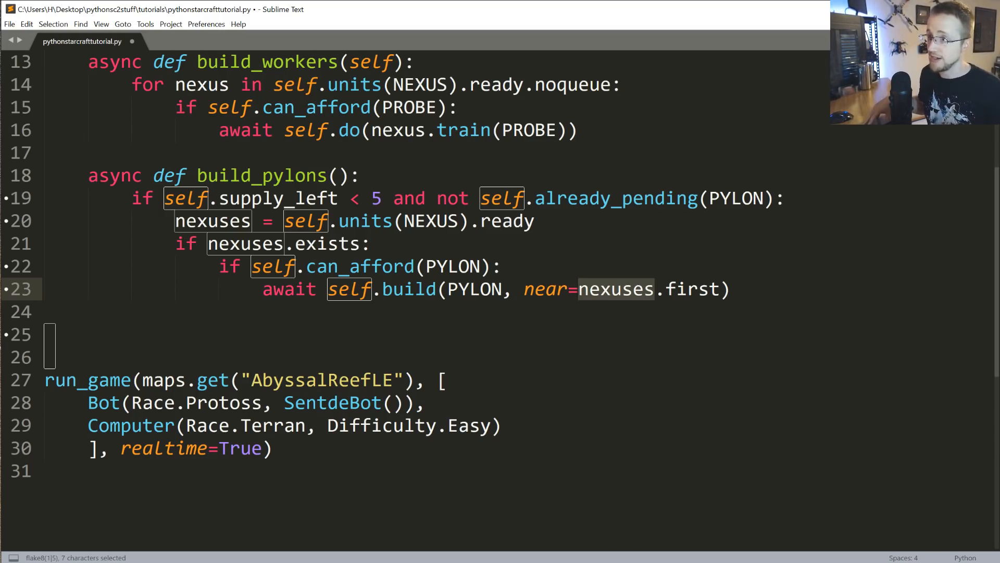
mouse_move(590, 295)
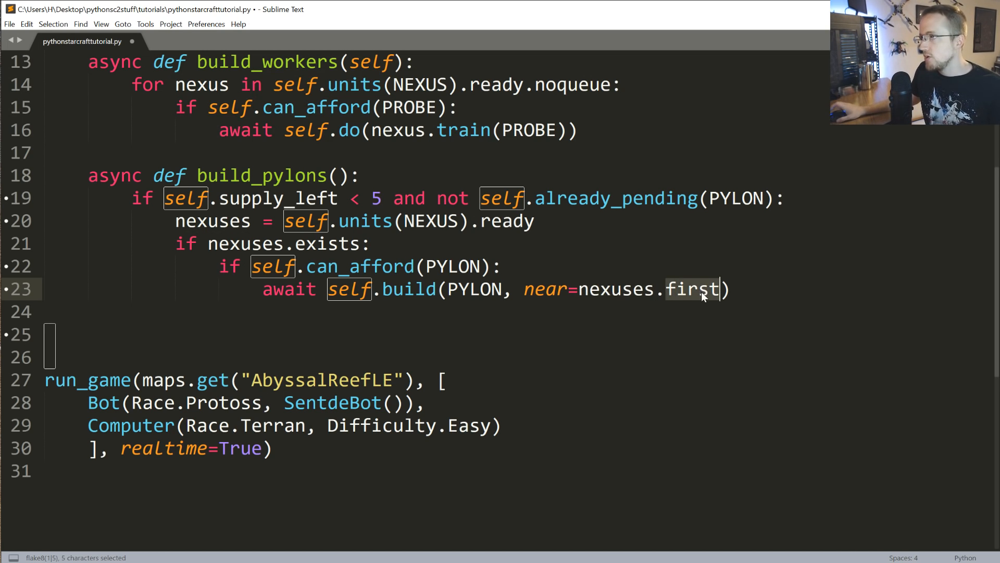
scroll("up", 3)
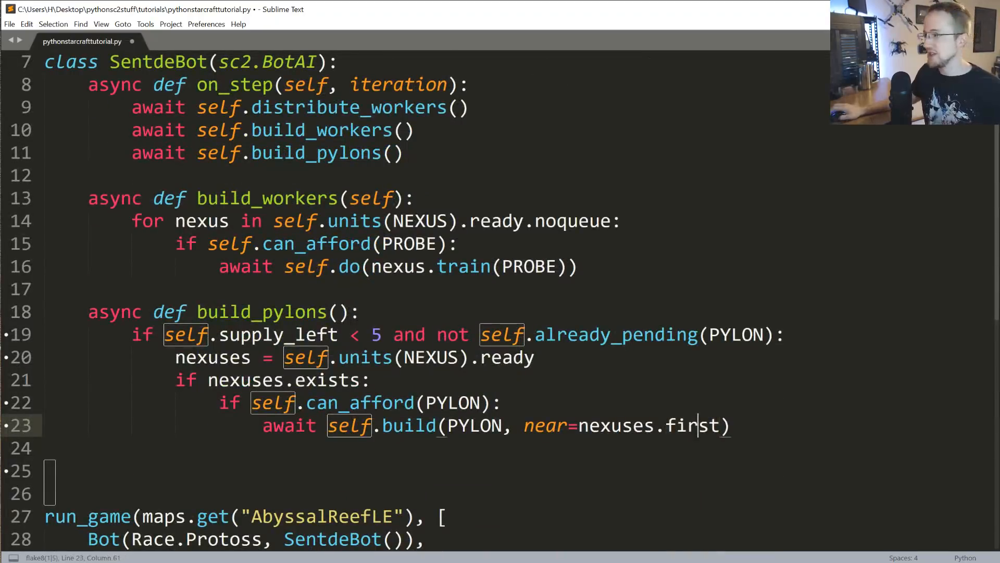
double_click(693, 426)
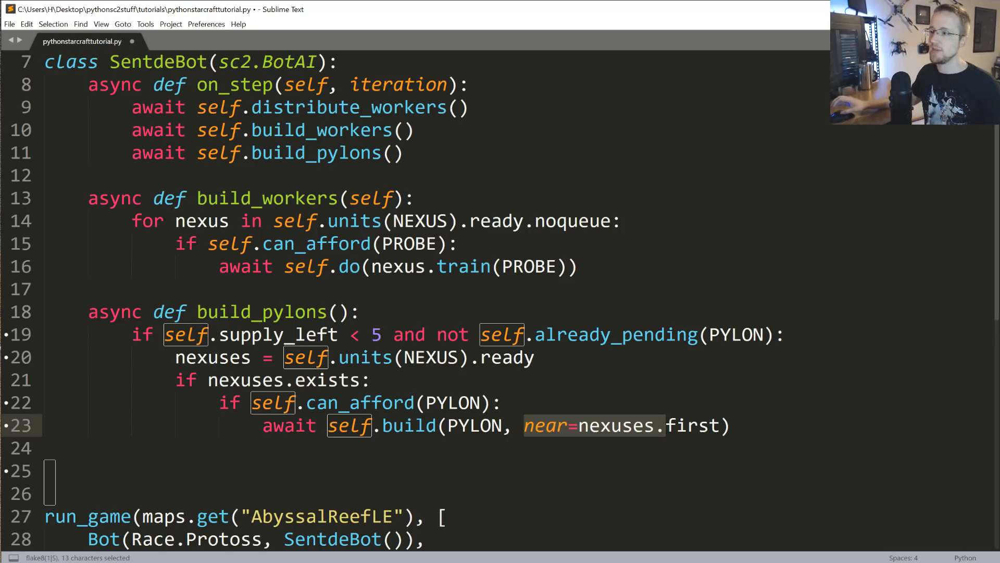
left_click(721, 425)
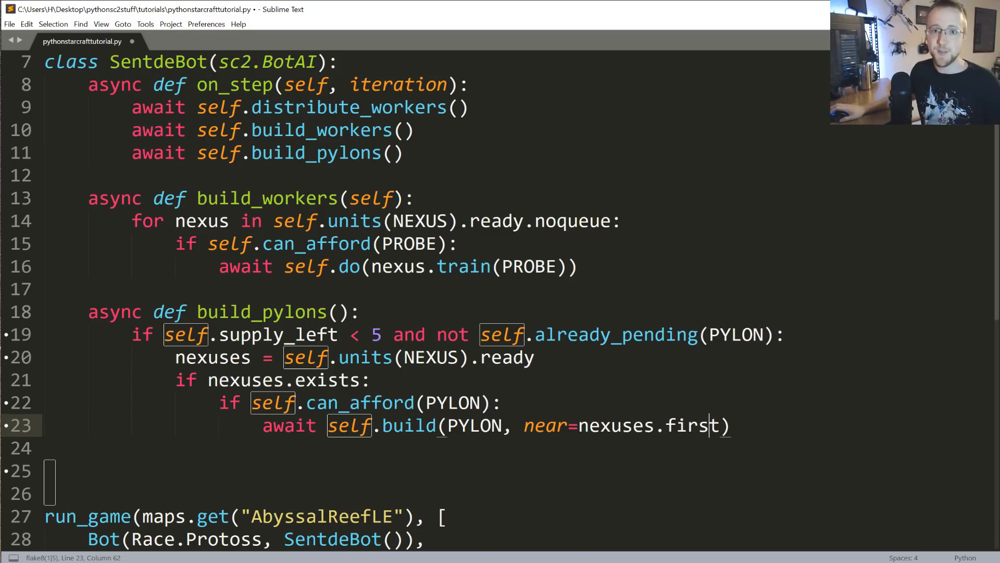
left_click(370, 380)
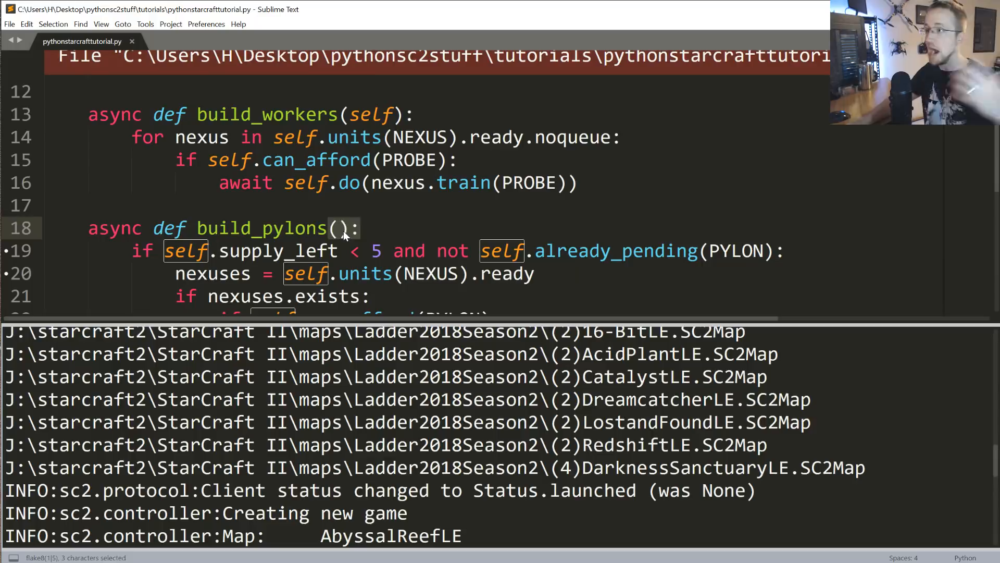
Add the self parameter to build_pylons() and scroll through the script to review it
type("self")
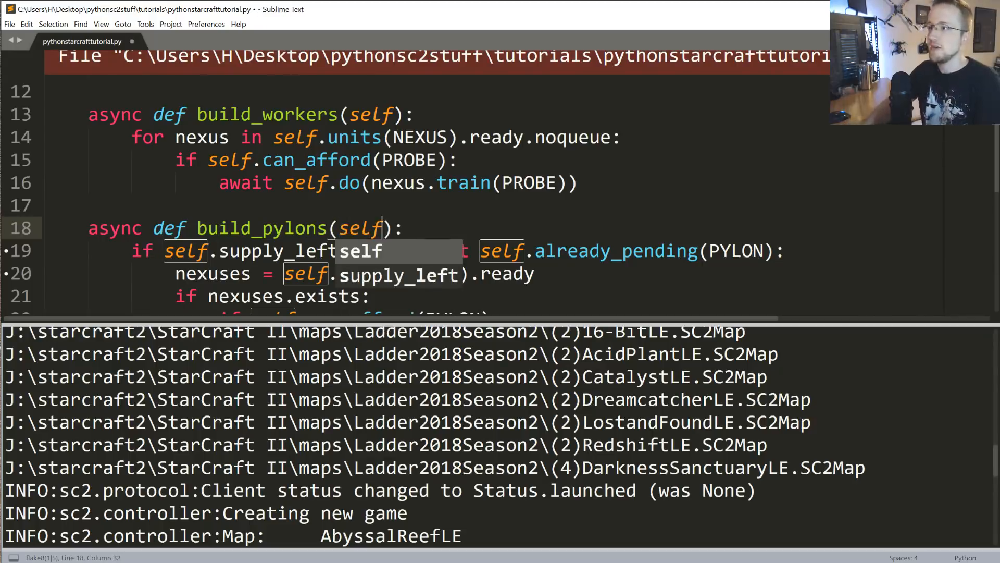
double_click(360, 228)
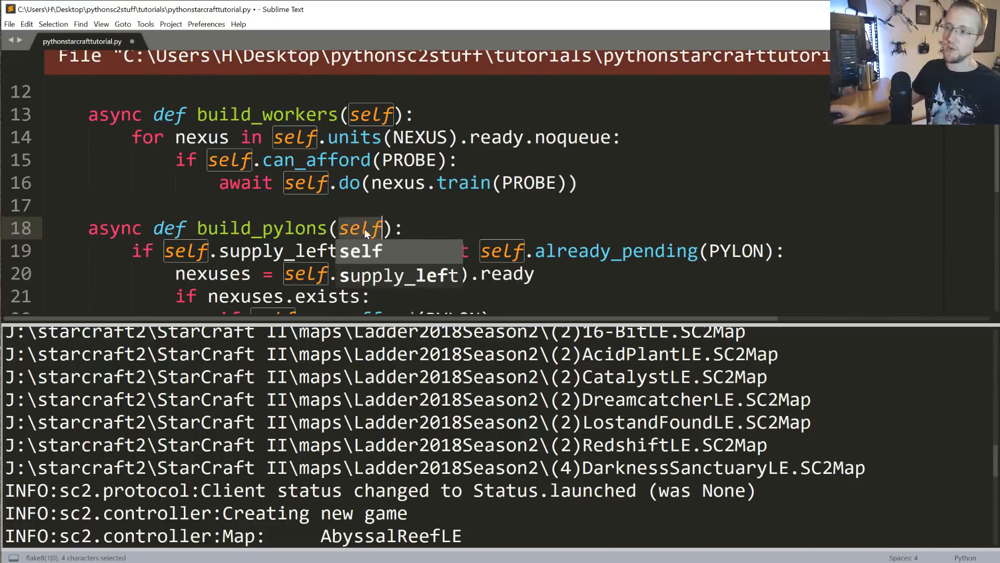
scroll("up", 3)
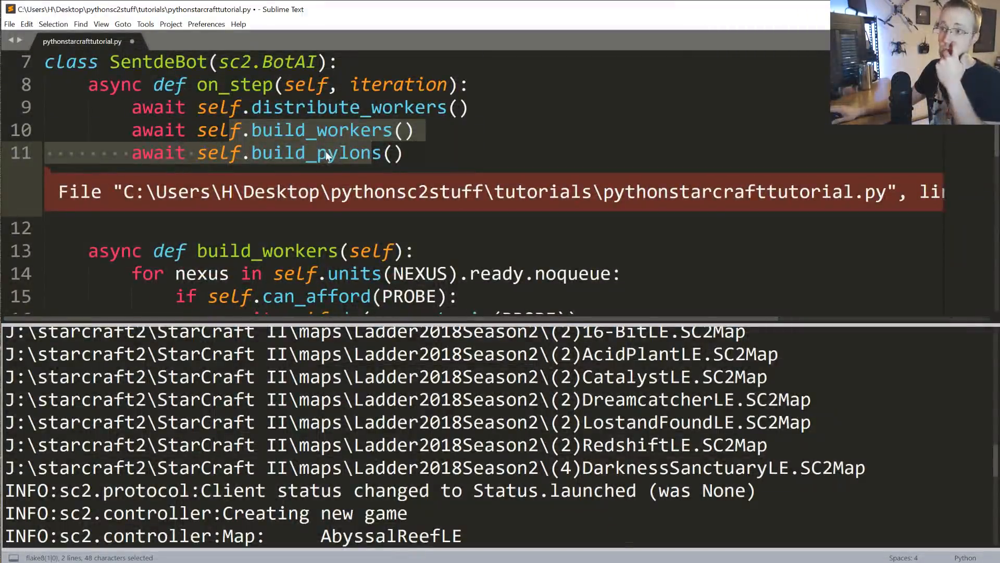
scroll("down", 3)
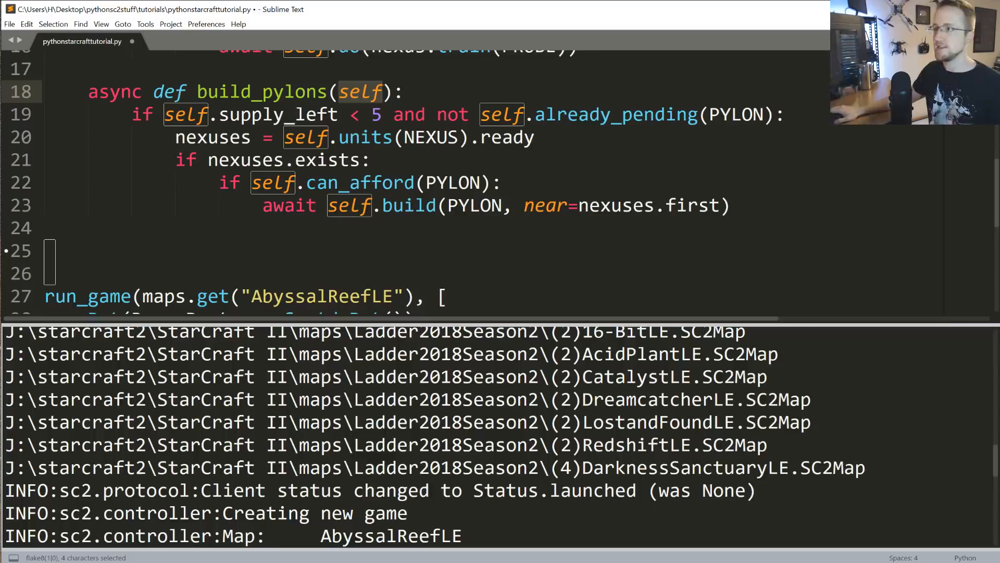
scroll("down", 3)
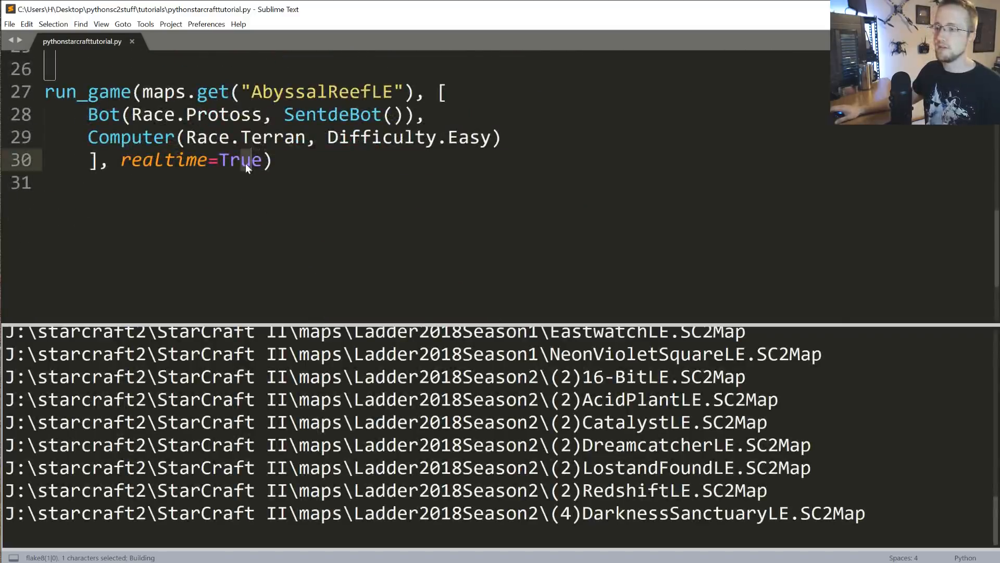
scroll("up", 3)
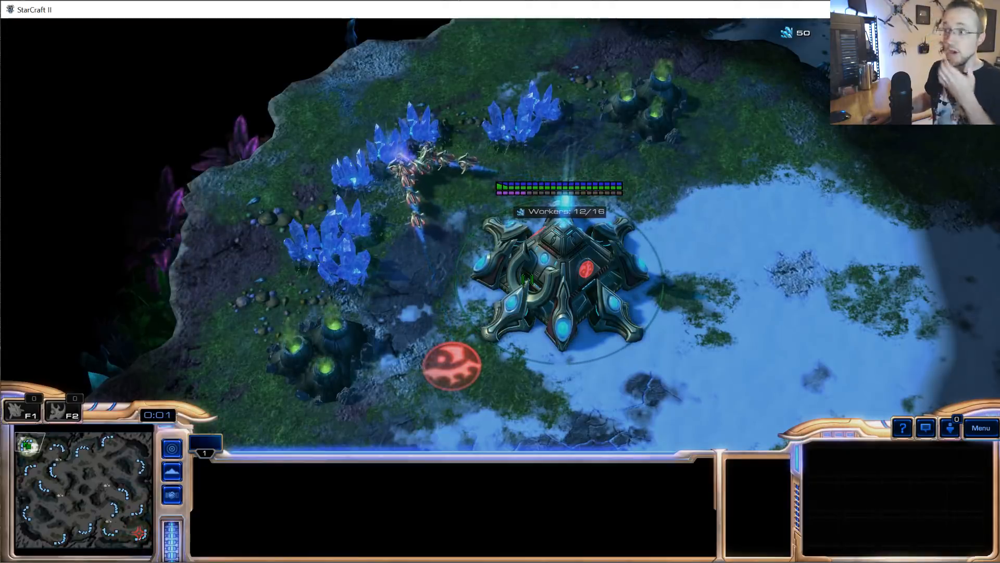
Inspect the new pylon and the nexus as probe training fills the mineral line to 16/16
left_click(558, 281)
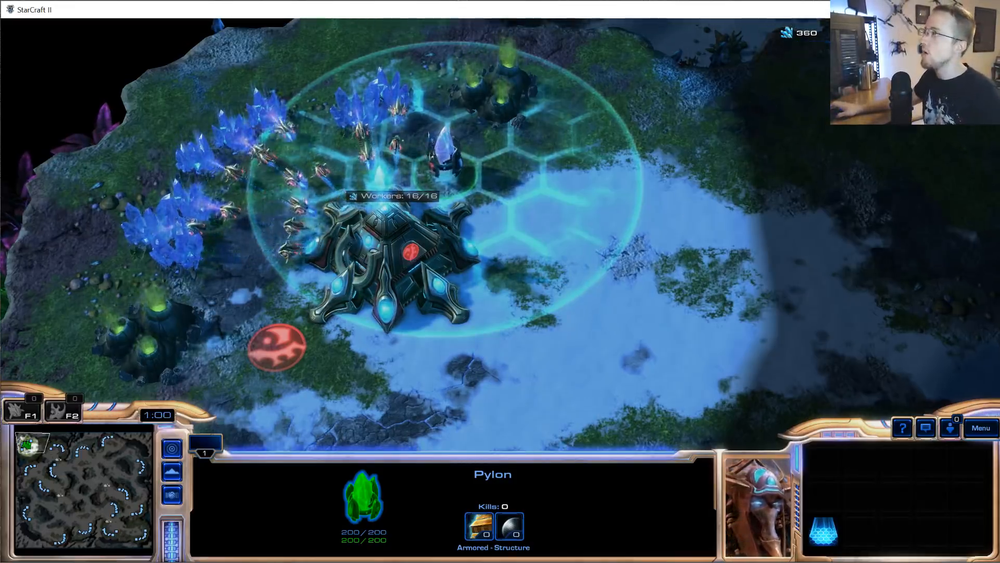
left_click(383, 268)
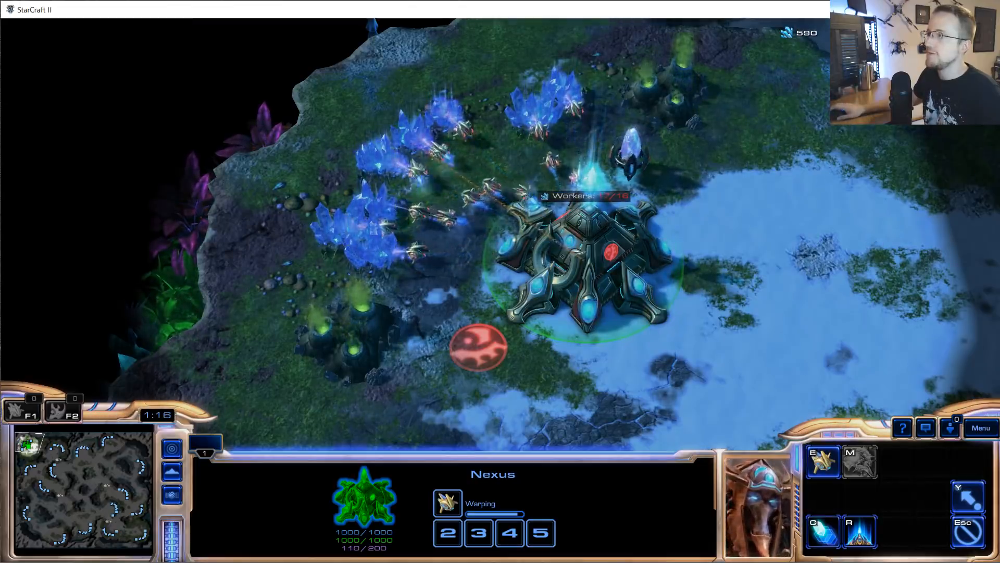
left_click(448, 531)
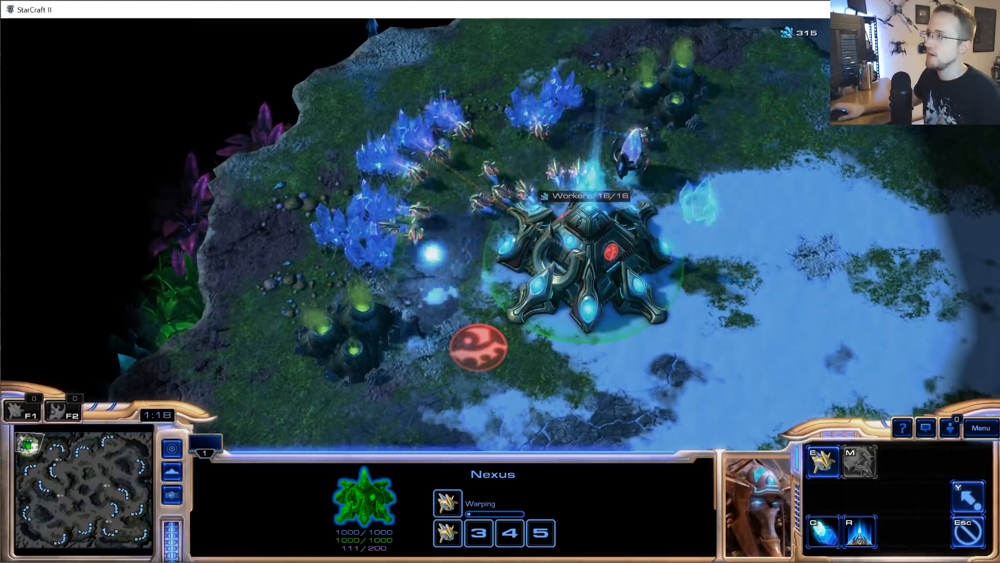